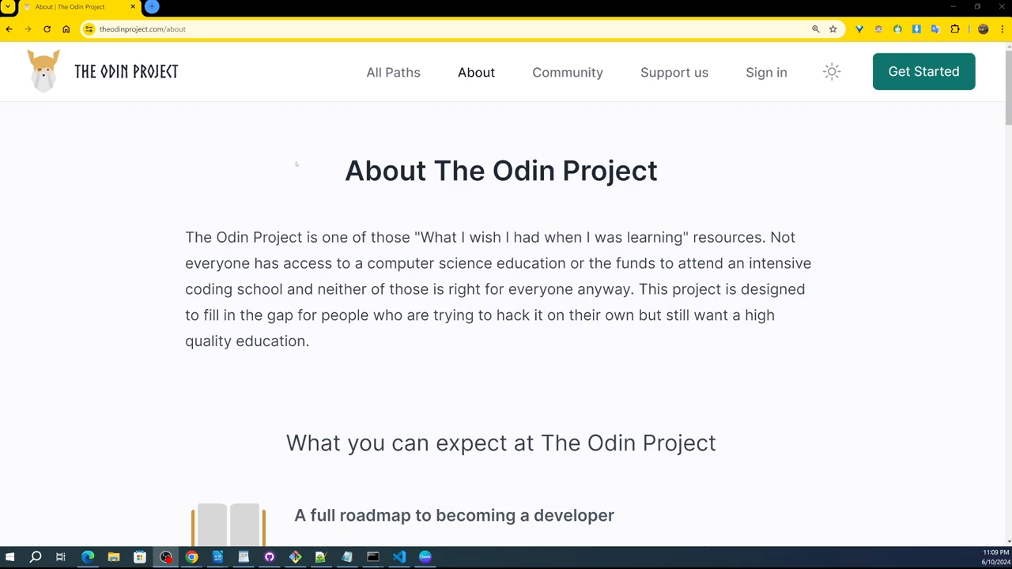
pyautogui.moveTo(307, 155)
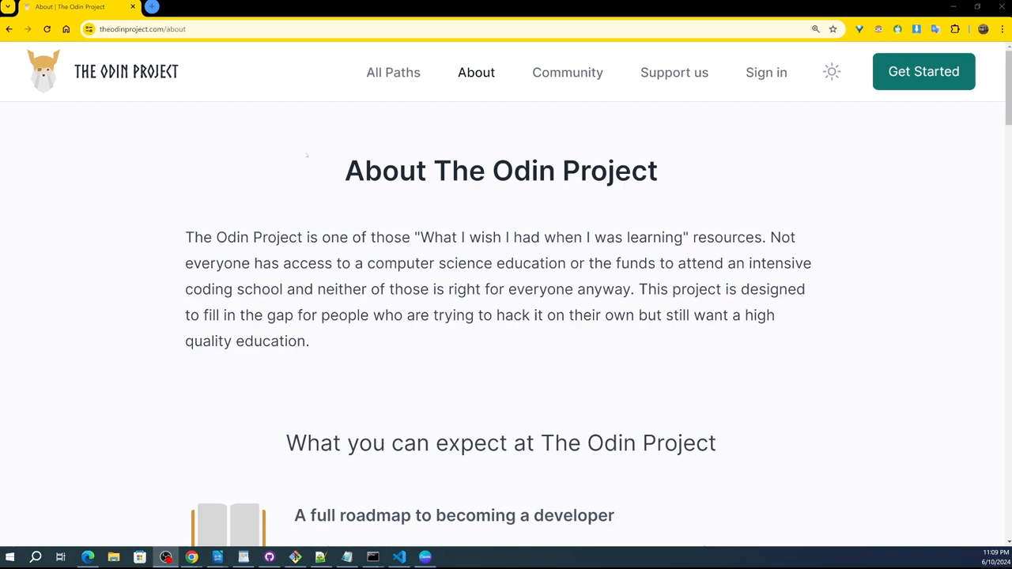
pyautogui.moveTo(887, 154)
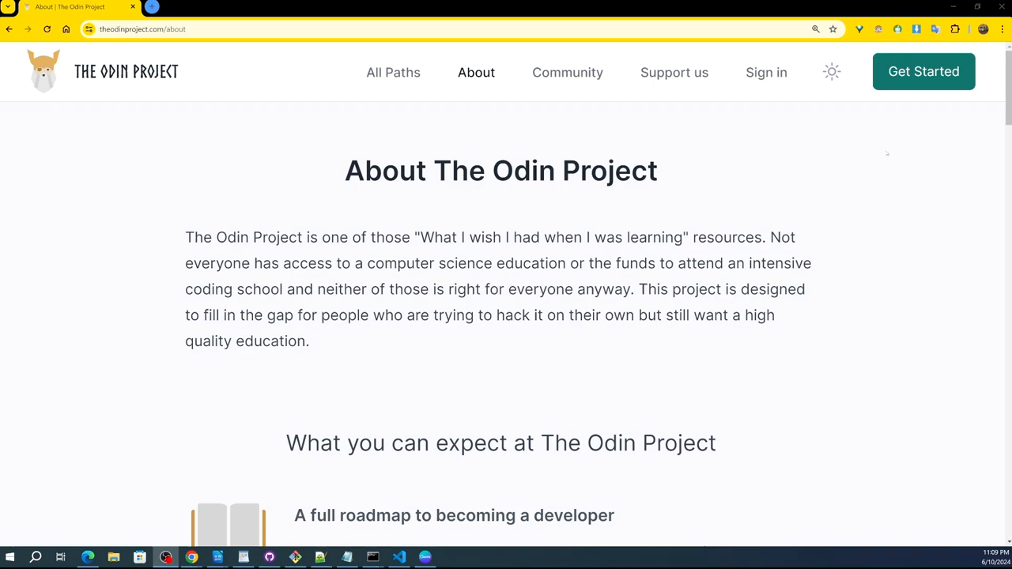
pyautogui.moveTo(933, 160)
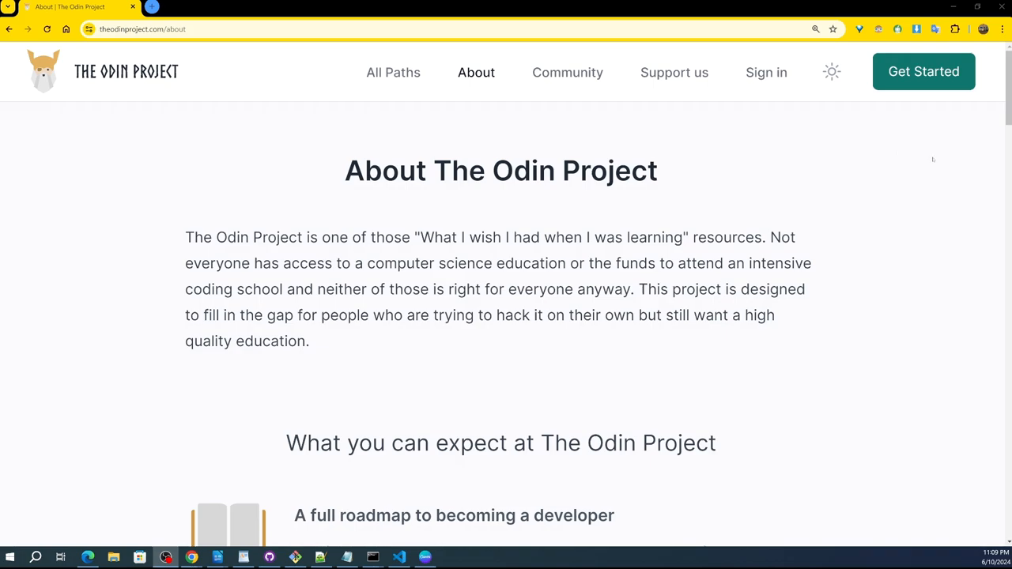
pyautogui.moveTo(826, 63)
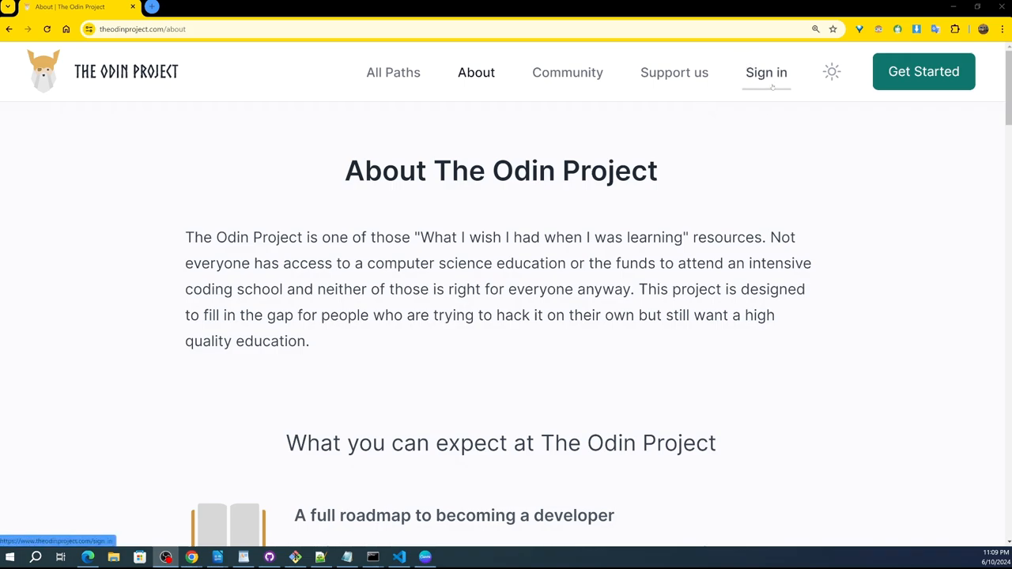
pyautogui.moveTo(87, 111)
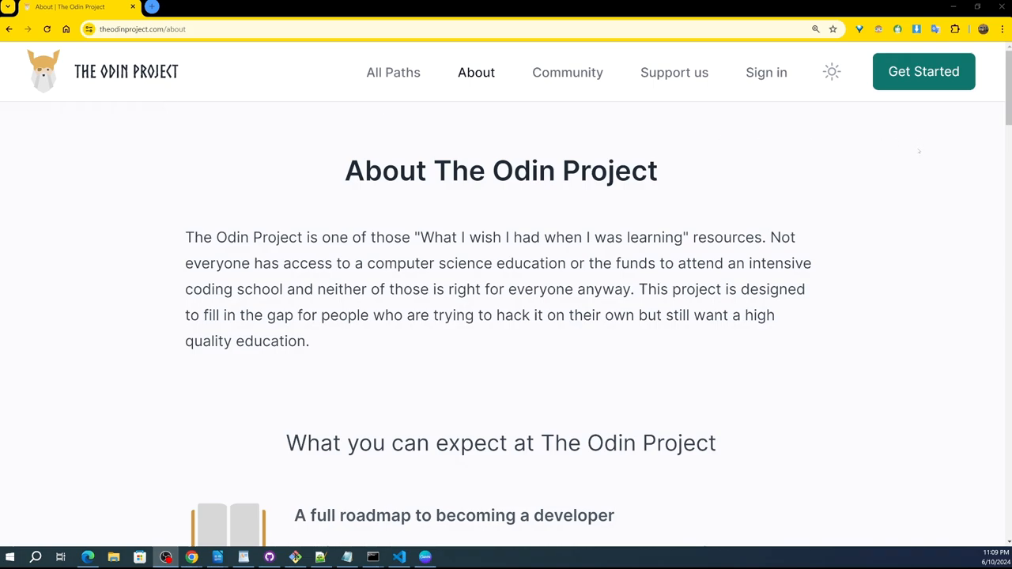
pyautogui.moveTo(926, 147)
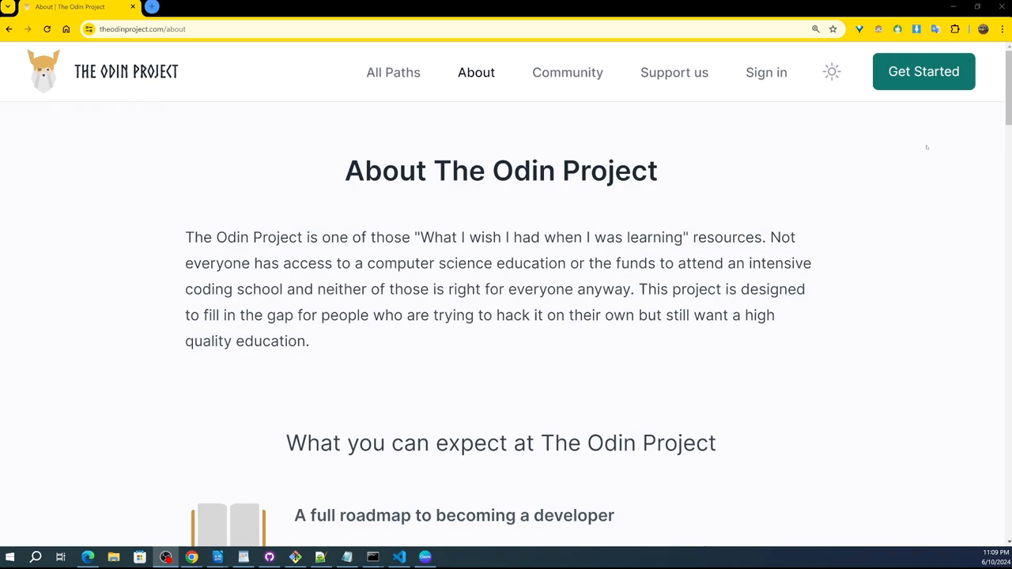
pyautogui.moveTo(912, 135)
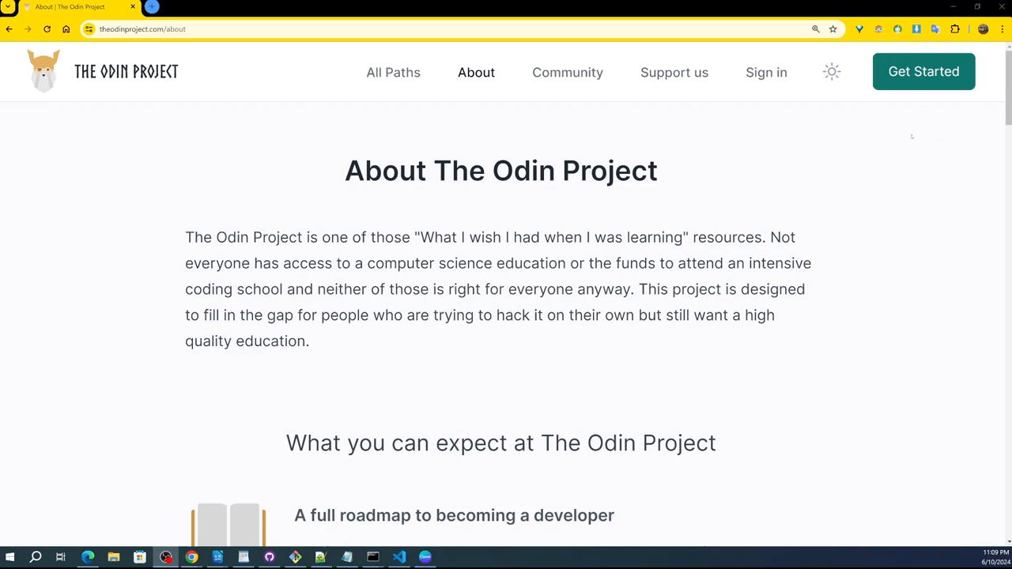
# - Scroll the About page down to its contact, donation and footer sections, then back up
pyautogui.scroll(-3)
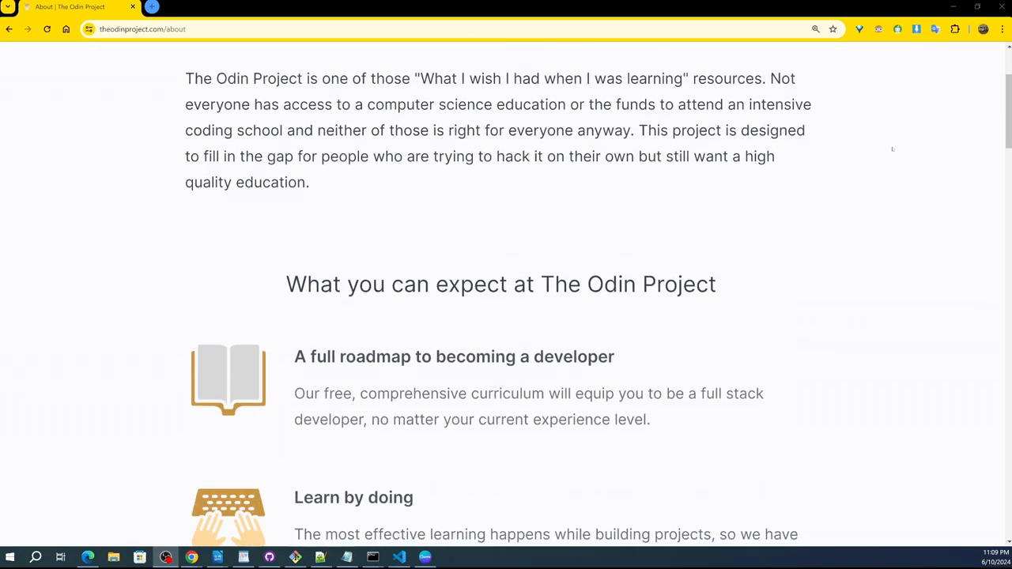
pyautogui.scroll(-3)
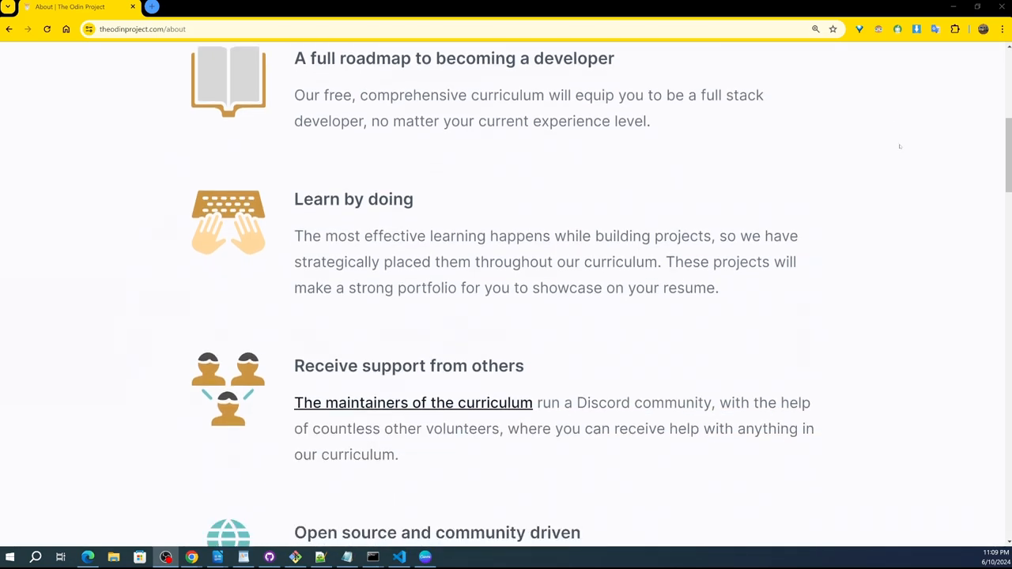
pyautogui.scroll(-3)
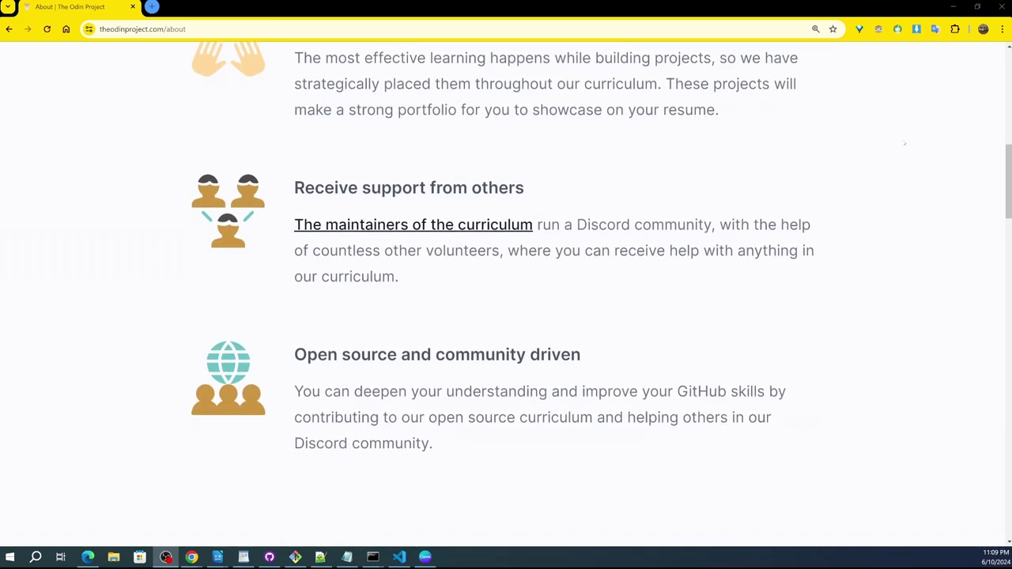
pyautogui.scroll(-3)
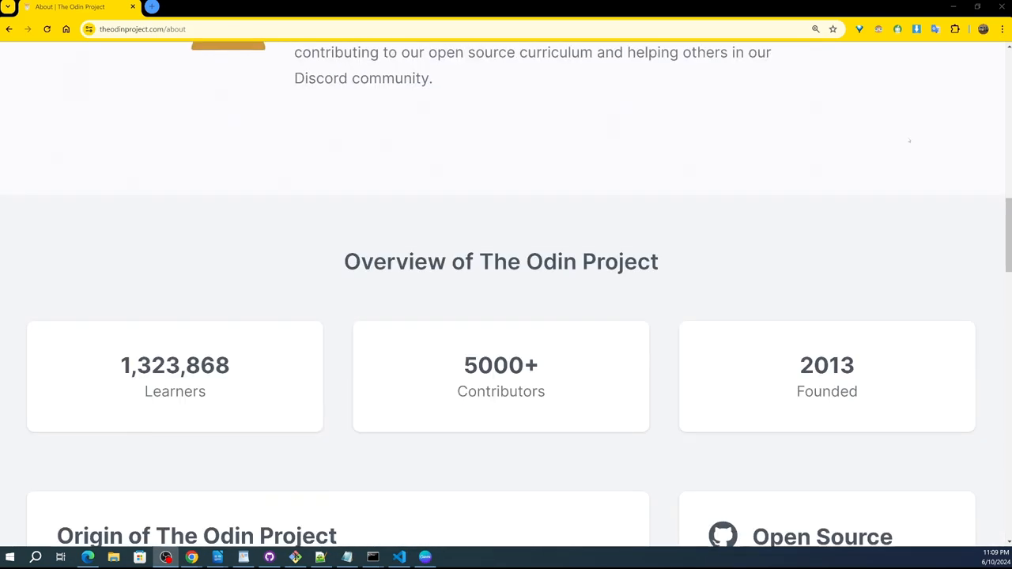
pyautogui.scroll(-3)
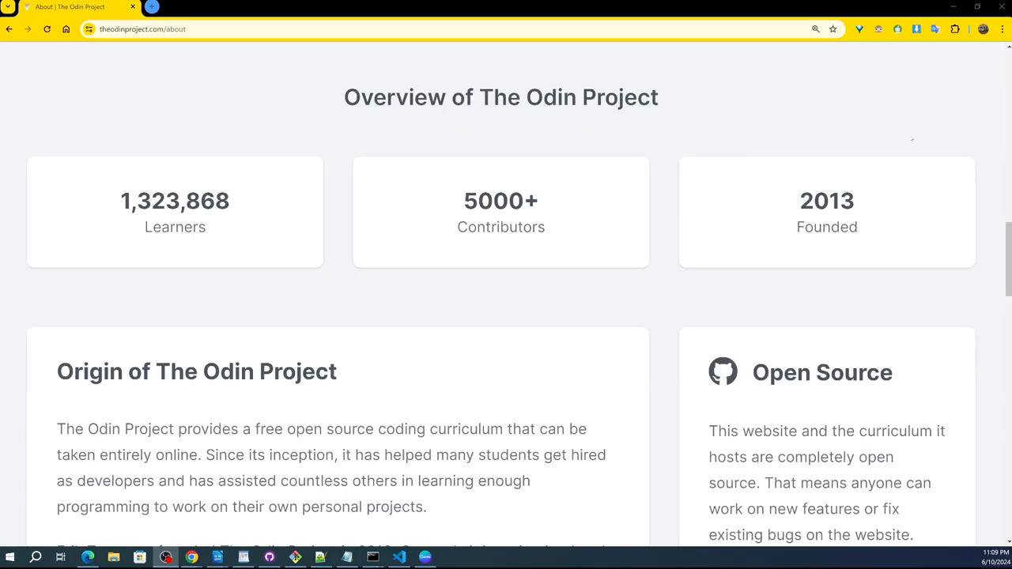
pyautogui.scroll(-3)
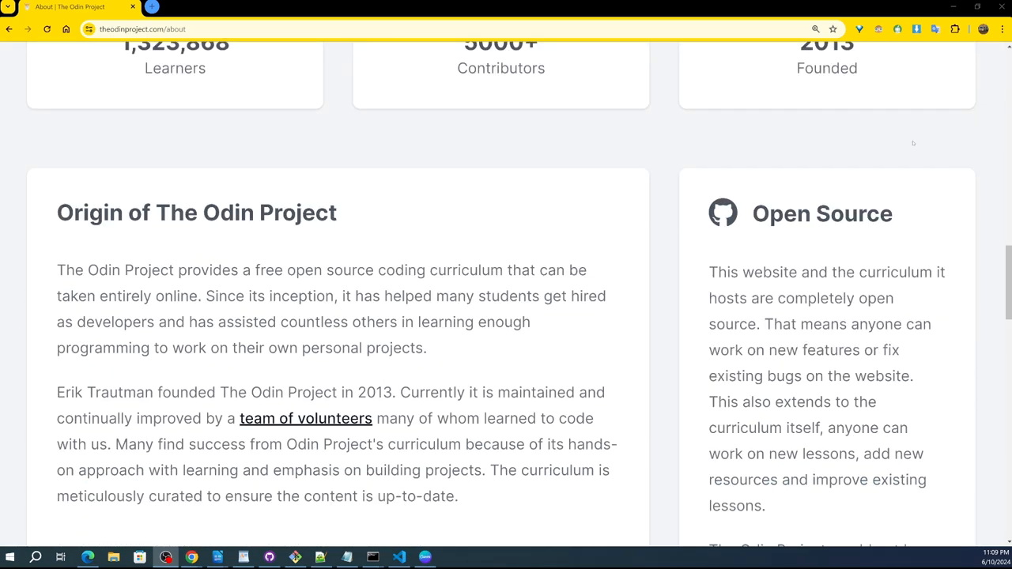
pyautogui.scroll(-3)
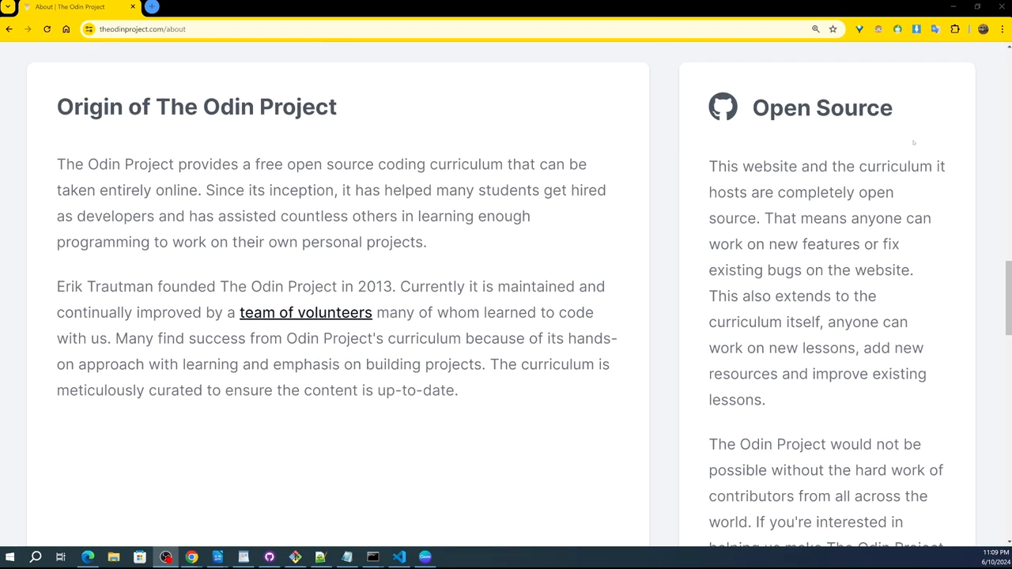
pyautogui.scroll(-3)
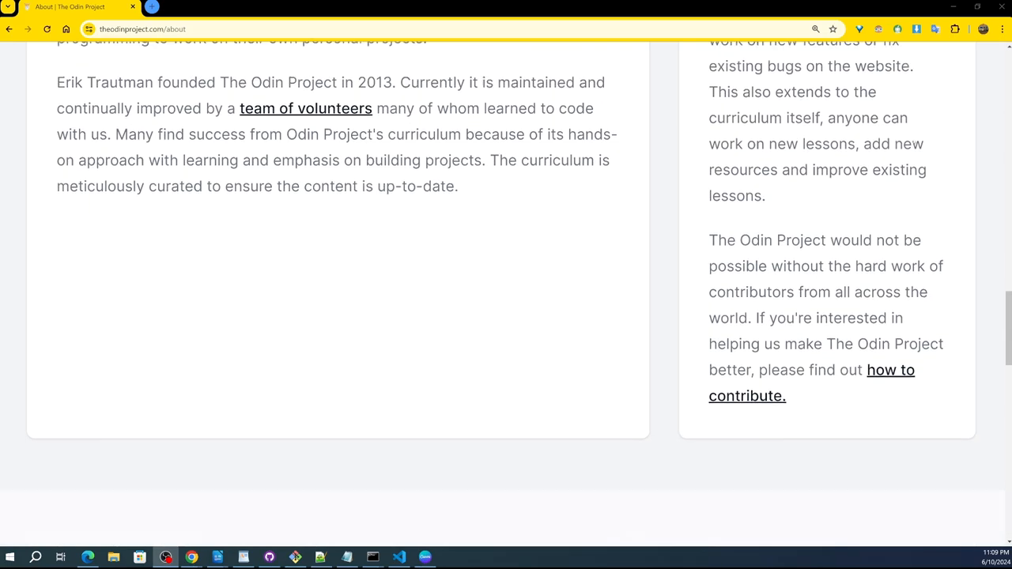
pyautogui.scroll(-3)
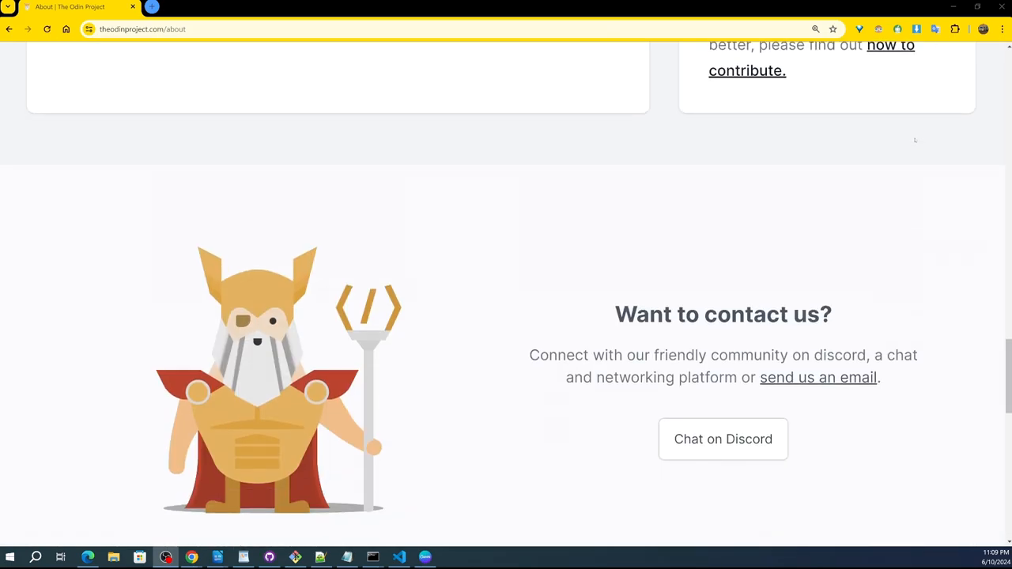
pyautogui.scroll(-3)
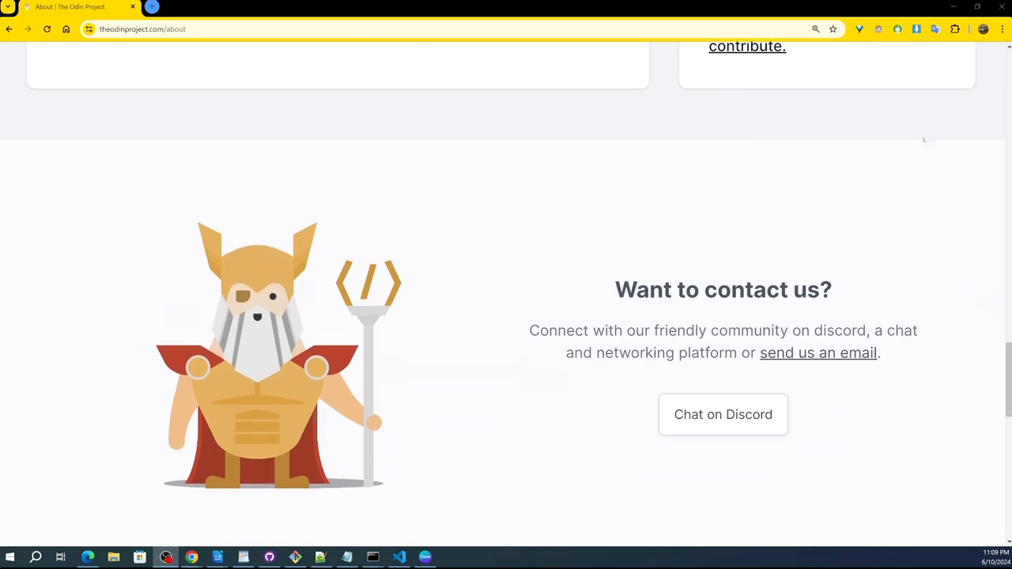
pyautogui.scroll(-3)
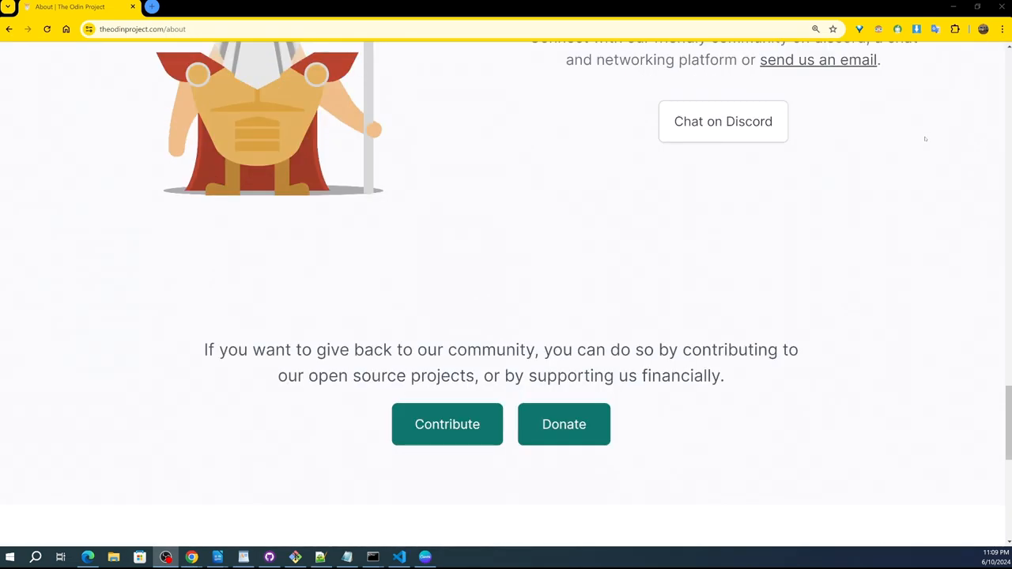
pyautogui.scroll(-3)
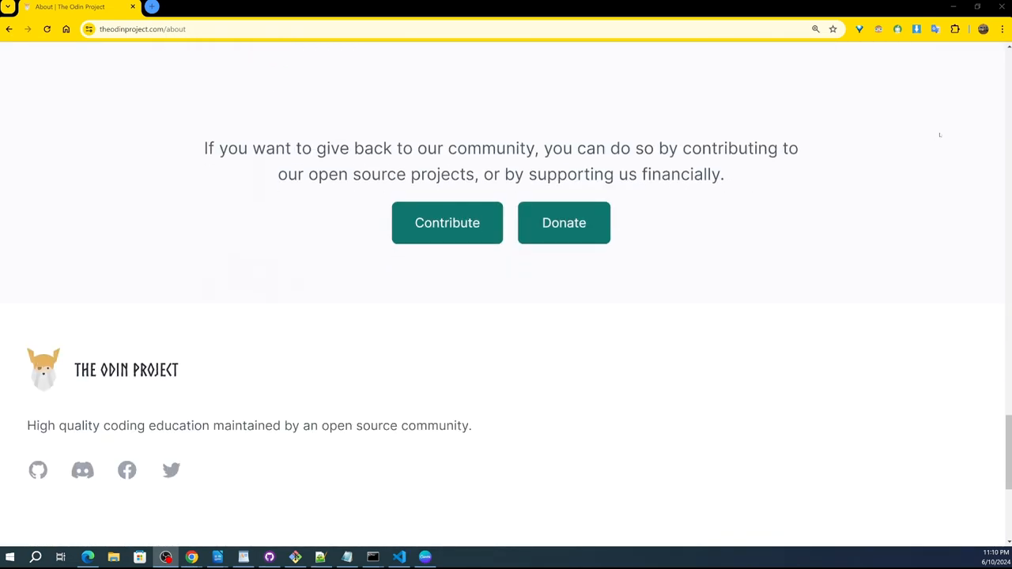
pyautogui.scroll(-3)
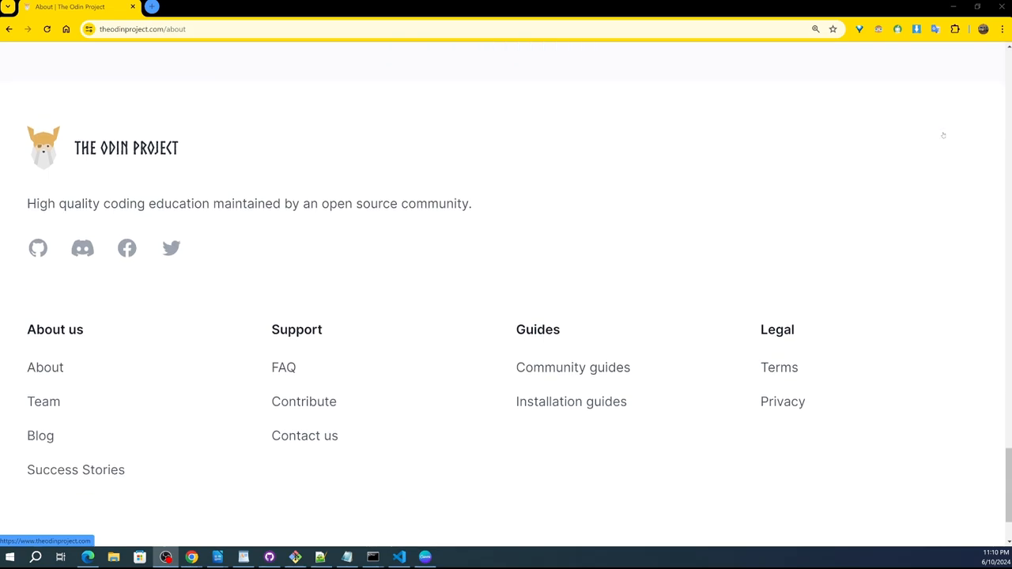
pyautogui.moveTo(949, 135)
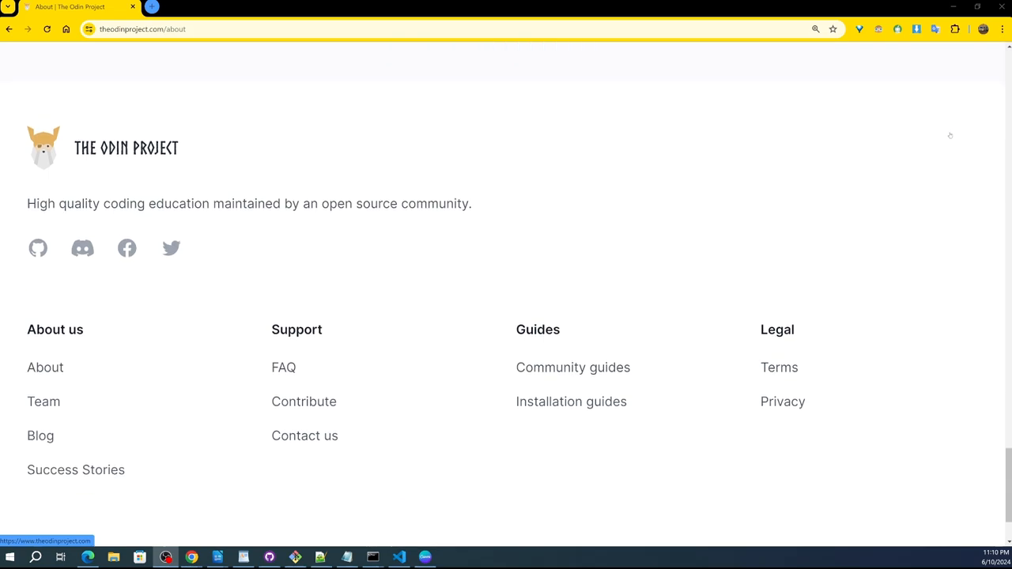
pyautogui.moveTo(886, 138)
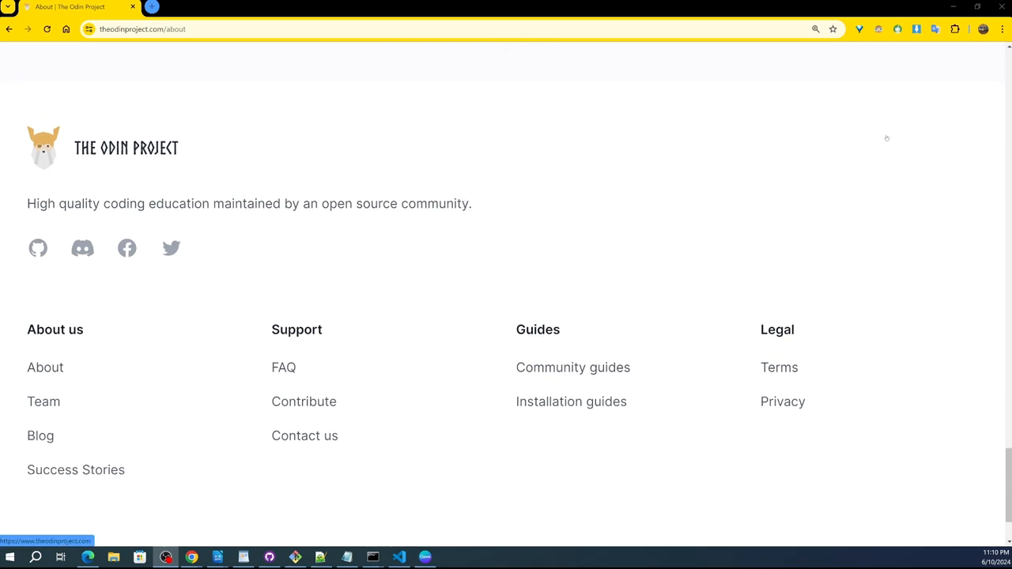
pyautogui.scroll(-3)
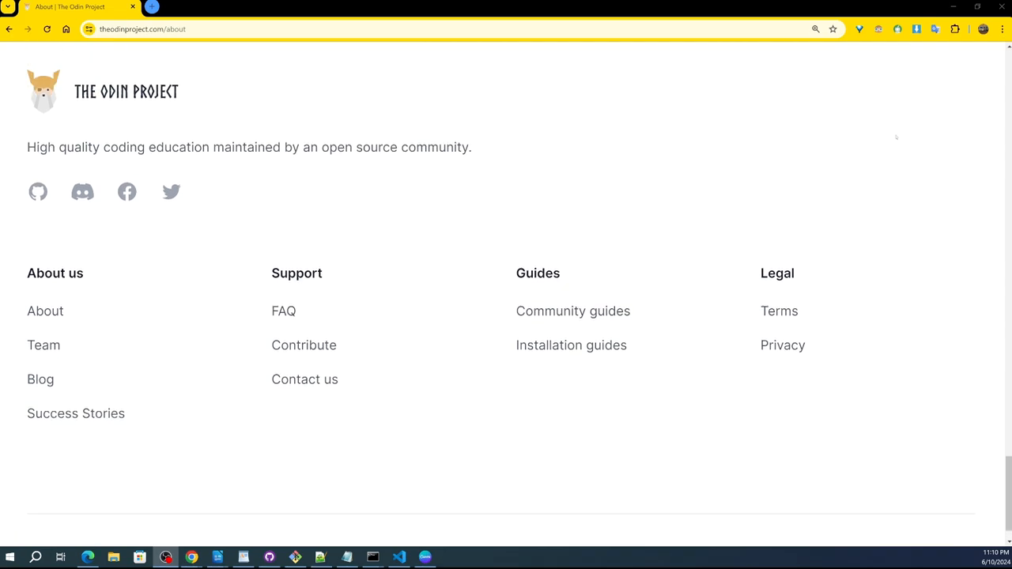
pyautogui.scroll(3)
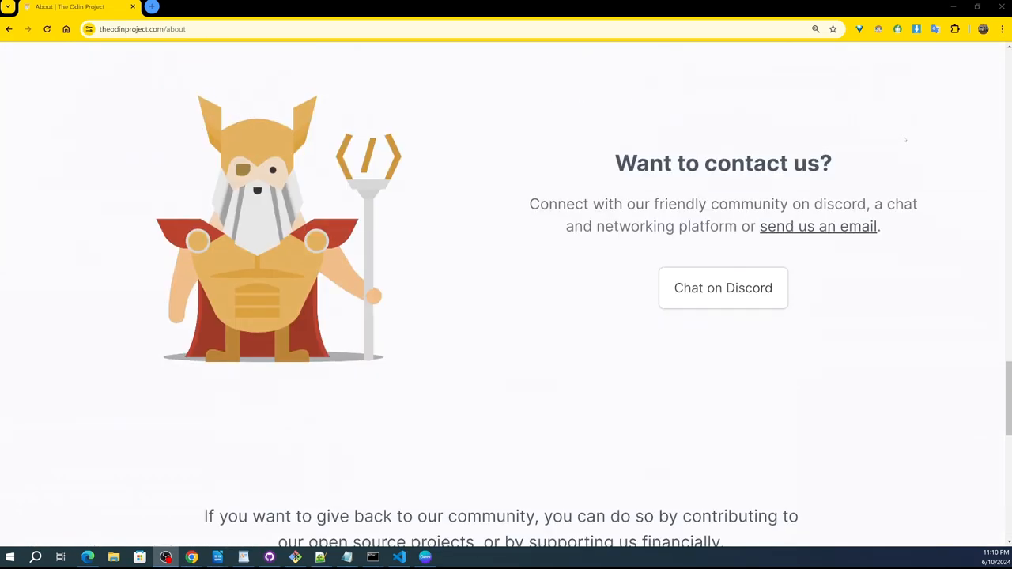
pyautogui.scroll(-3)
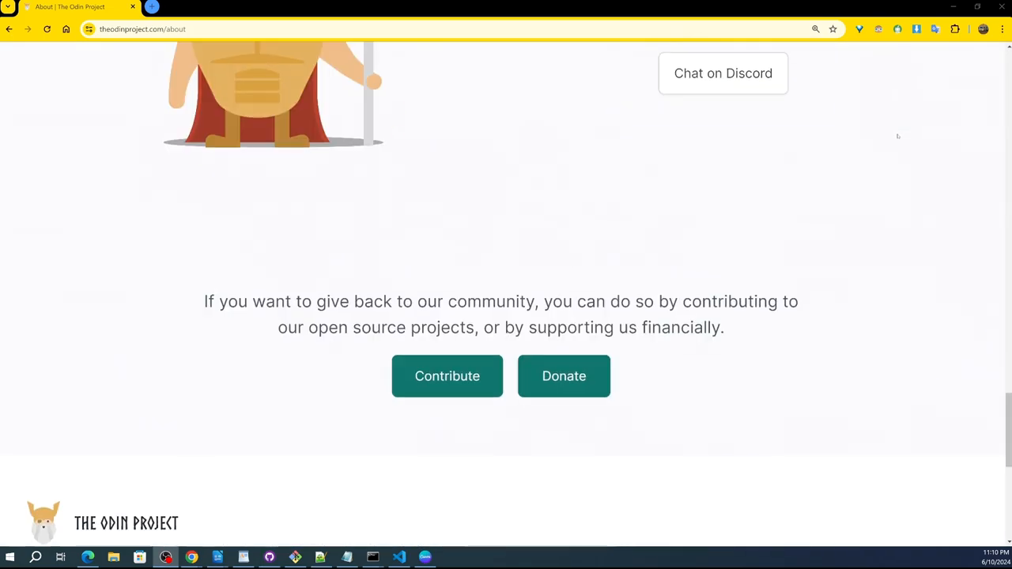
pyautogui.scroll(-3)
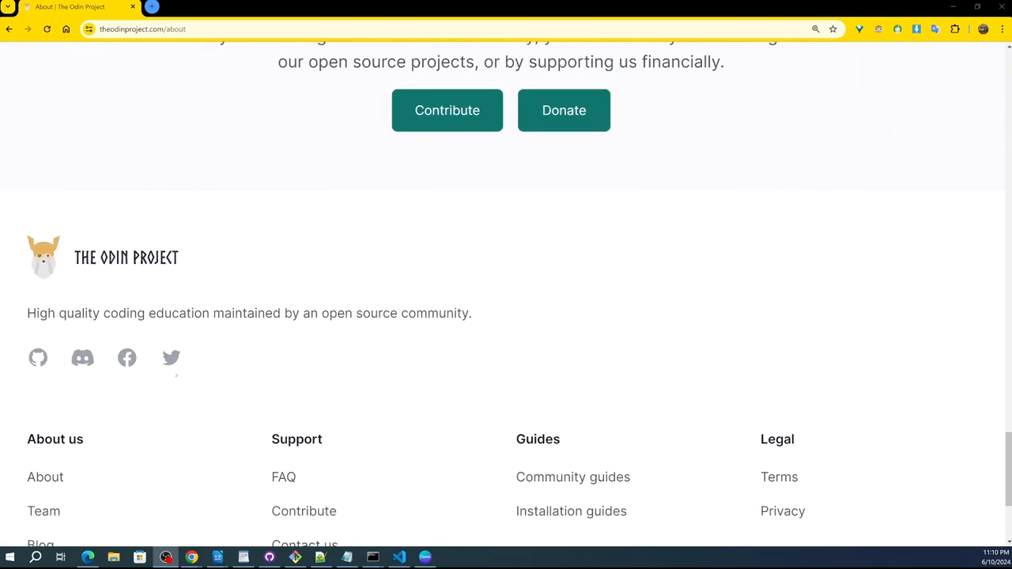
pyautogui.moveTo(171, 358)
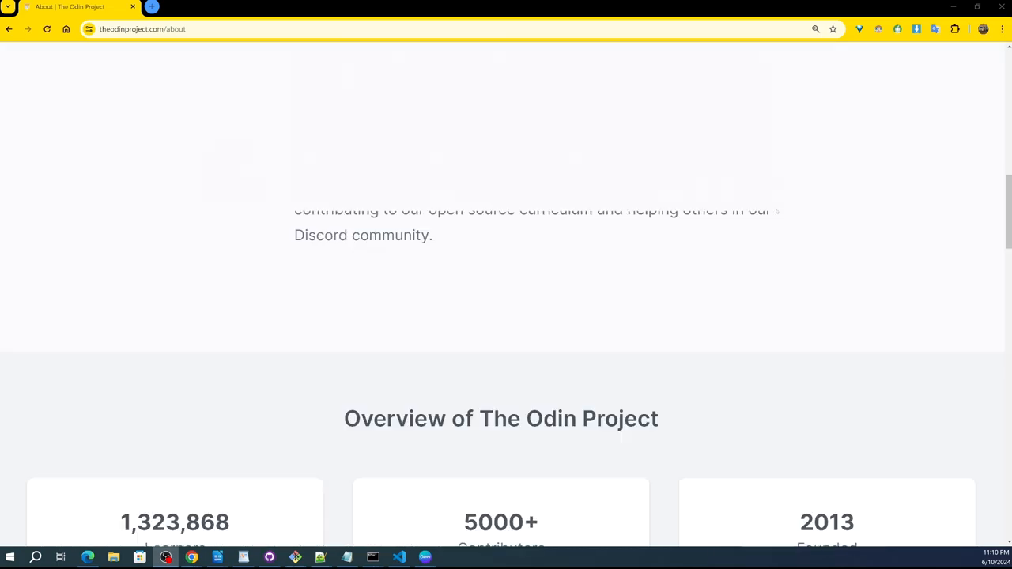
pyautogui.scroll(3)
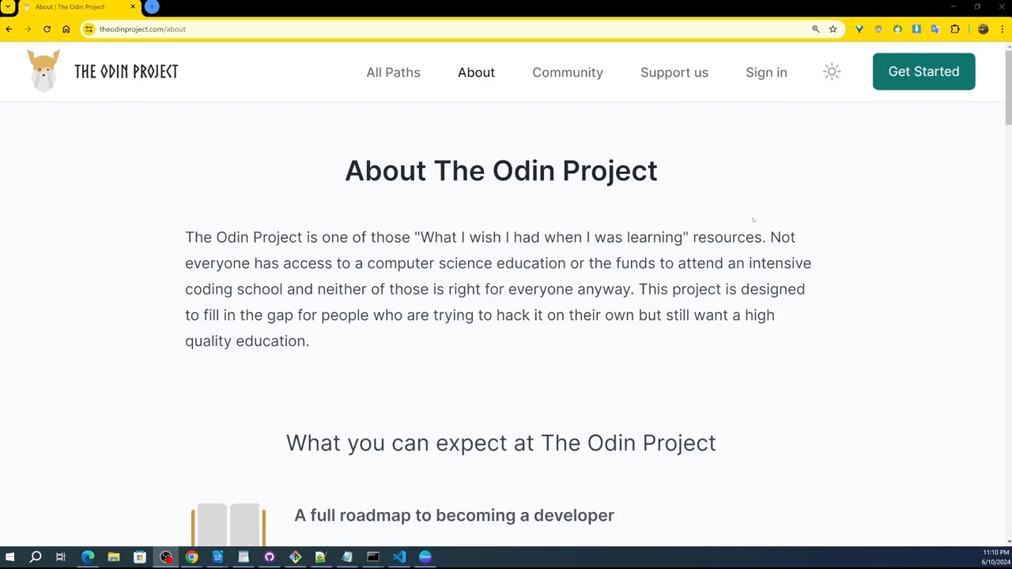
pyautogui.moveTo(475, 72)
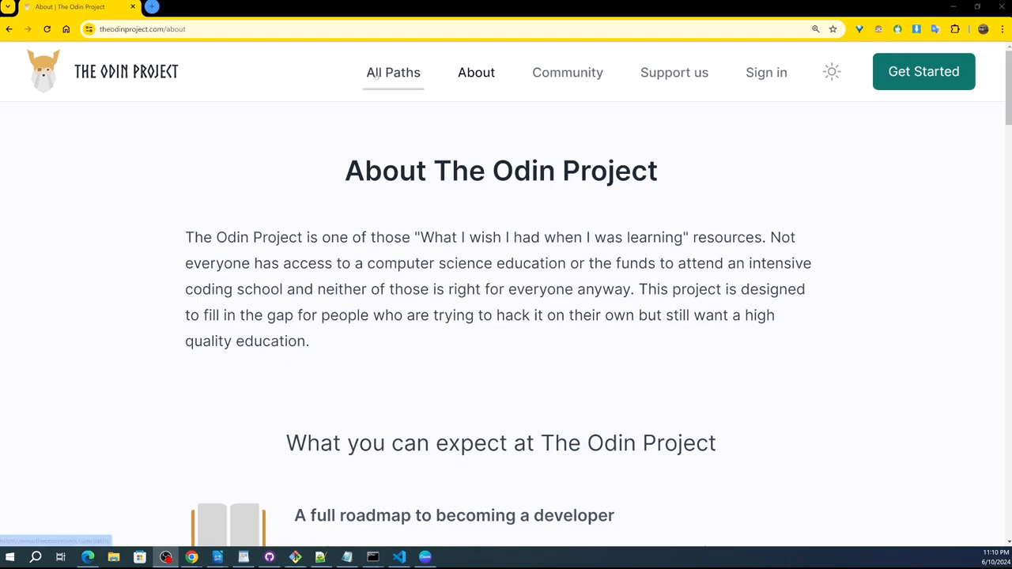
pyautogui.moveTo(208, 9)
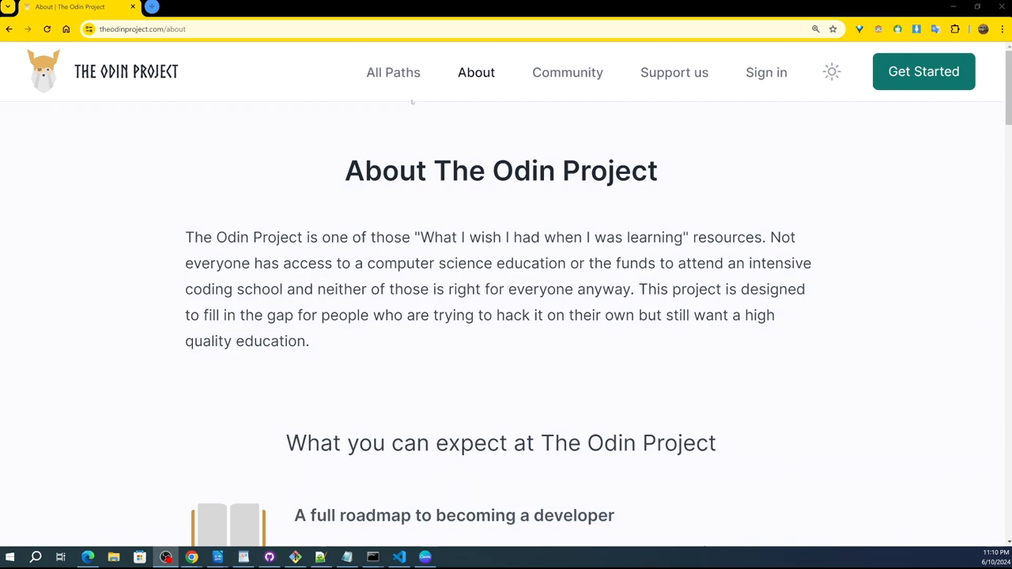
pyautogui.moveTo(393, 72)
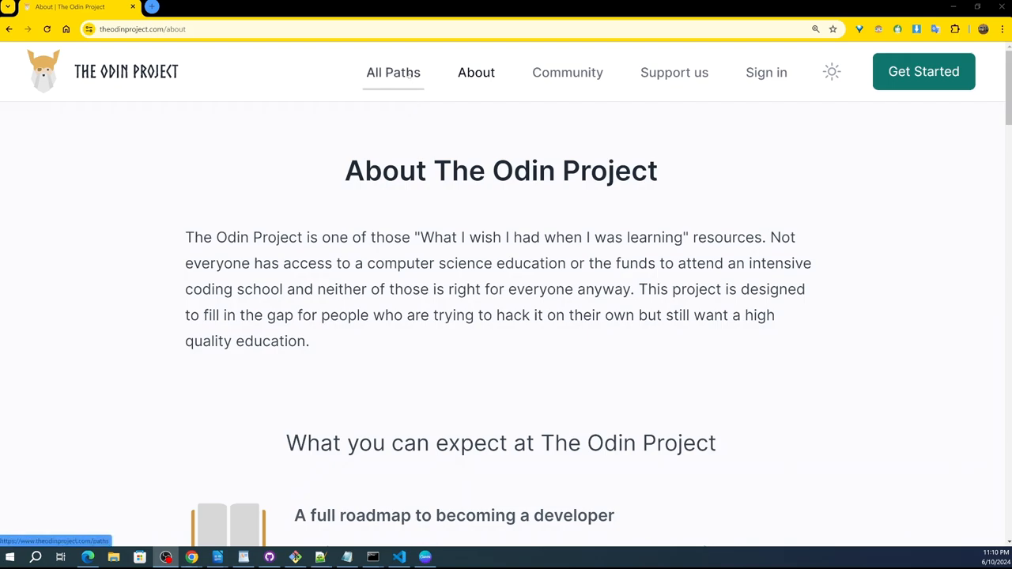
# - Open All Paths, browse the Foundations, Ruby on Rails and JavaScript cards, then return to top
pyautogui.click(393, 72)
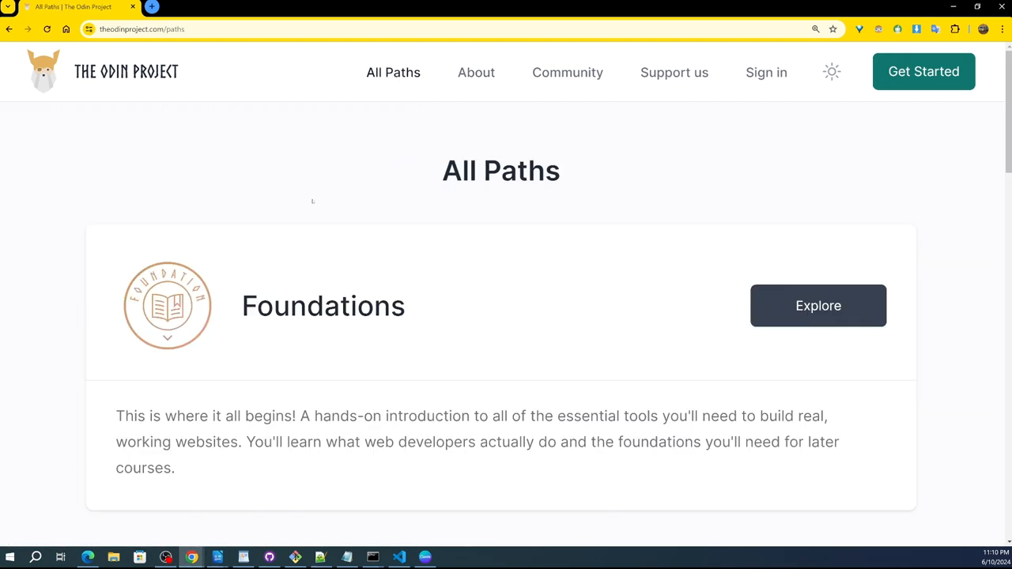
pyautogui.scroll(-3)
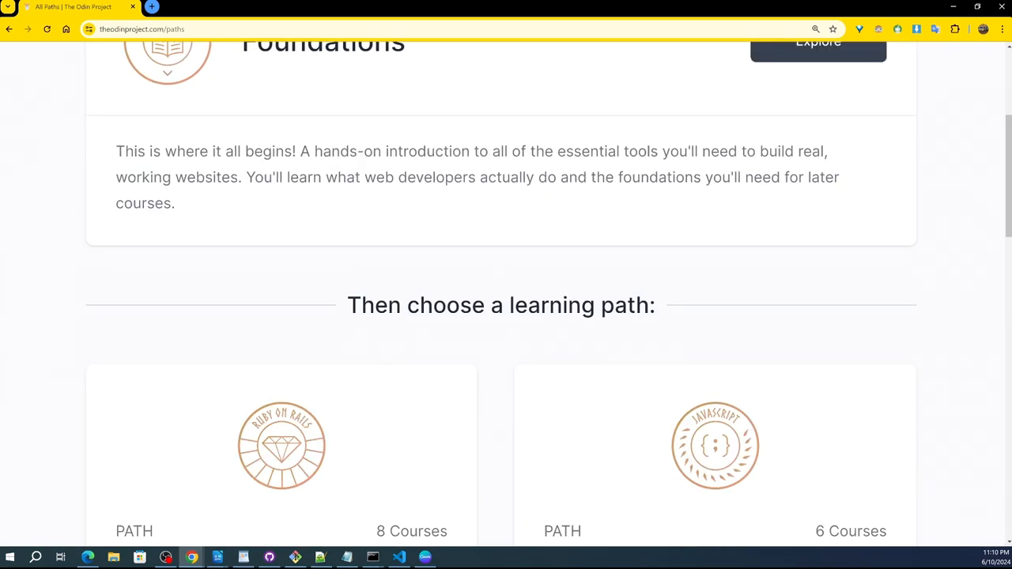
pyautogui.scroll(-3)
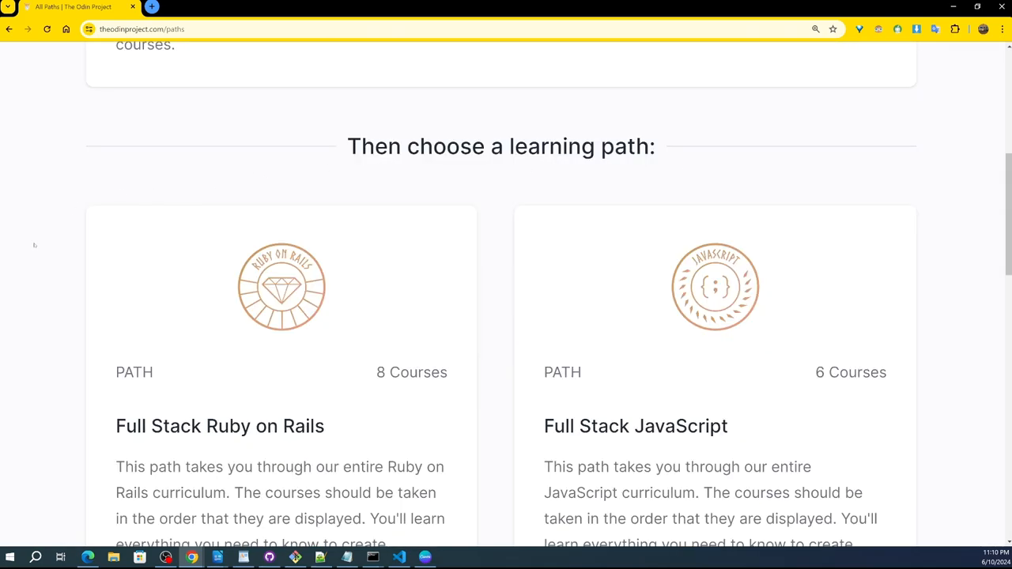
pyautogui.scroll(-3)
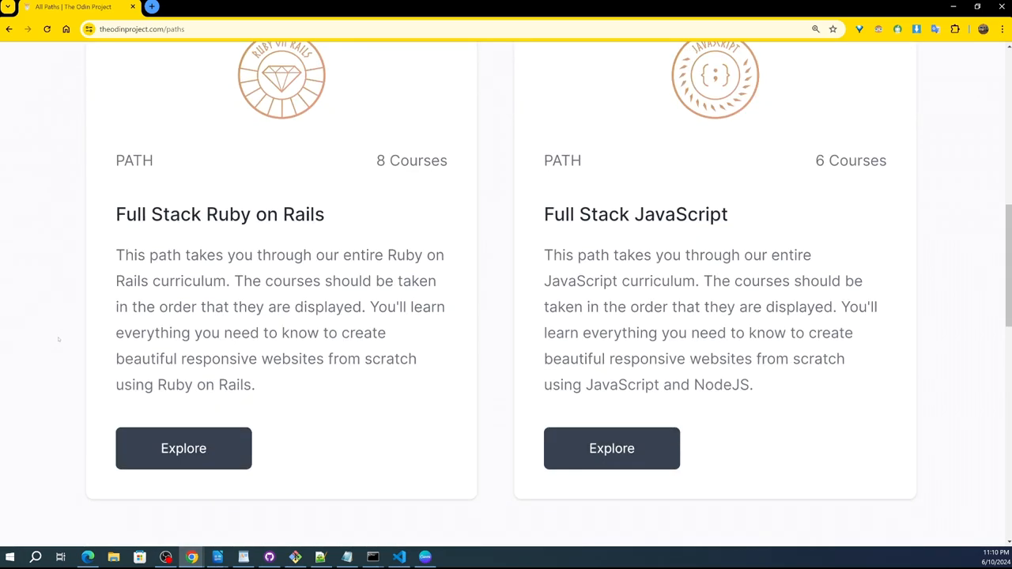
pyautogui.scroll(-3)
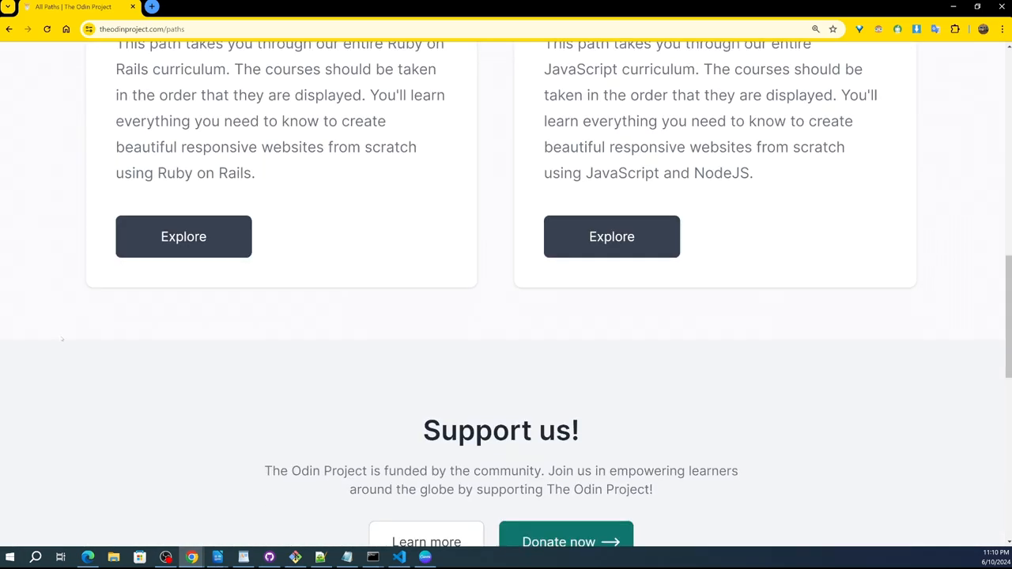
pyautogui.scroll(-3)
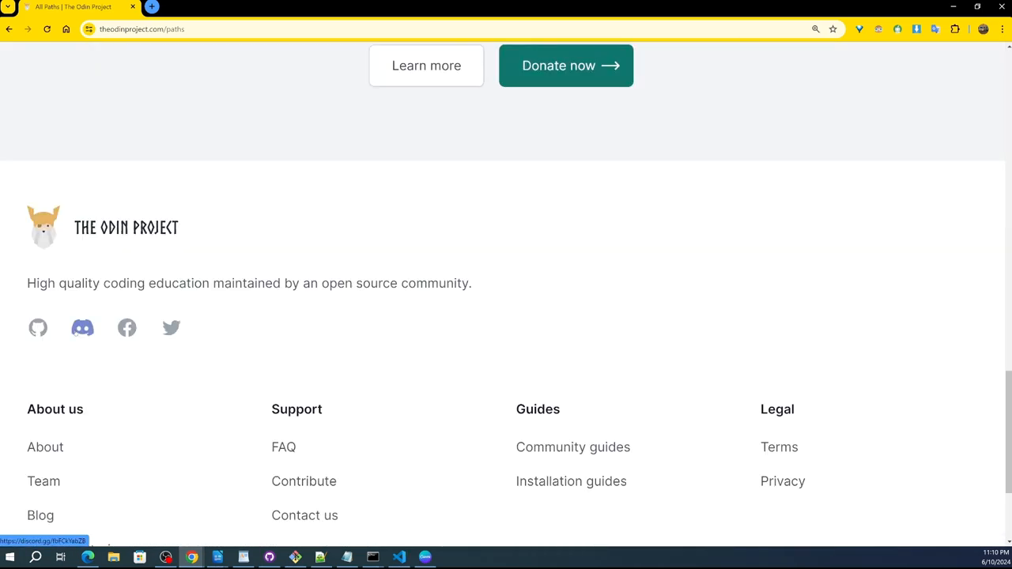
pyautogui.scroll(-3)
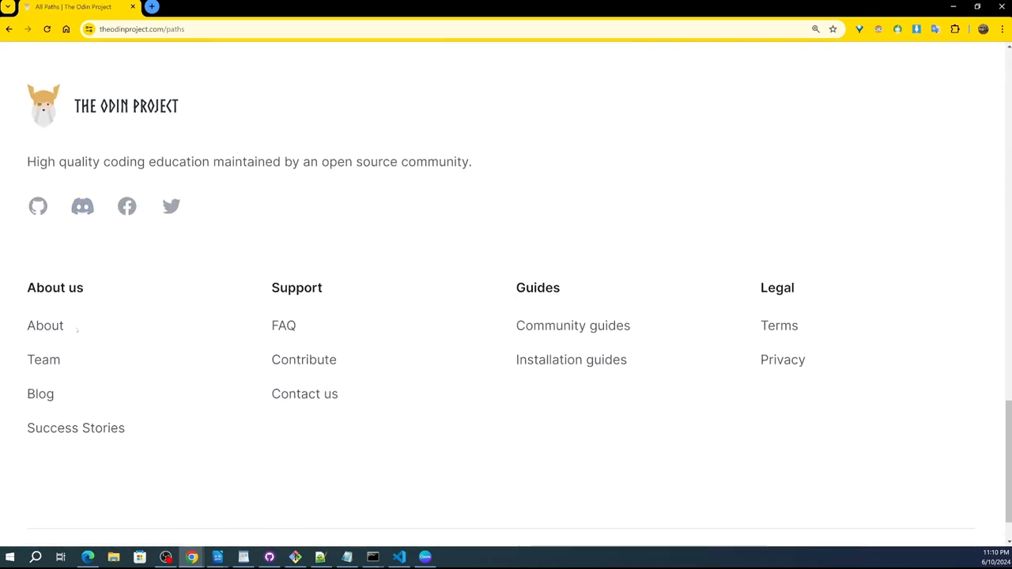
pyautogui.scroll(-3)
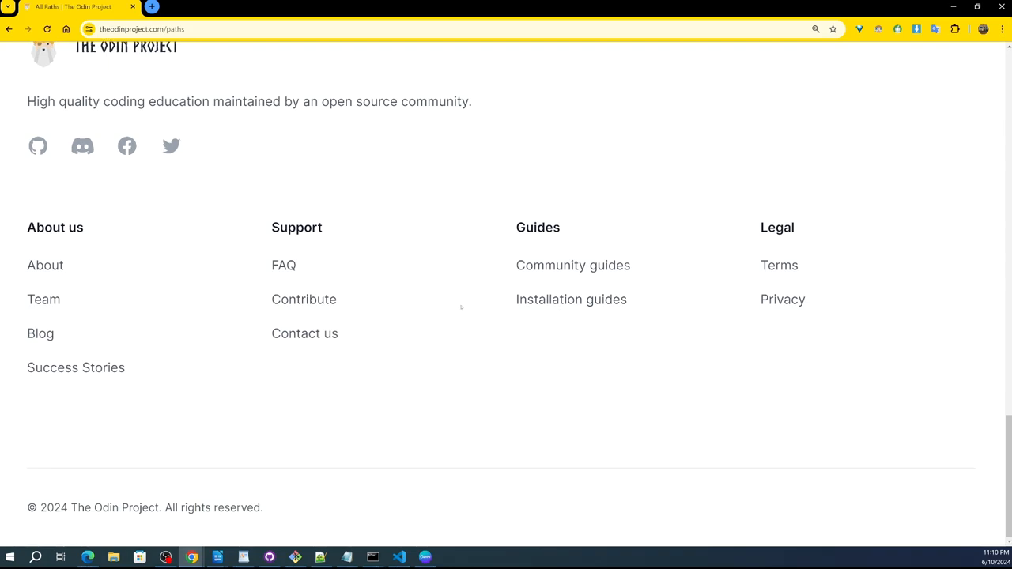
pyautogui.scroll(3)
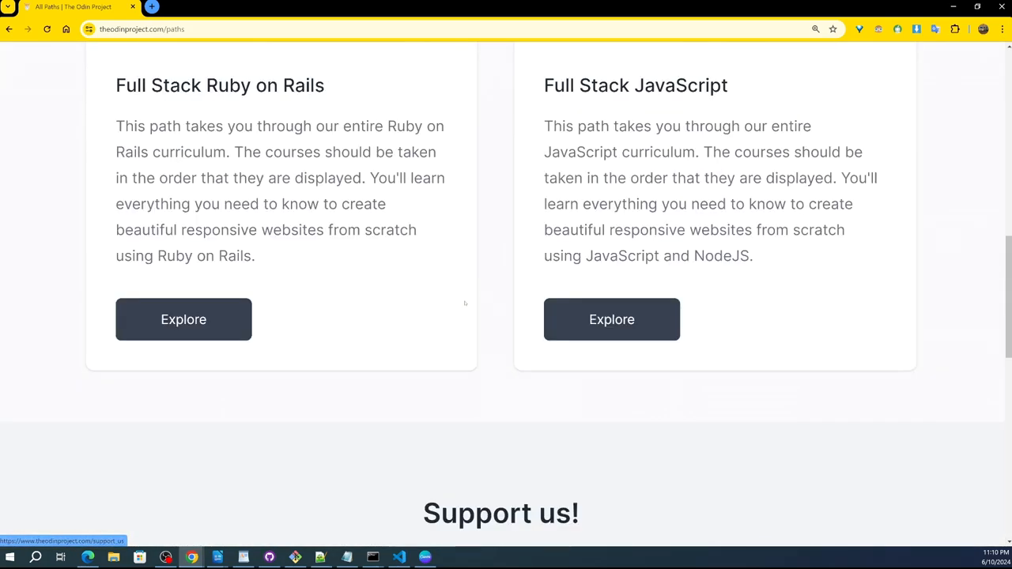
pyautogui.scroll(3)
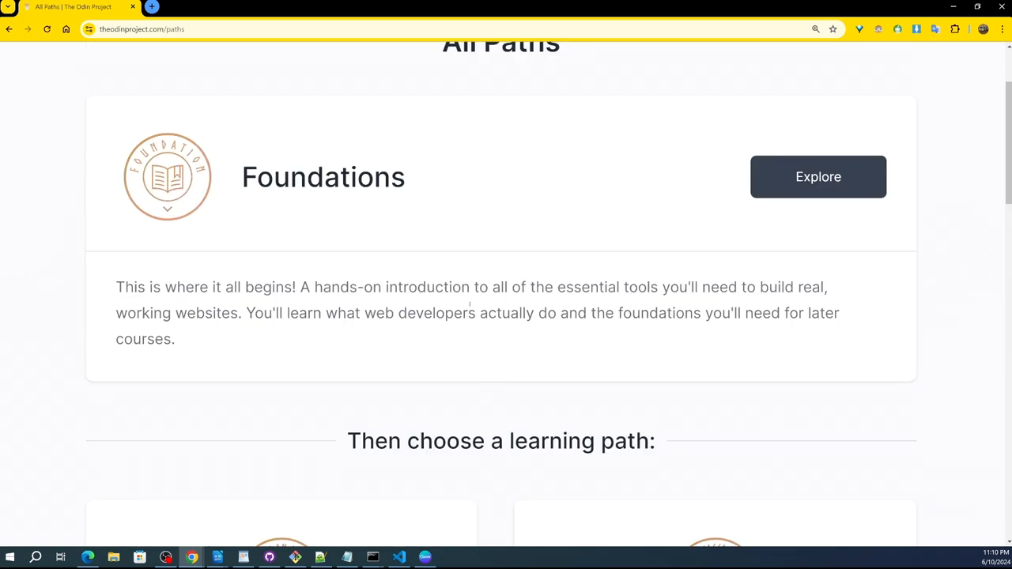
pyautogui.scroll(3)
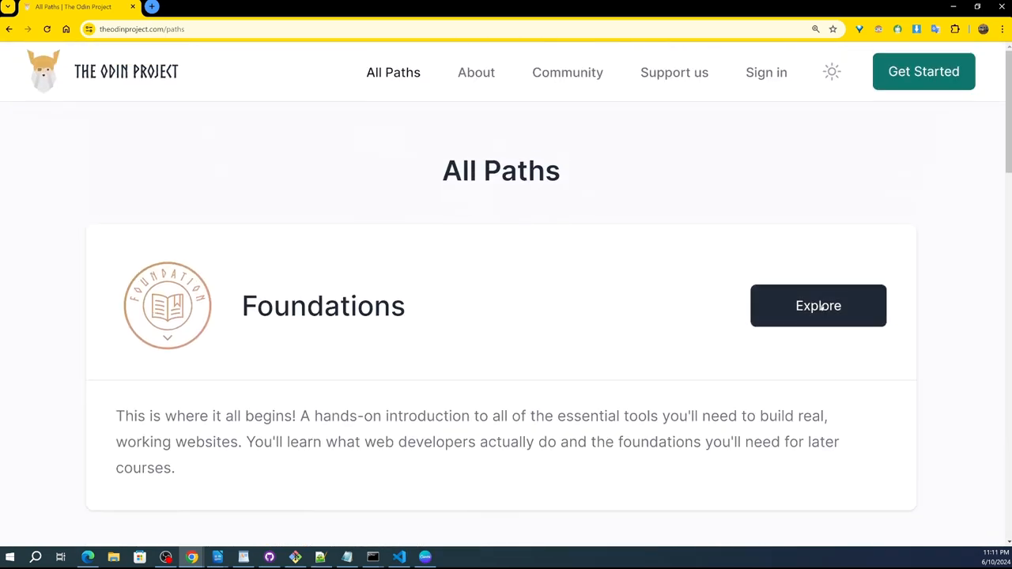
# - Explore the Foundations card and scroll to its Introduction and Prerequisites lesson lists
pyautogui.click(817, 306)
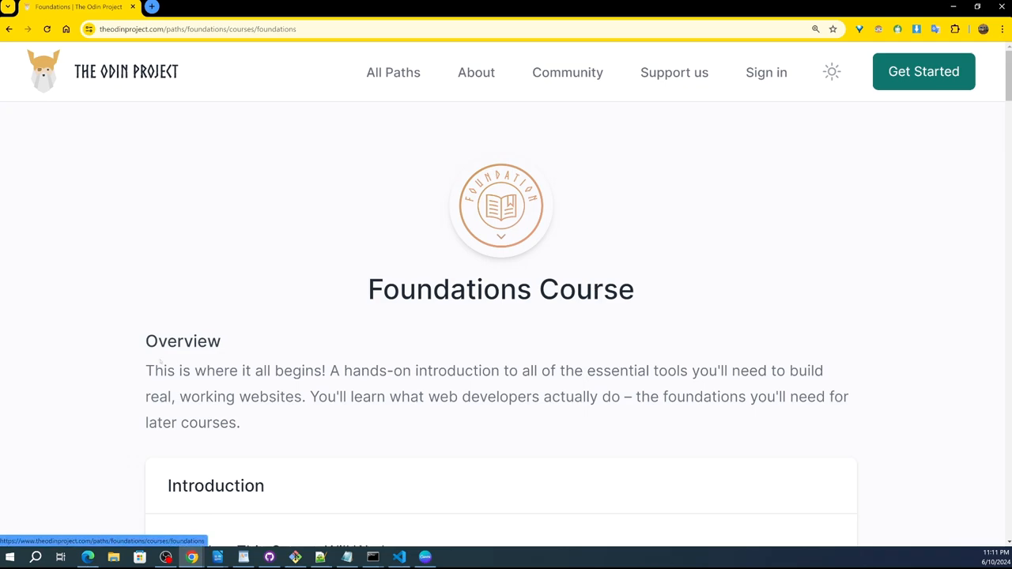
pyautogui.scroll(-3)
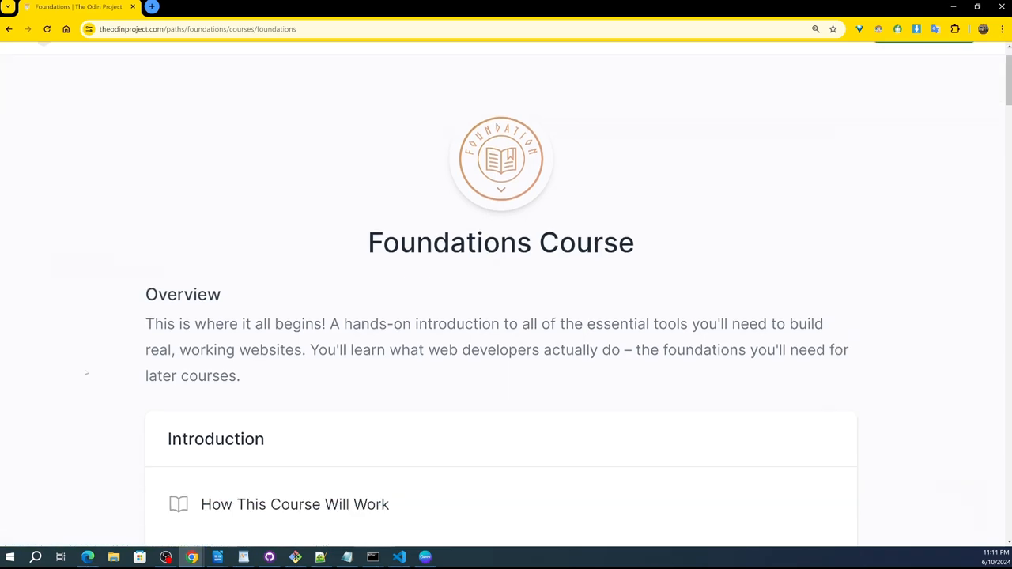
pyautogui.scroll(-3)
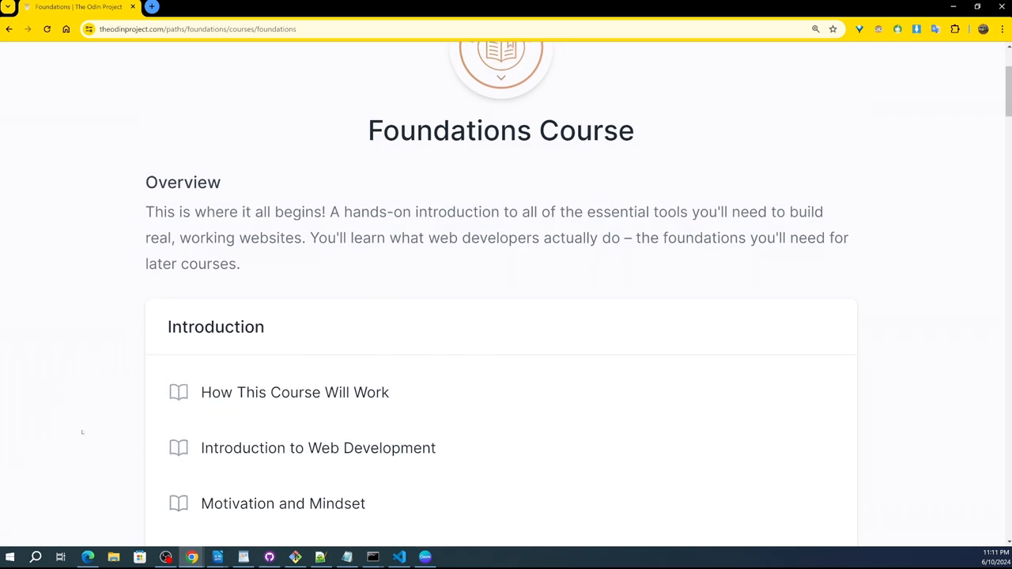
pyautogui.scroll(-3)
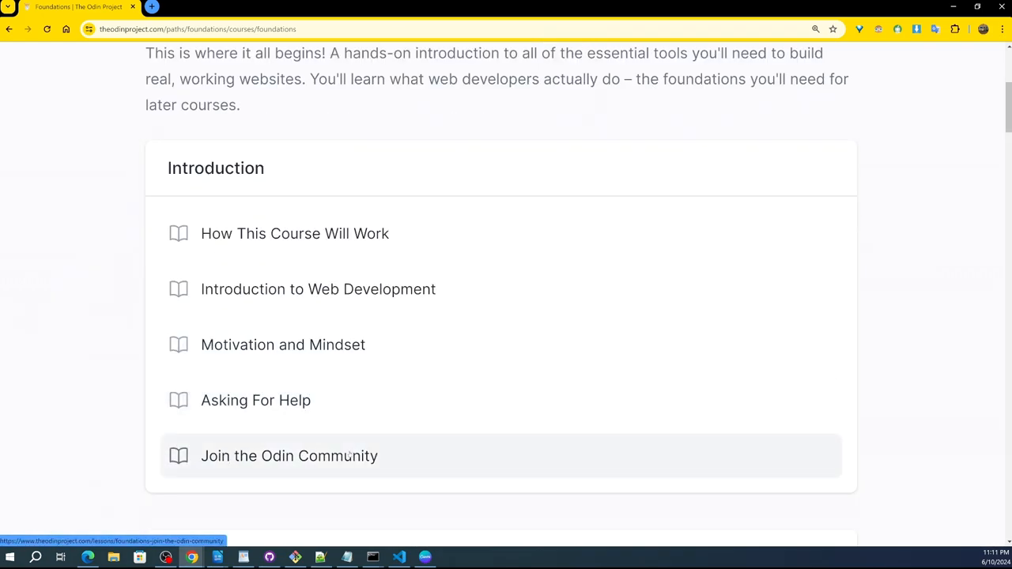
pyautogui.scroll(-3)
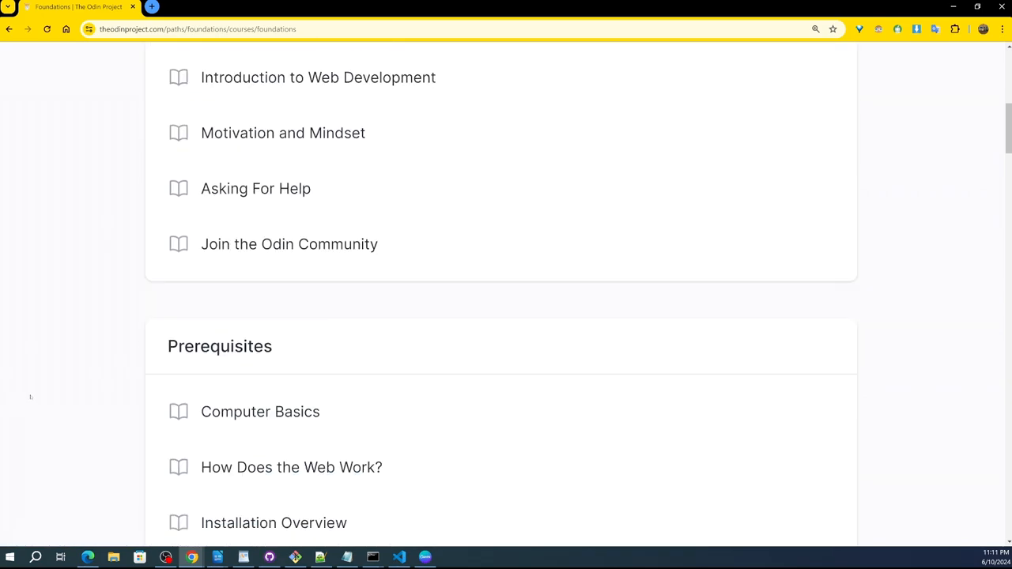
pyautogui.scroll(3)
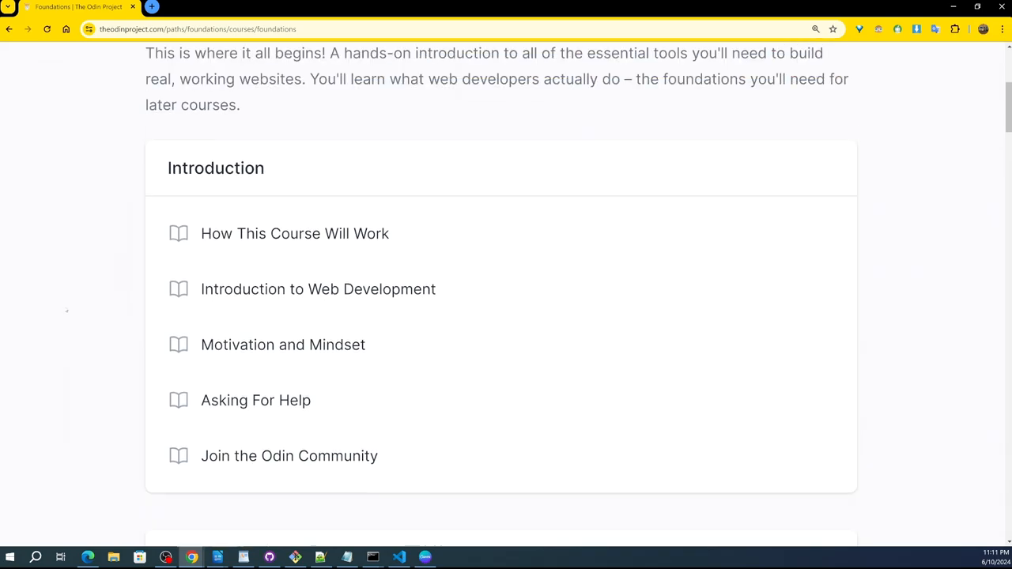
pyautogui.moveTo(38, 293)
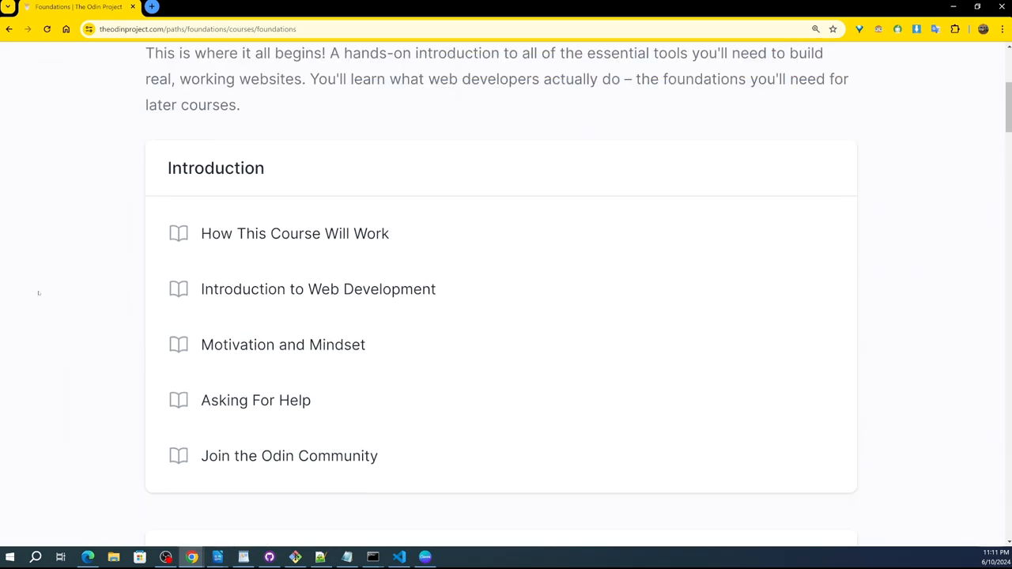
pyautogui.moveTo(48, 287)
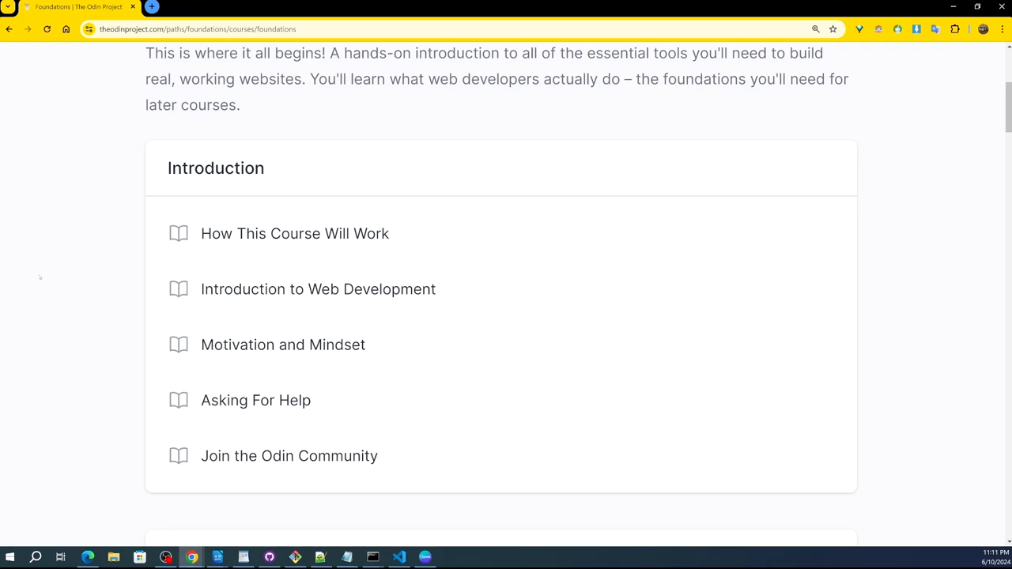
pyautogui.moveTo(47, 272)
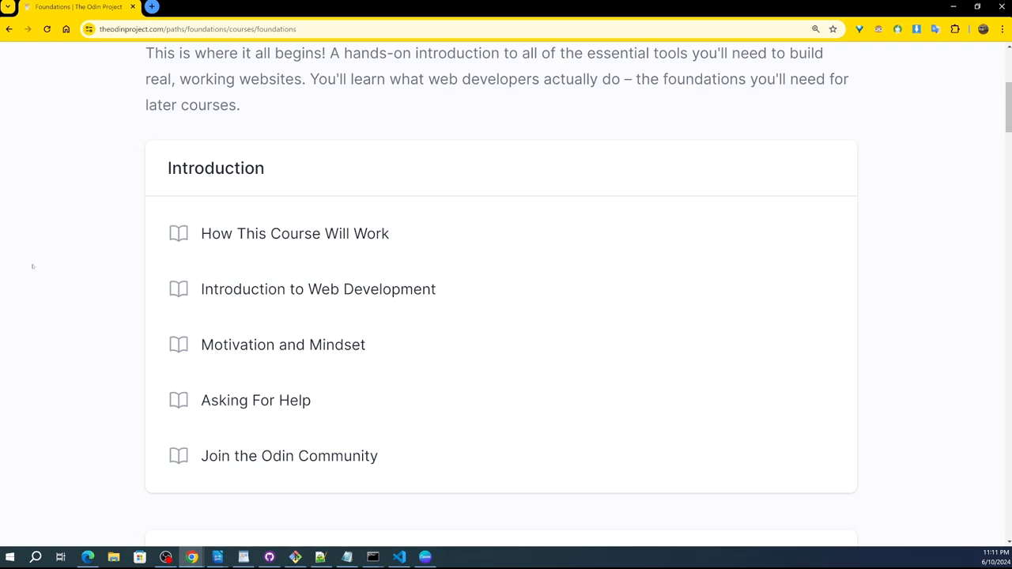
pyautogui.moveTo(47, 244)
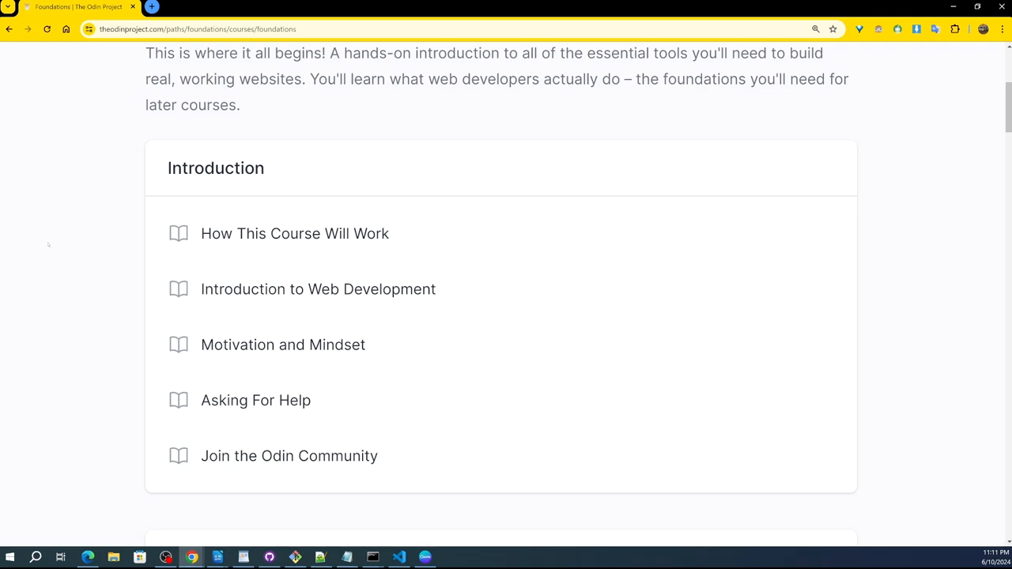
pyautogui.moveTo(64, 222)
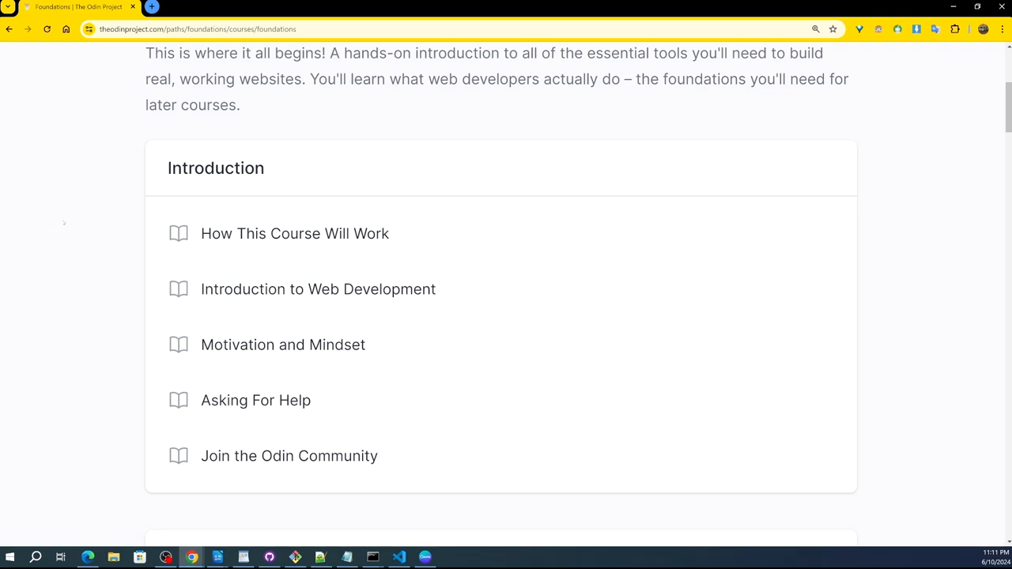
pyautogui.moveTo(84, 202)
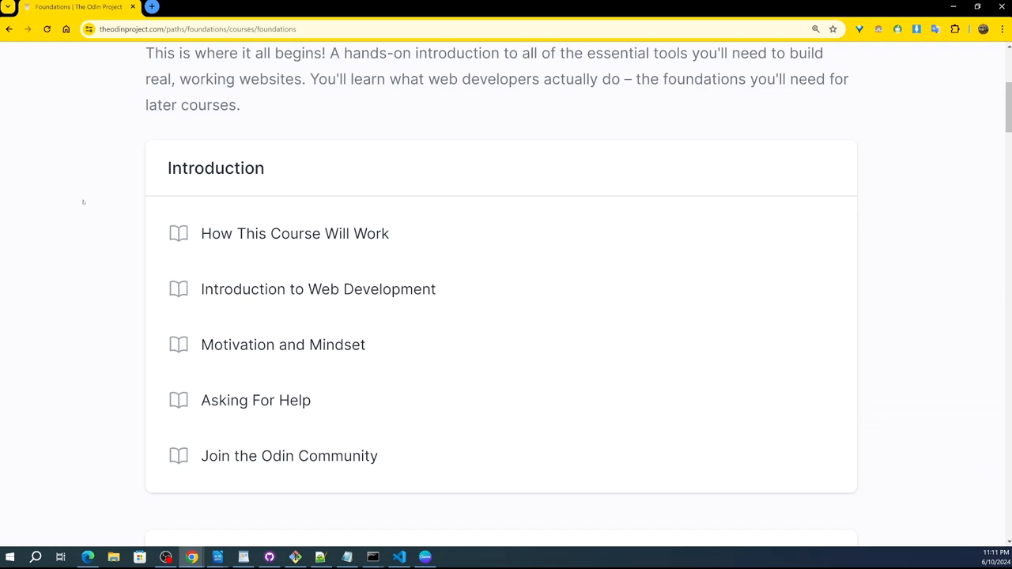
pyautogui.moveTo(95, 184)
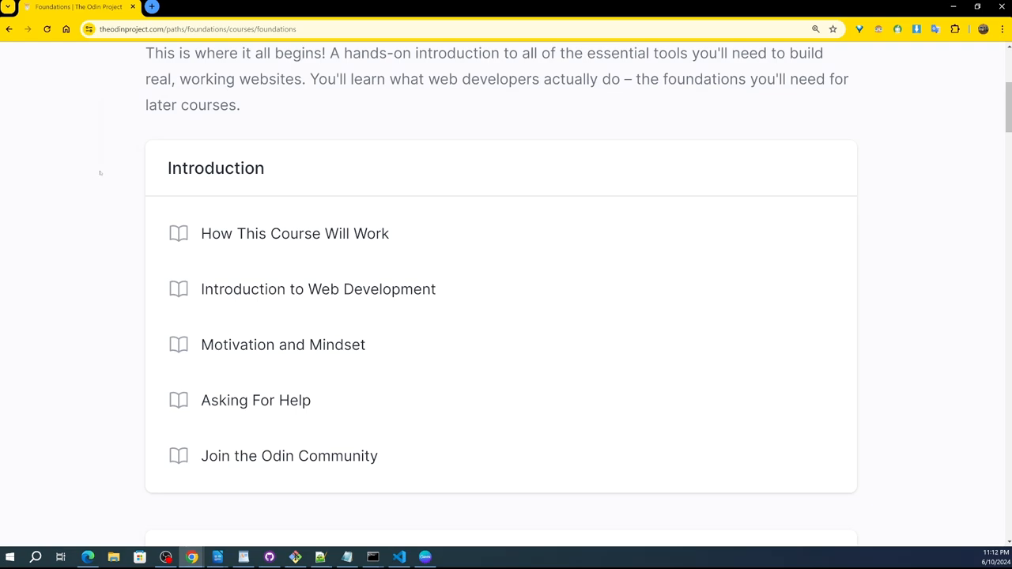
pyautogui.moveTo(108, 170)
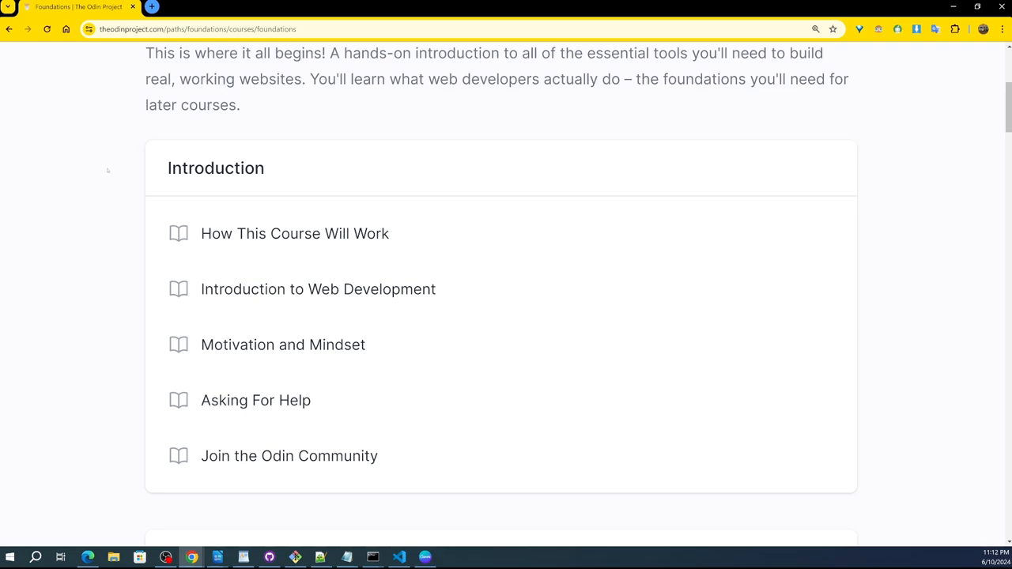
pyautogui.moveTo(143, 167)
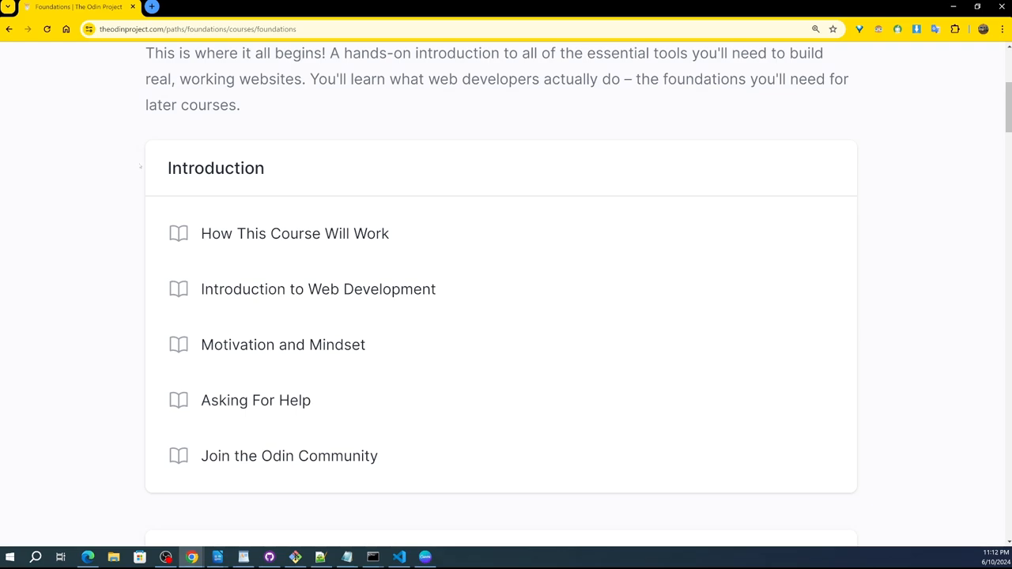
pyautogui.moveTo(166, 153)
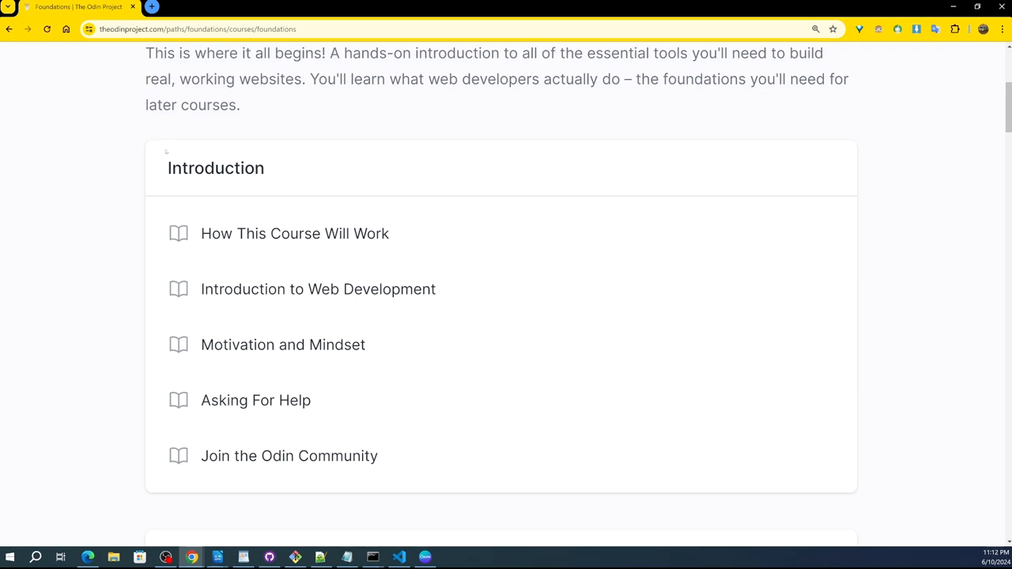
pyautogui.moveTo(168, 149)
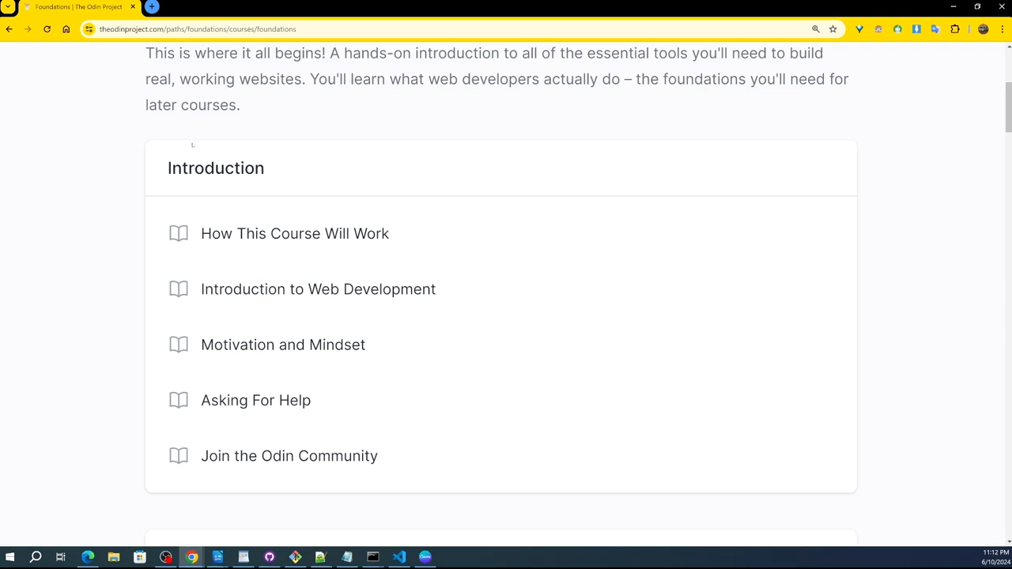
pyautogui.moveTo(189, 164)
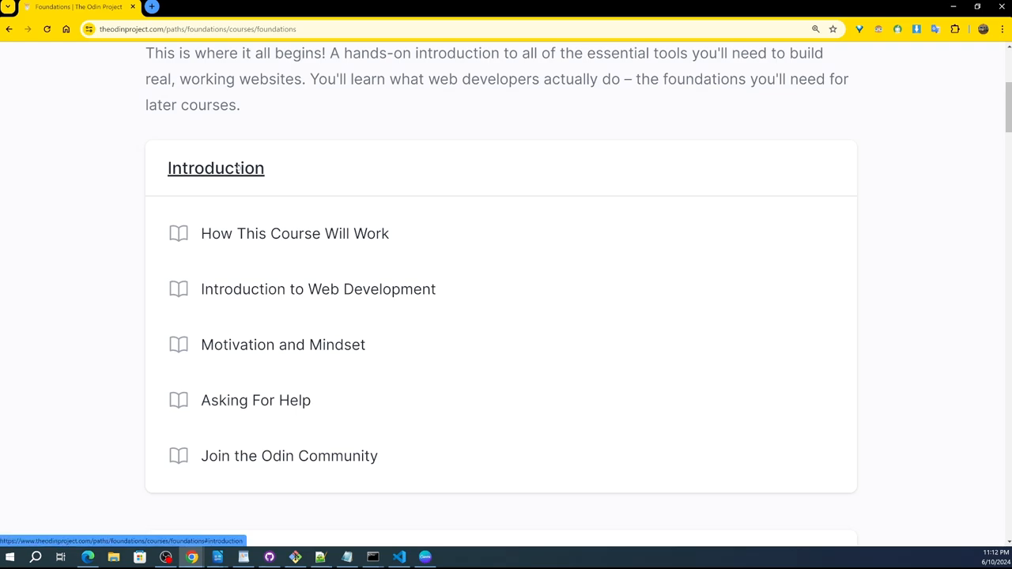
pyautogui.moveTo(116, 188)
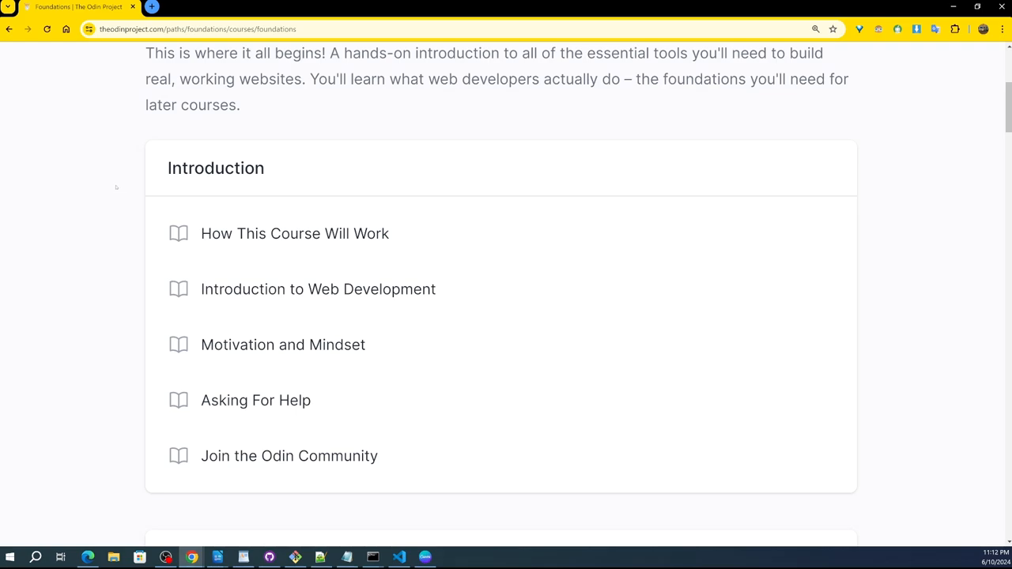
pyautogui.moveTo(125, 177)
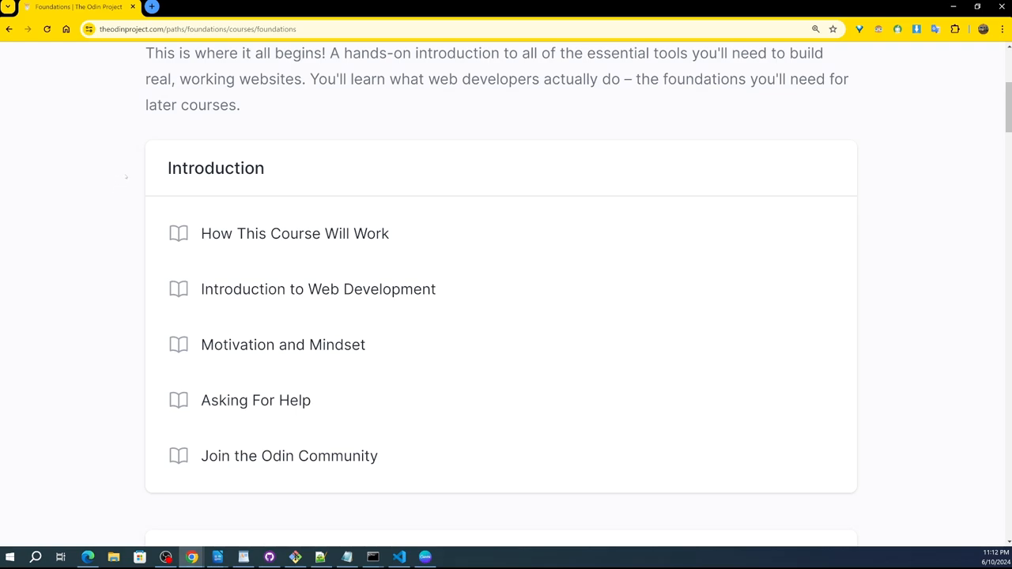
pyautogui.moveTo(126, 175)
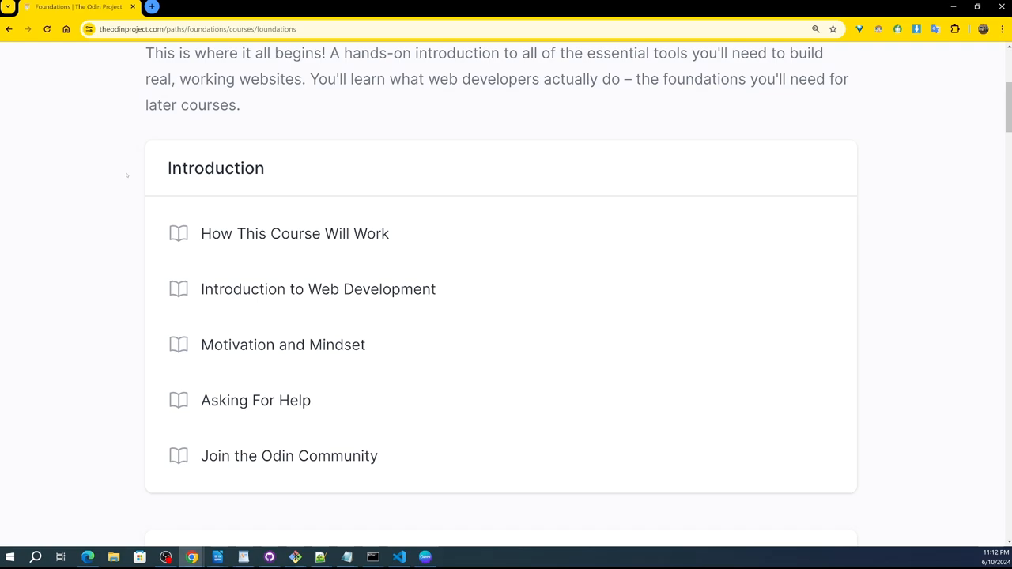
# - Scroll the Foundations outline past Flexbox and JavaScript Basics down to the Conclusion heading
pyautogui.scroll(-3)
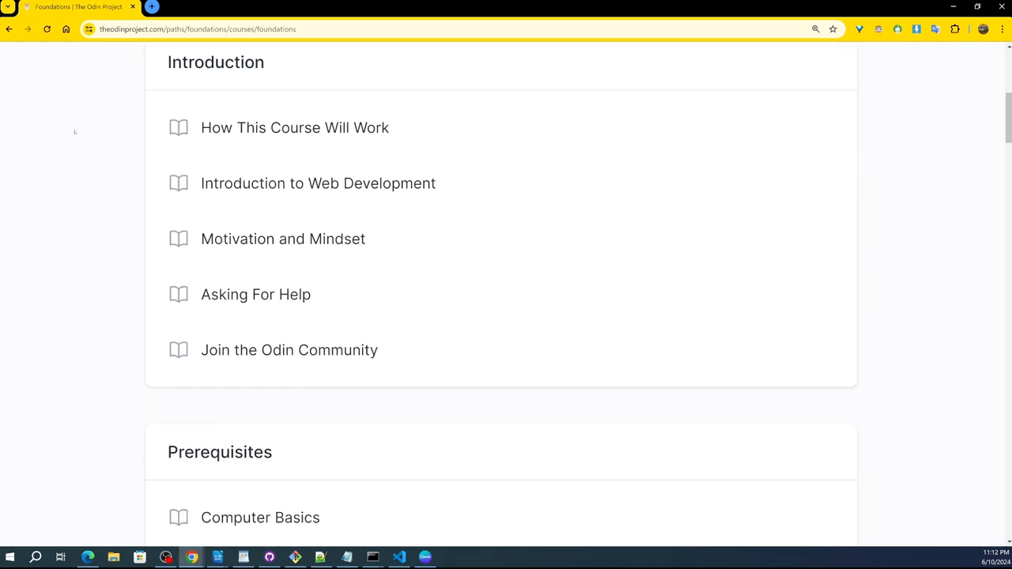
pyautogui.scroll(-3)
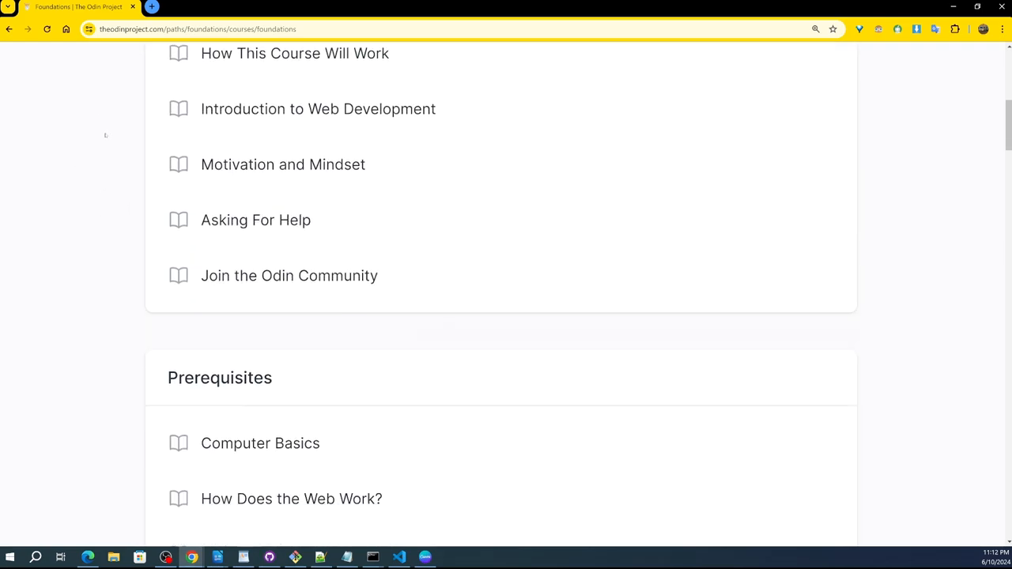
pyautogui.scroll(-3)
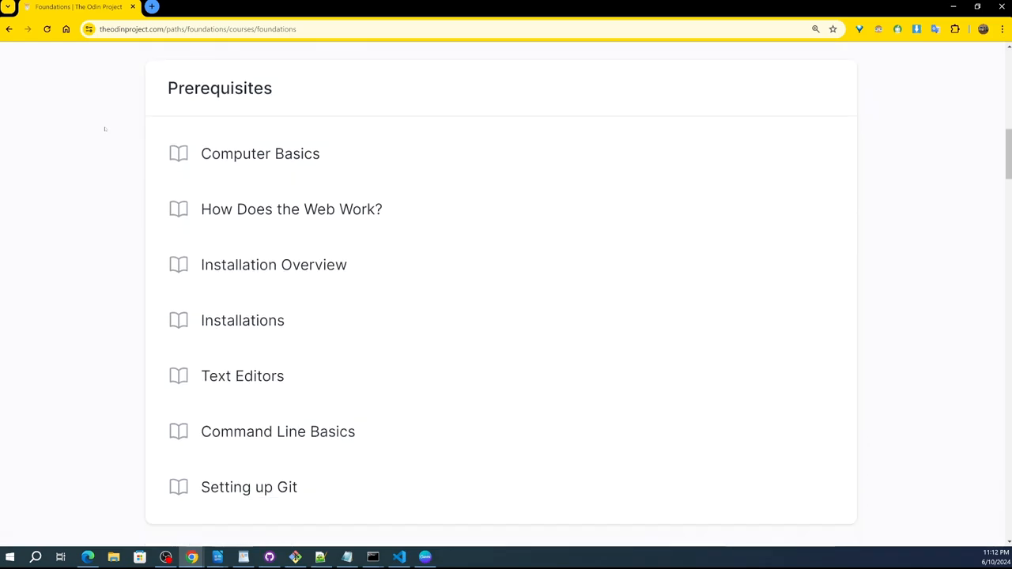
pyautogui.scroll(-3)
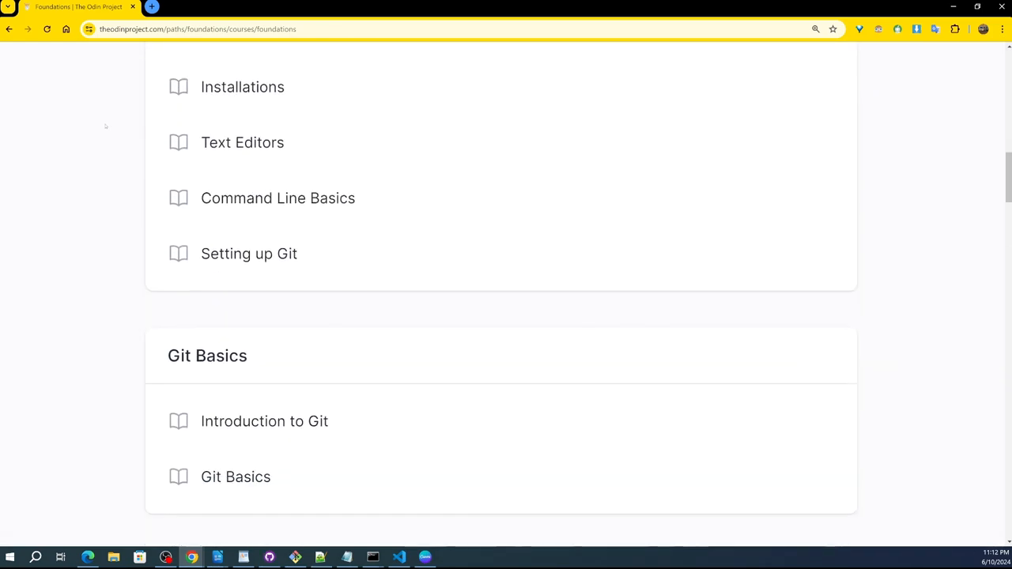
pyautogui.scroll(-3)
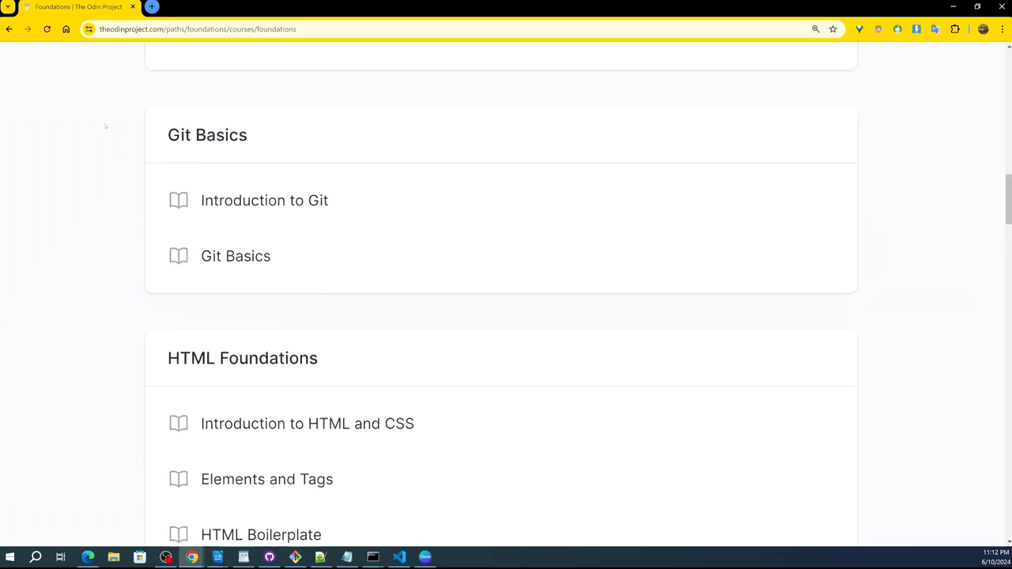
pyautogui.scroll(-3)
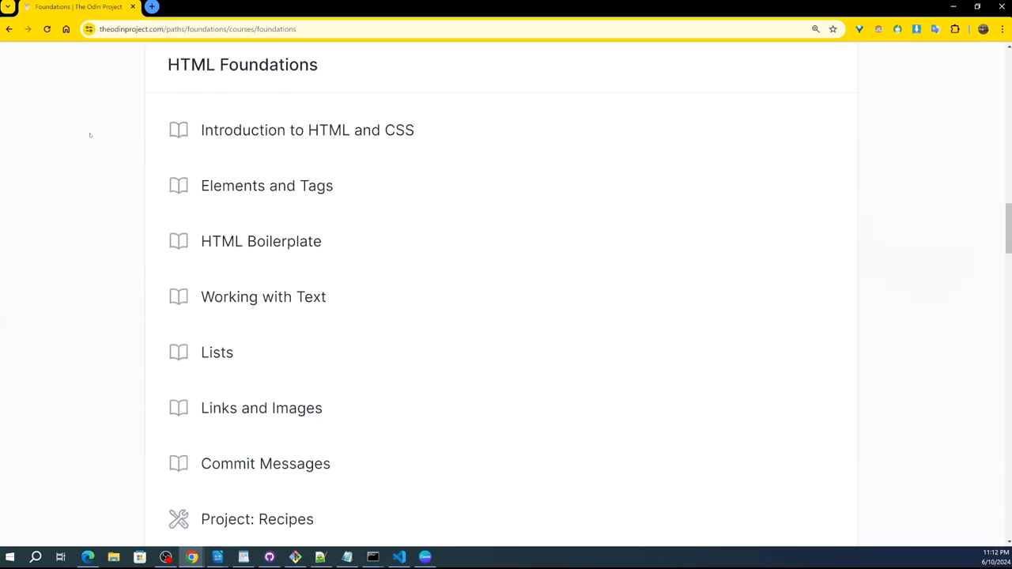
pyautogui.scroll(-3)
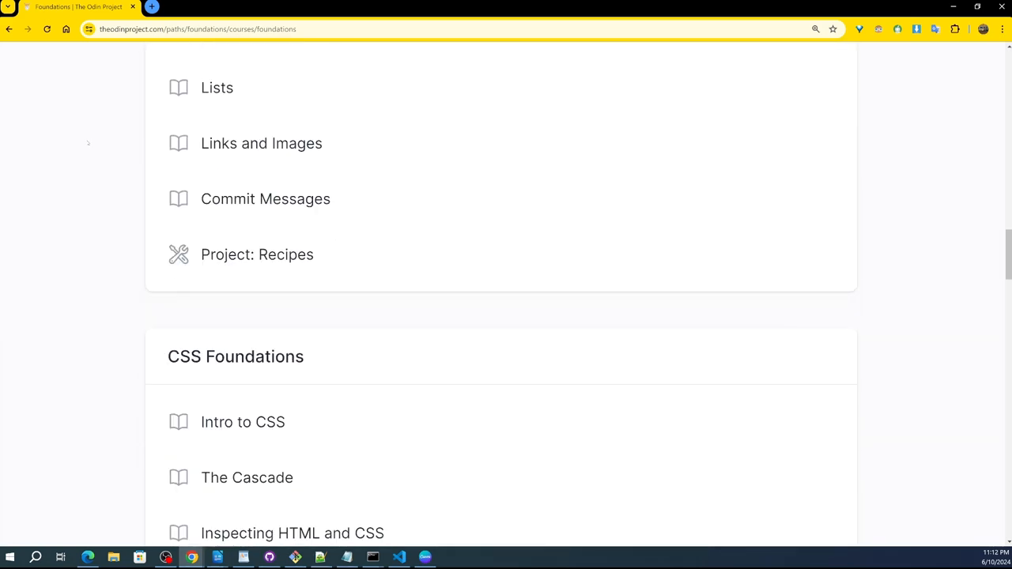
pyautogui.scroll(-3)
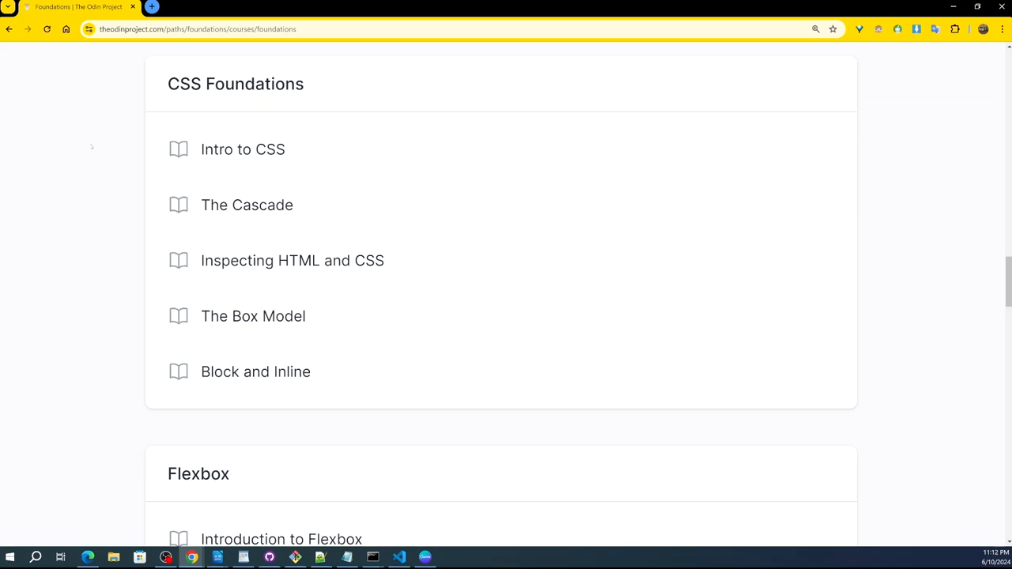
pyautogui.scroll(-3)
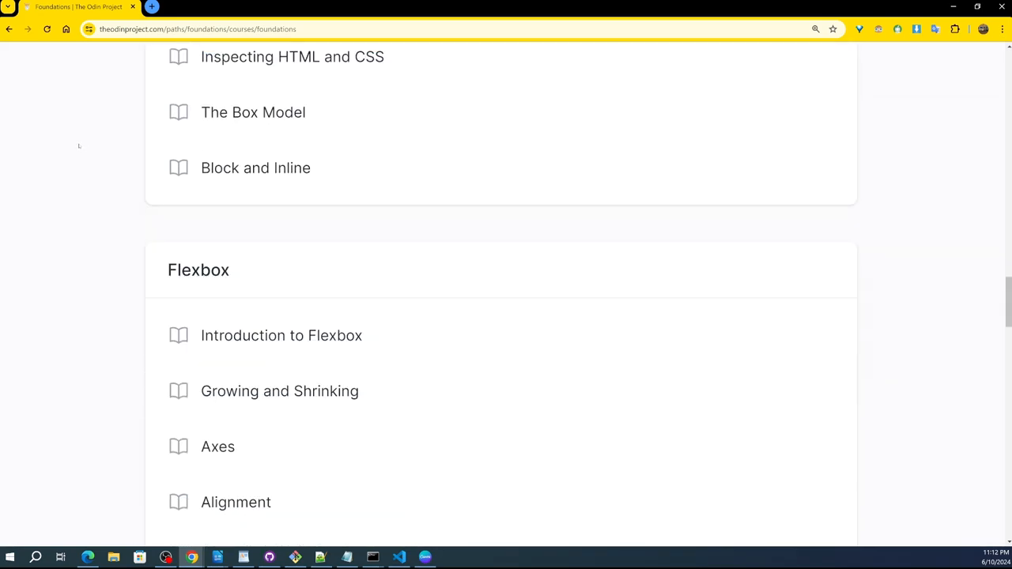
pyautogui.moveTo(70, 151)
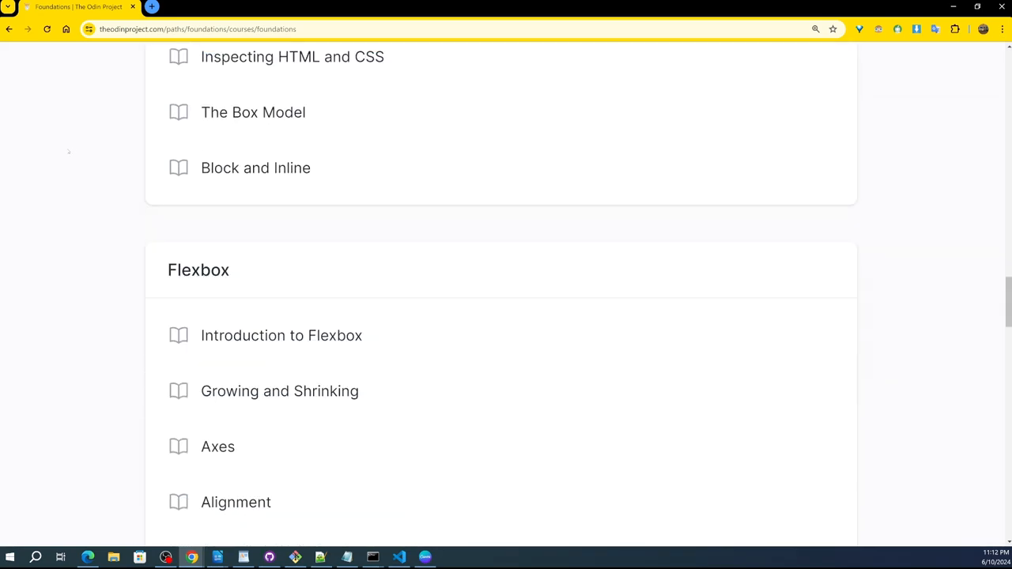
pyautogui.scroll(-3)
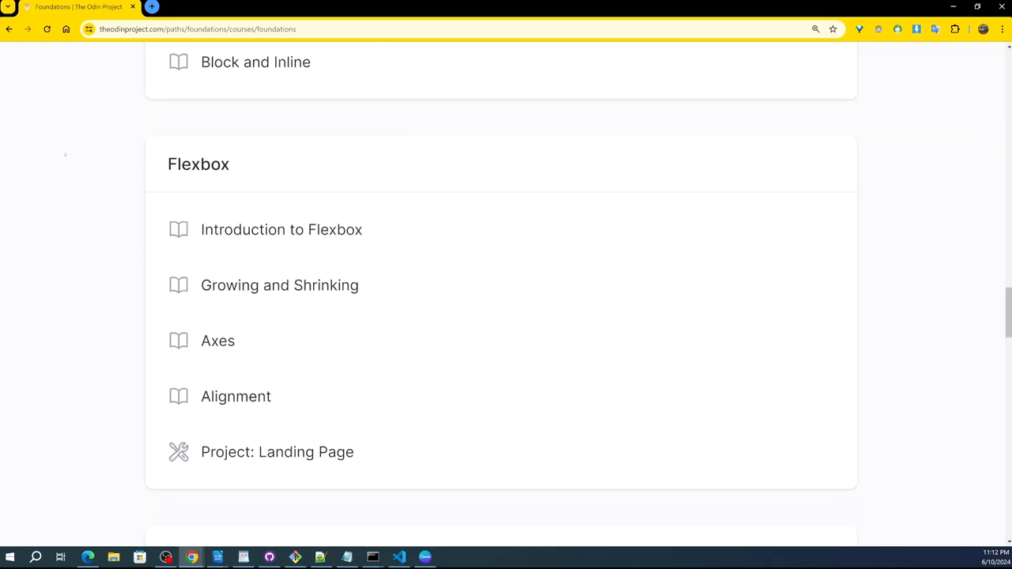
pyautogui.moveTo(62, 161)
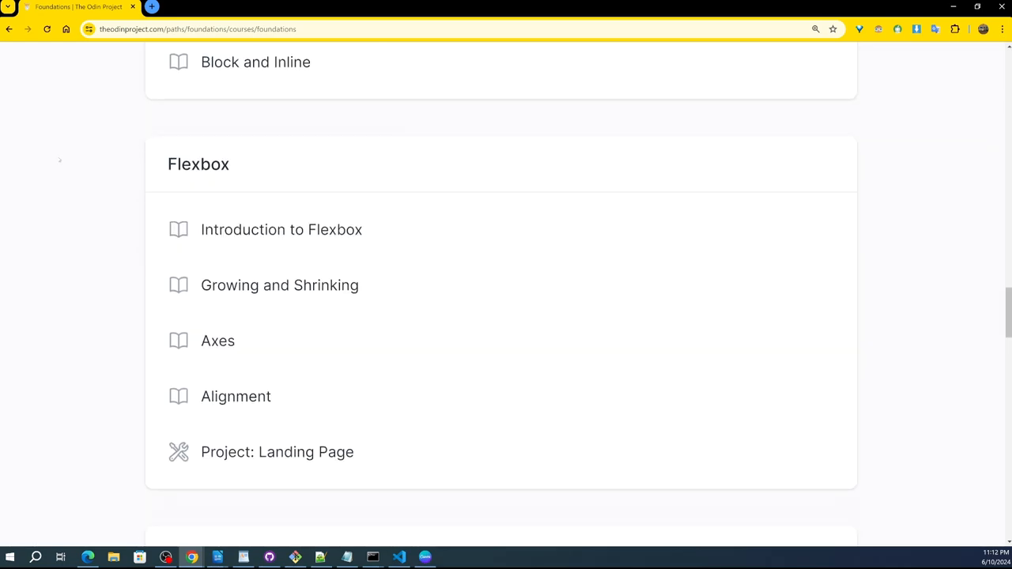
pyautogui.moveTo(50, 161)
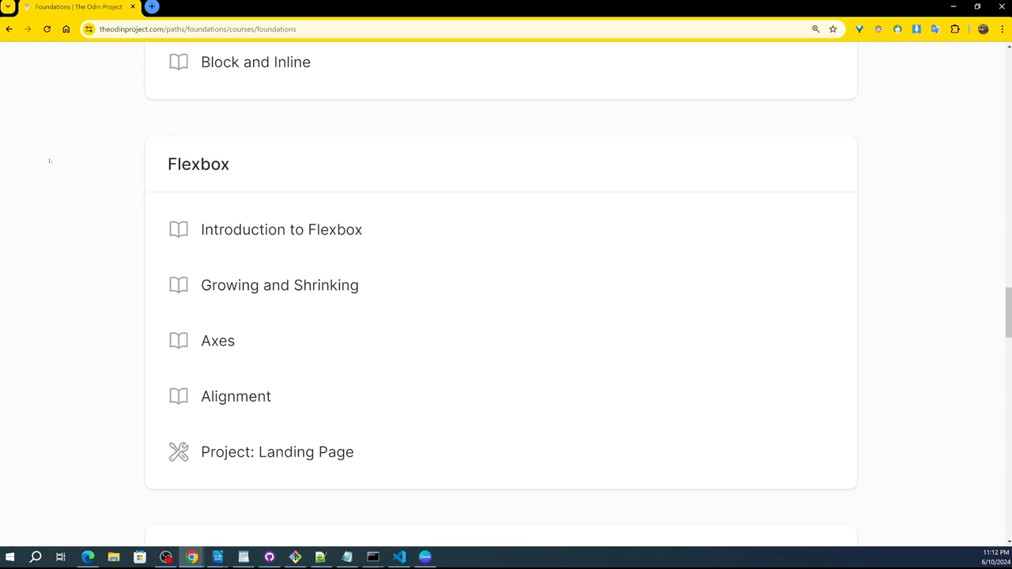
pyautogui.scroll(-3)
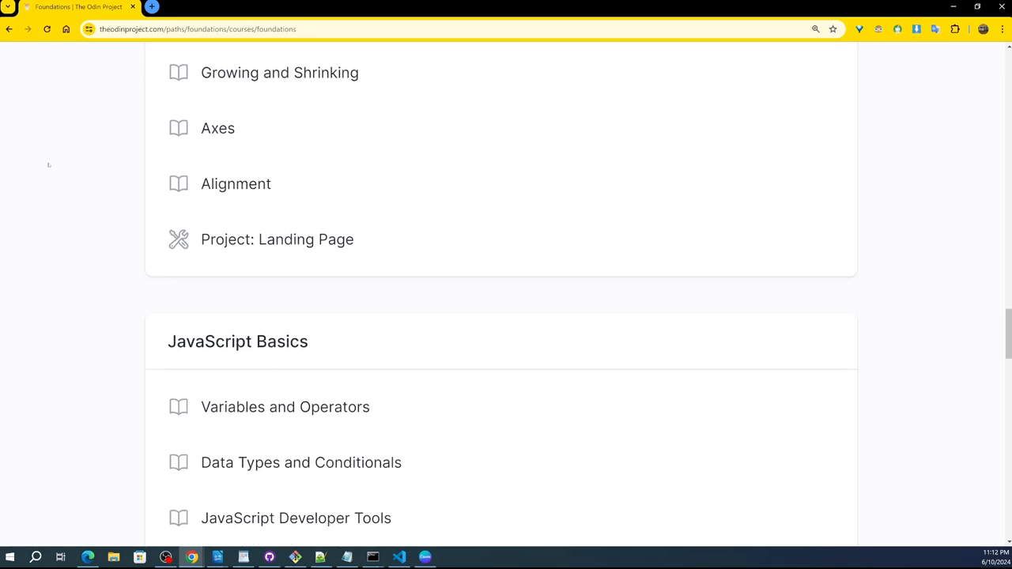
pyautogui.scroll(-3)
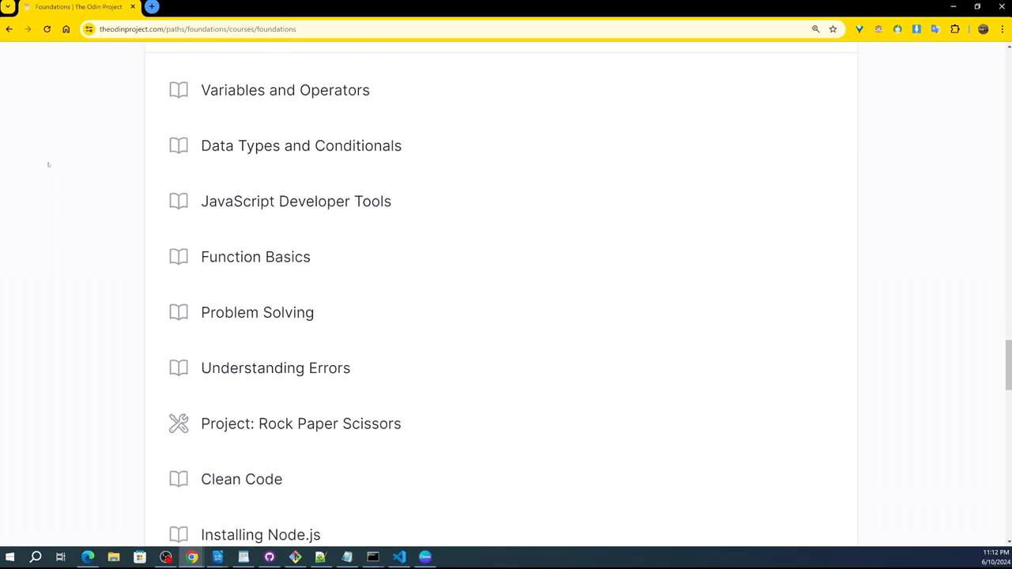
pyautogui.scroll(-3)
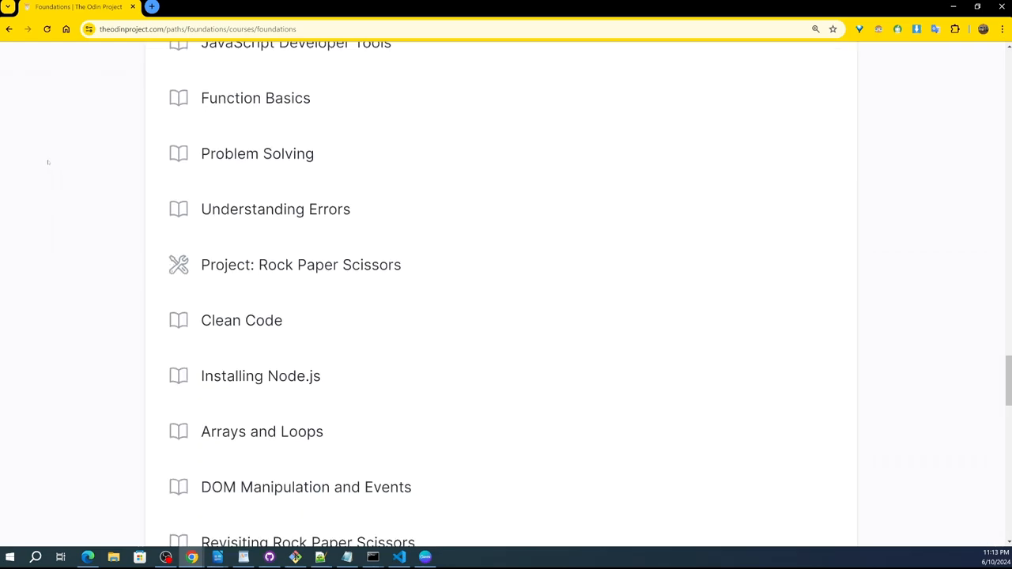
pyautogui.scroll(-3)
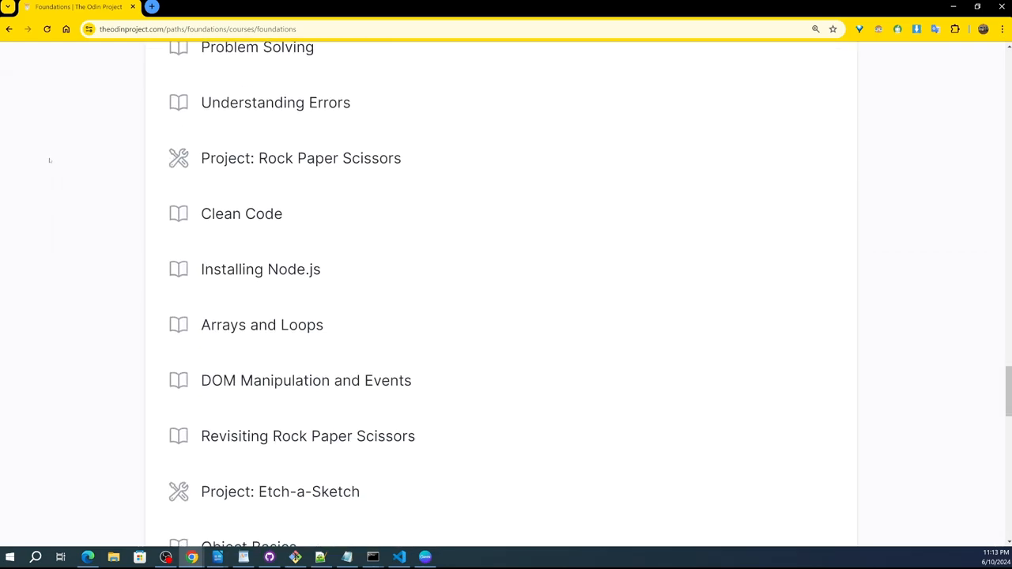
pyautogui.scroll(-3)
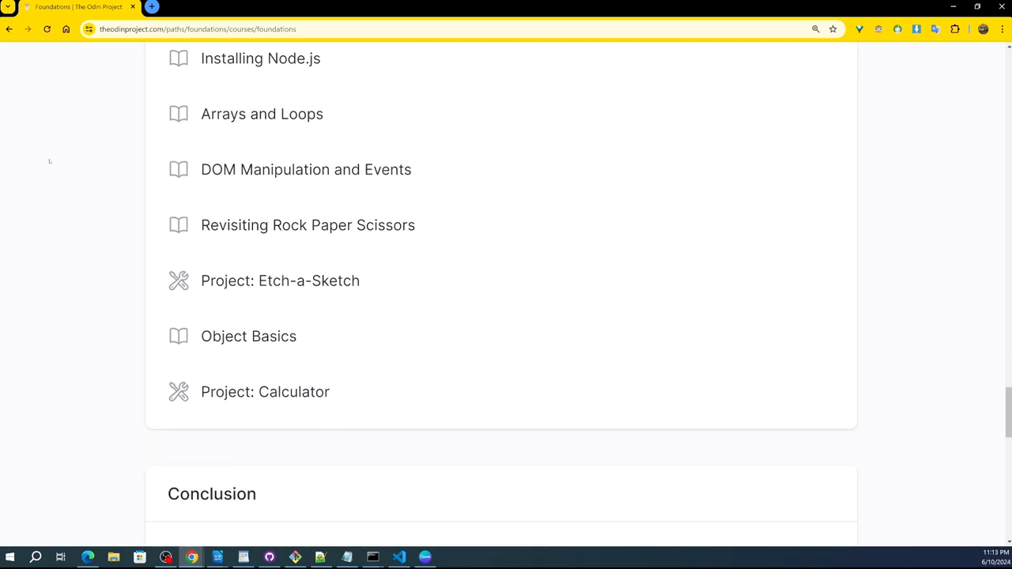
pyautogui.moveTo(30, 149)
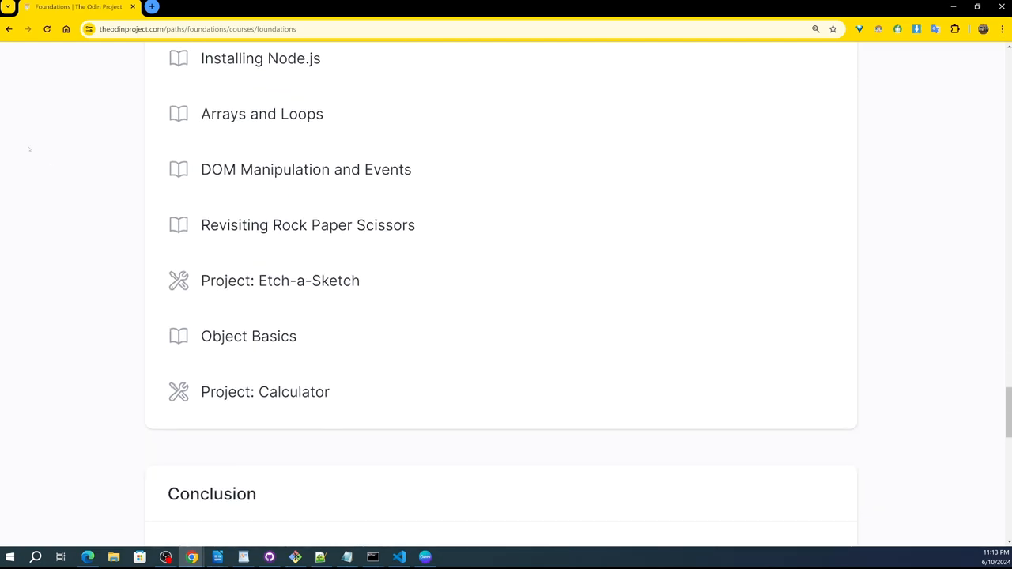
pyautogui.scroll(-3)
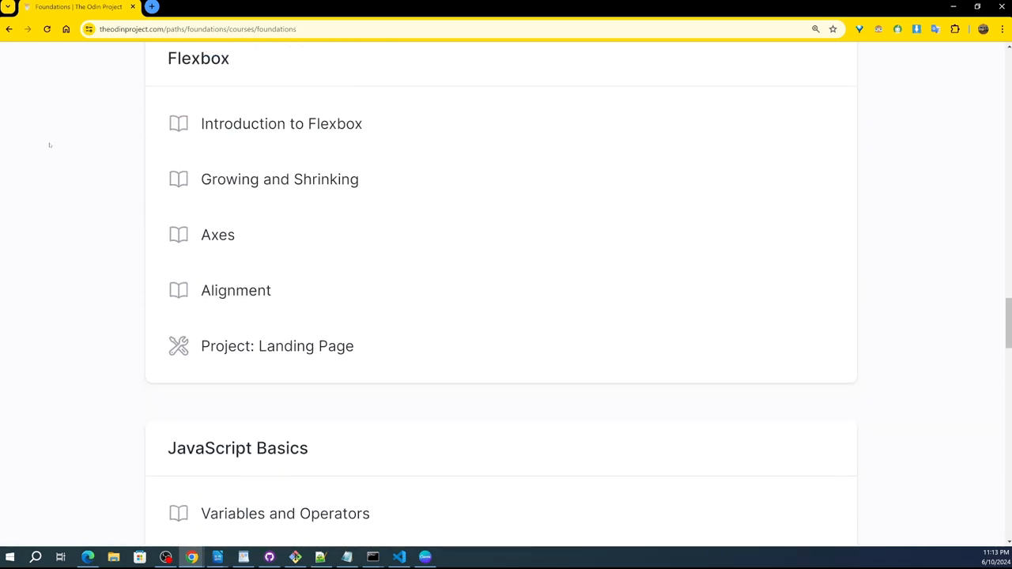
# - Scroll back up to the Foundations Course title and the Introduction lesson list
pyautogui.scroll(3)
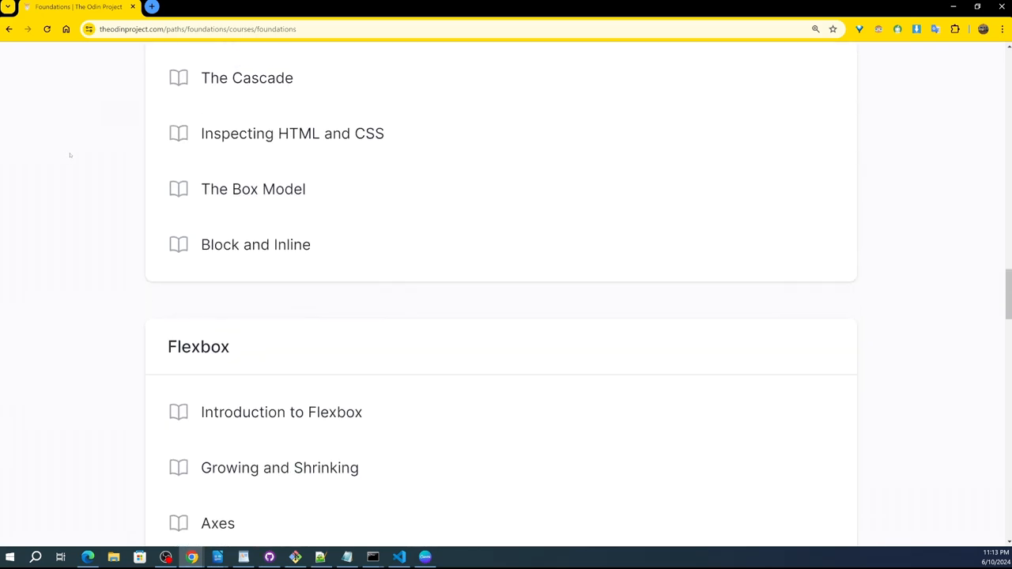
pyautogui.scroll(3)
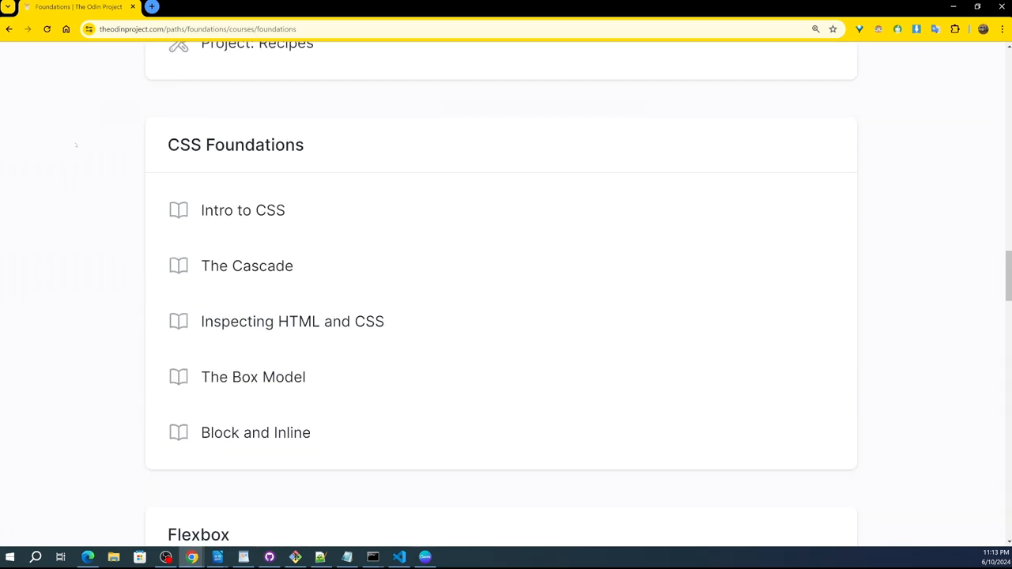
pyautogui.scroll(3)
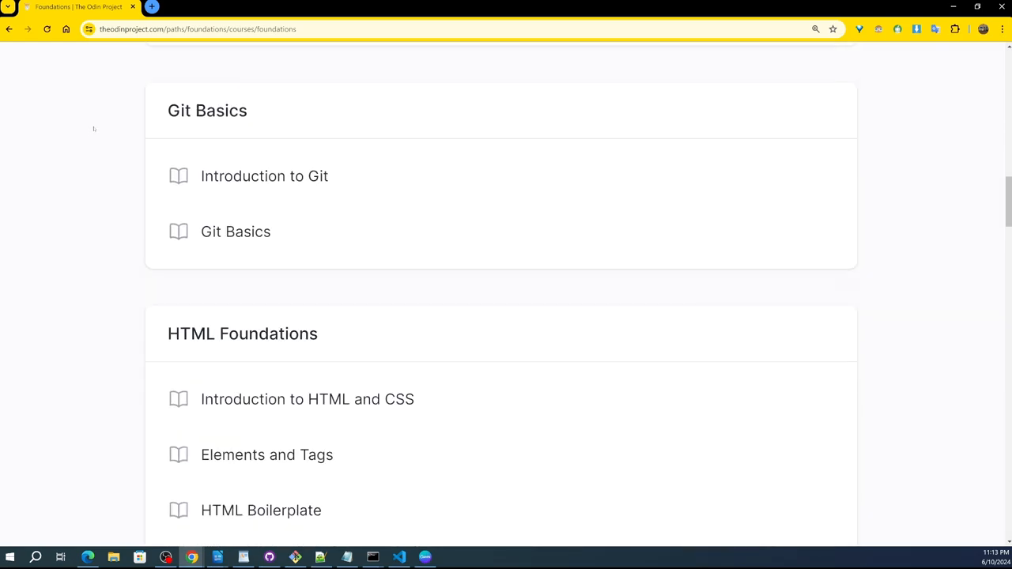
pyautogui.scroll(3)
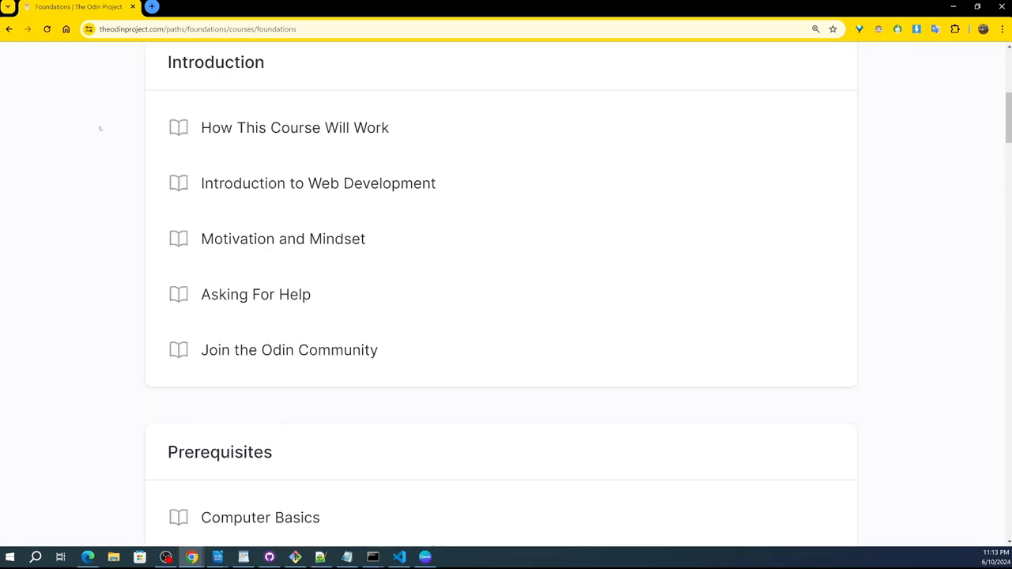
pyautogui.scroll(3)
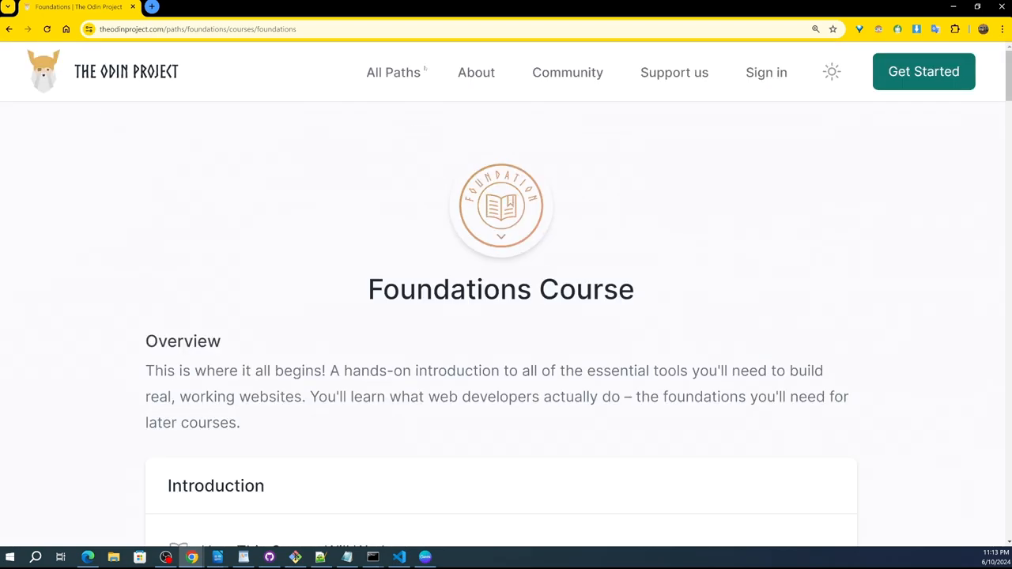
pyautogui.moveTo(900, 71)
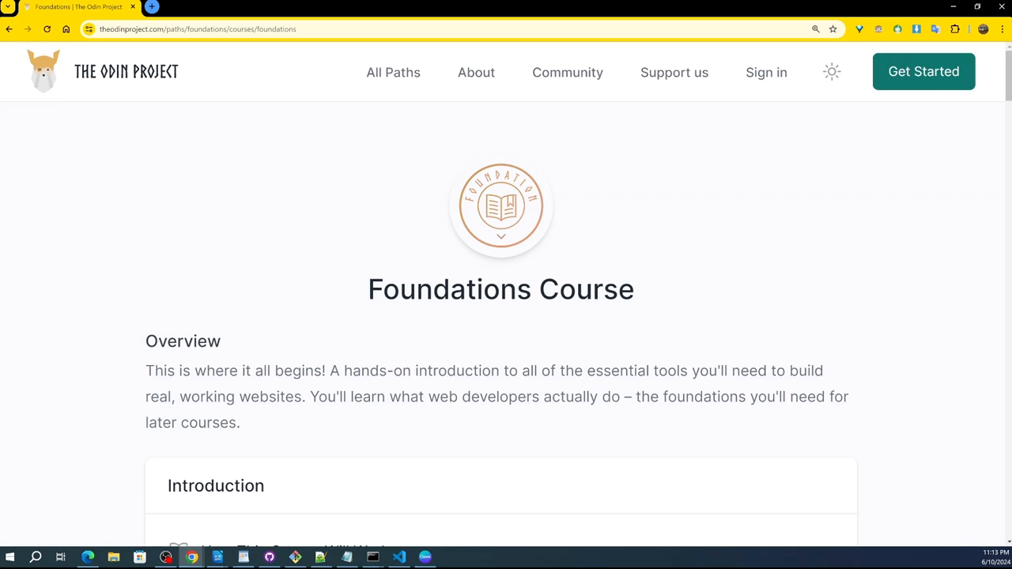
pyautogui.scroll(-3)
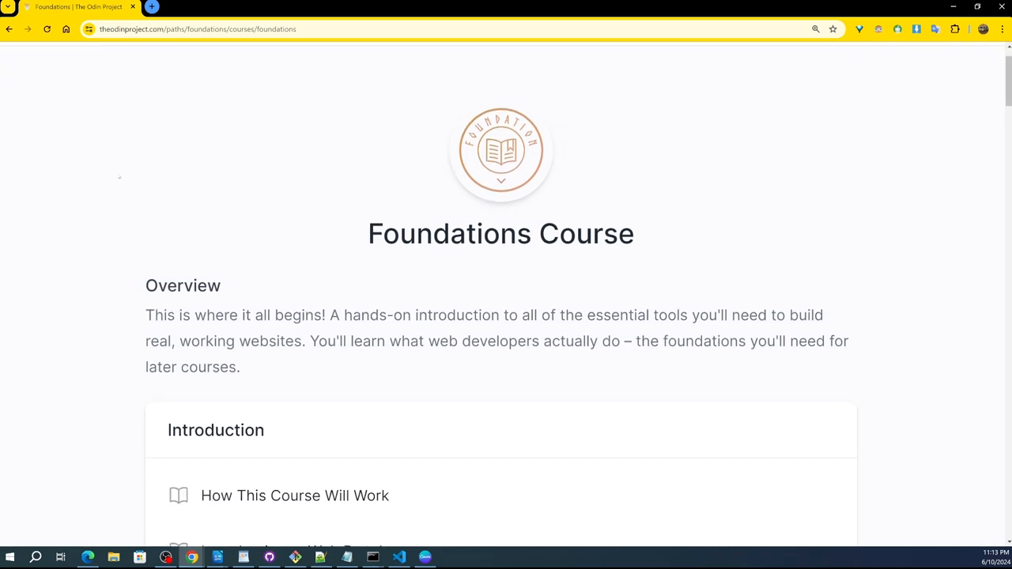
pyautogui.scroll(-3)
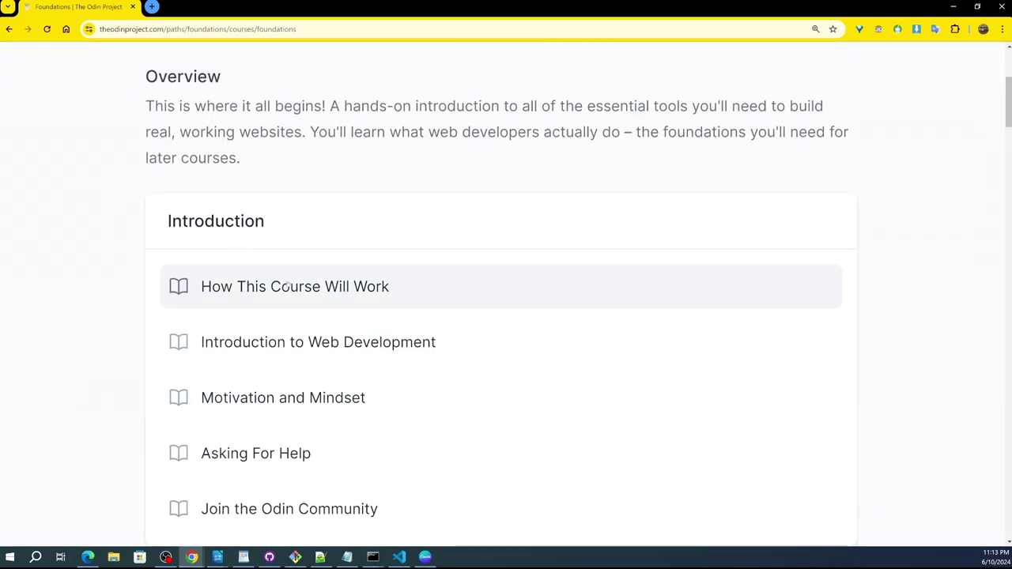
# - Read through the 'How This Course Will Work' lesson, then go back to the Foundations page
pyautogui.click(294, 286)
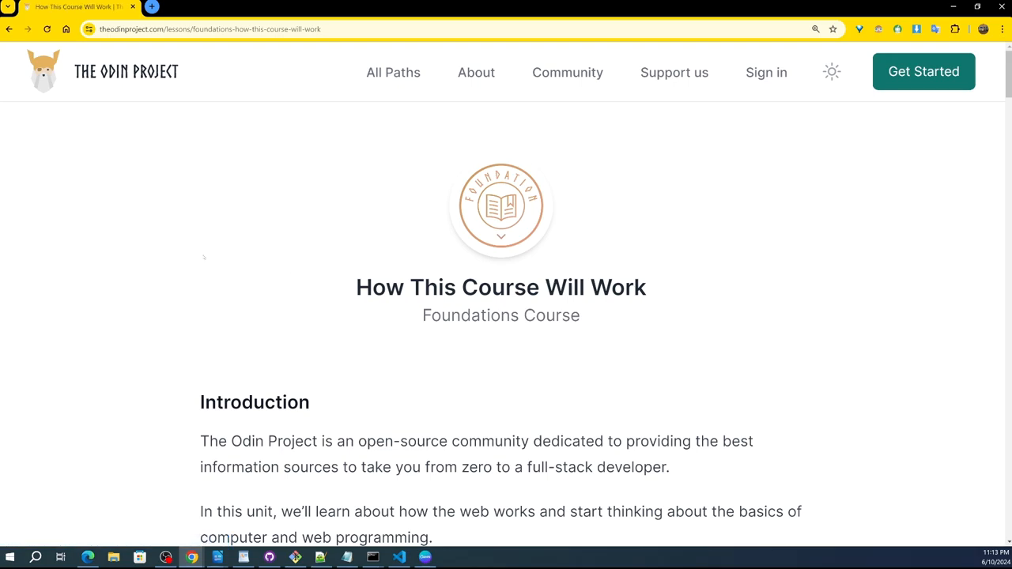
pyautogui.scroll(-3)
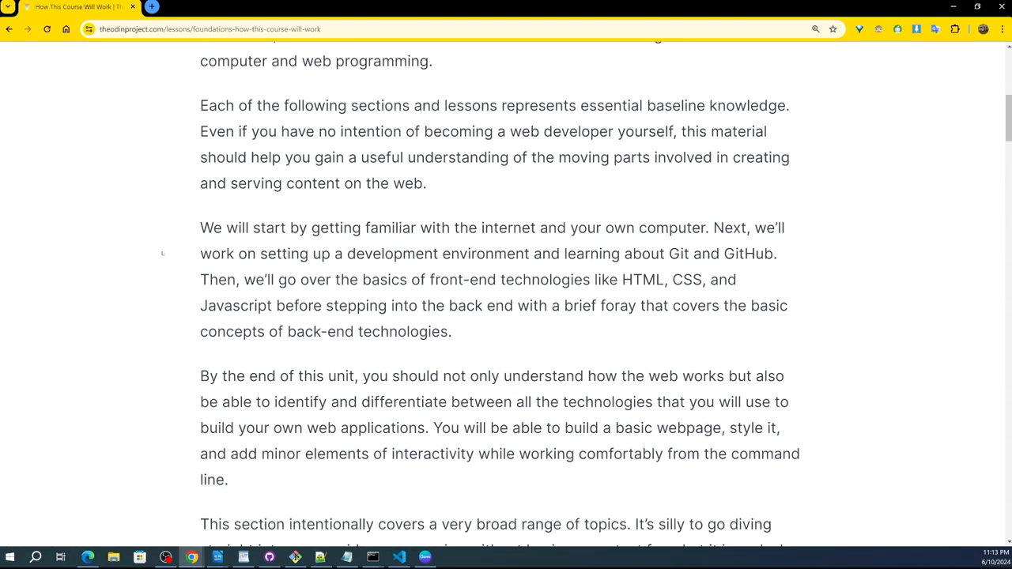
pyautogui.scroll(-3)
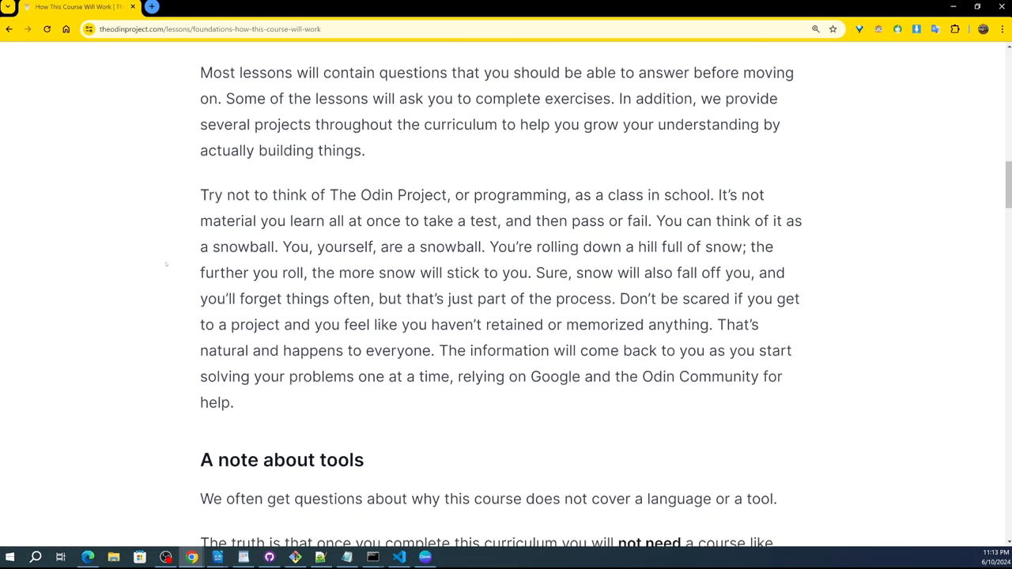
pyautogui.scroll(-3)
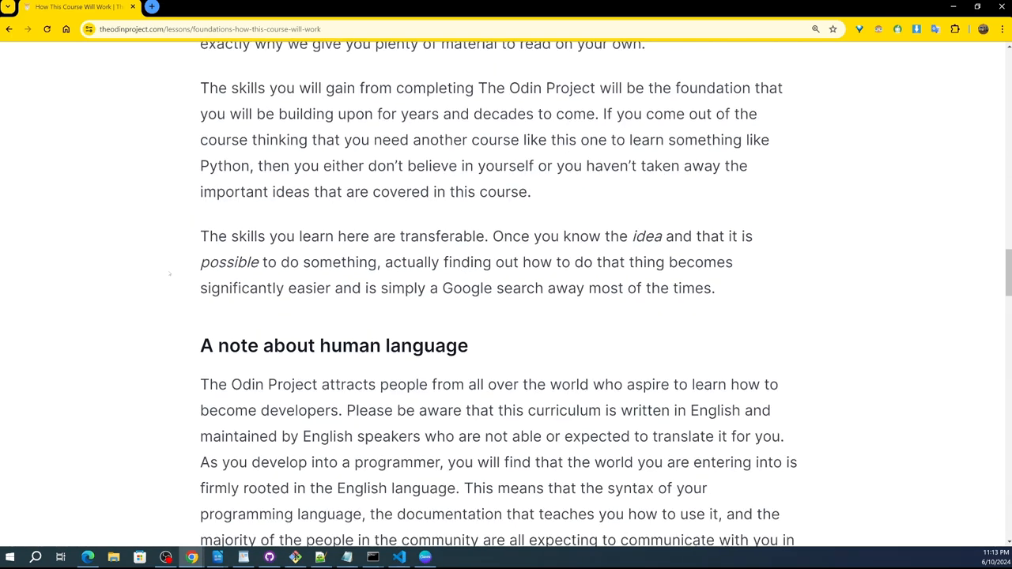
pyautogui.scroll(-3)
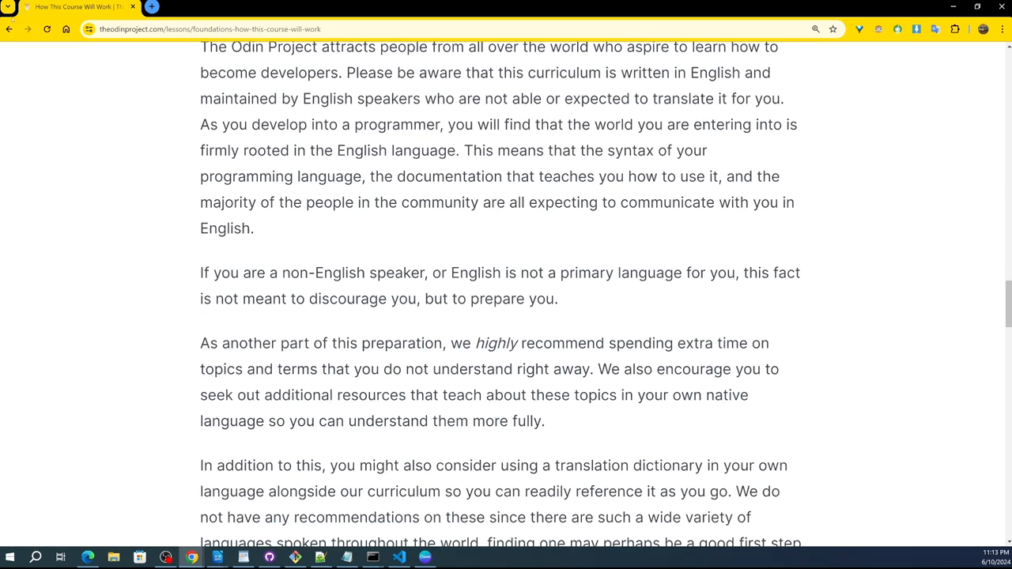
pyautogui.click(9, 29)
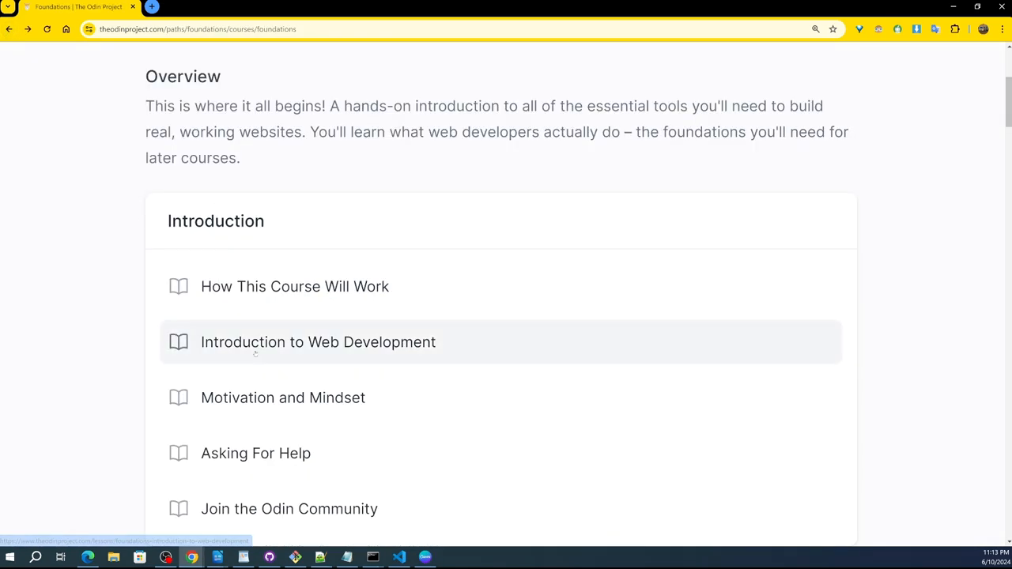
pyautogui.click(318, 342)
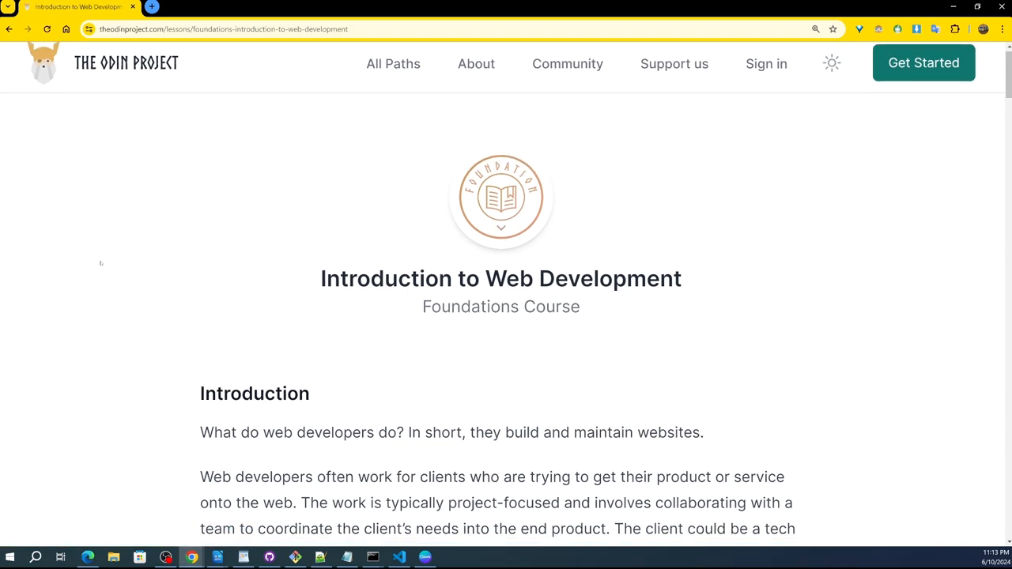
pyautogui.scroll(-3)
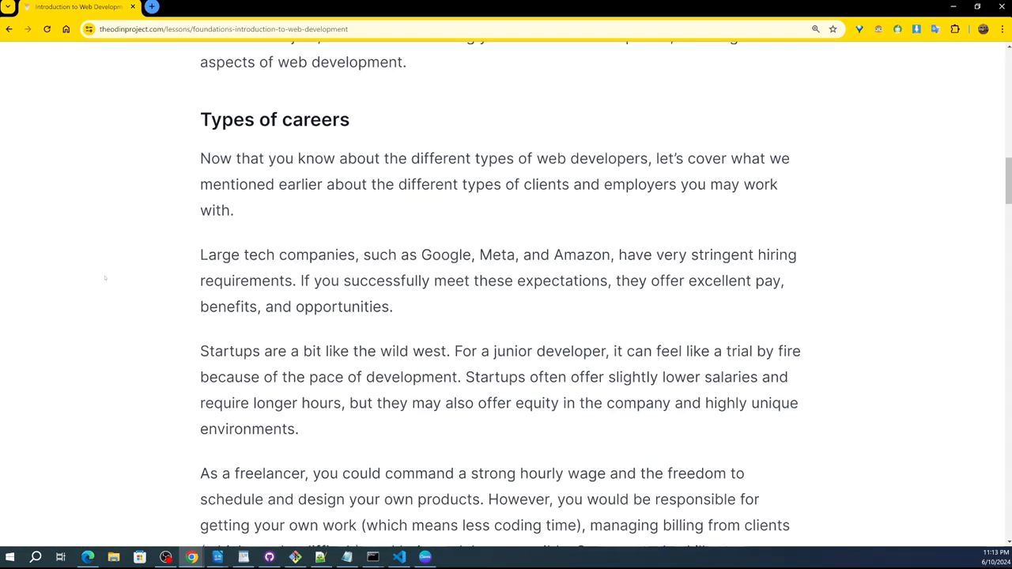
pyautogui.scroll(3)
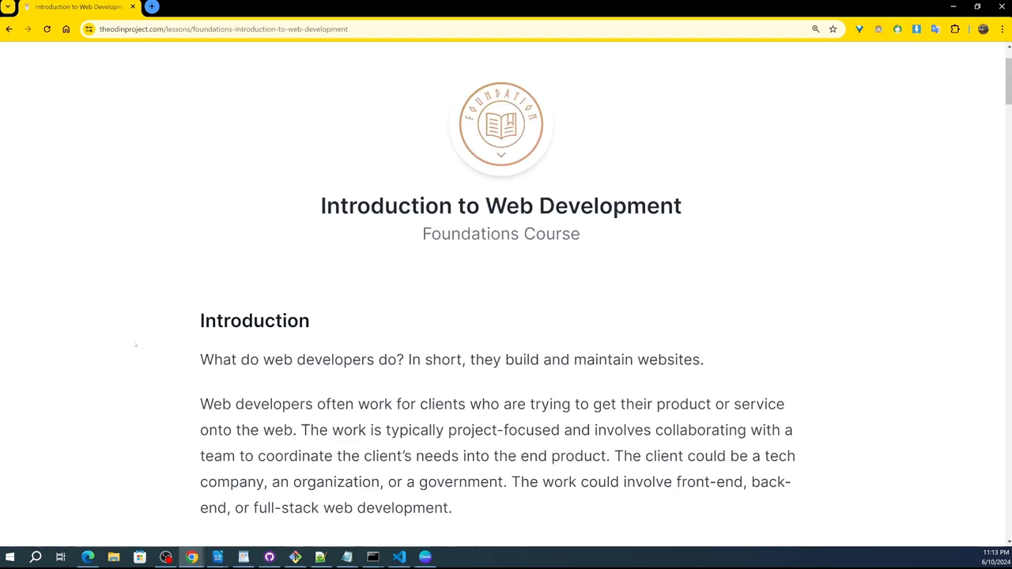
pyautogui.scroll(-3)
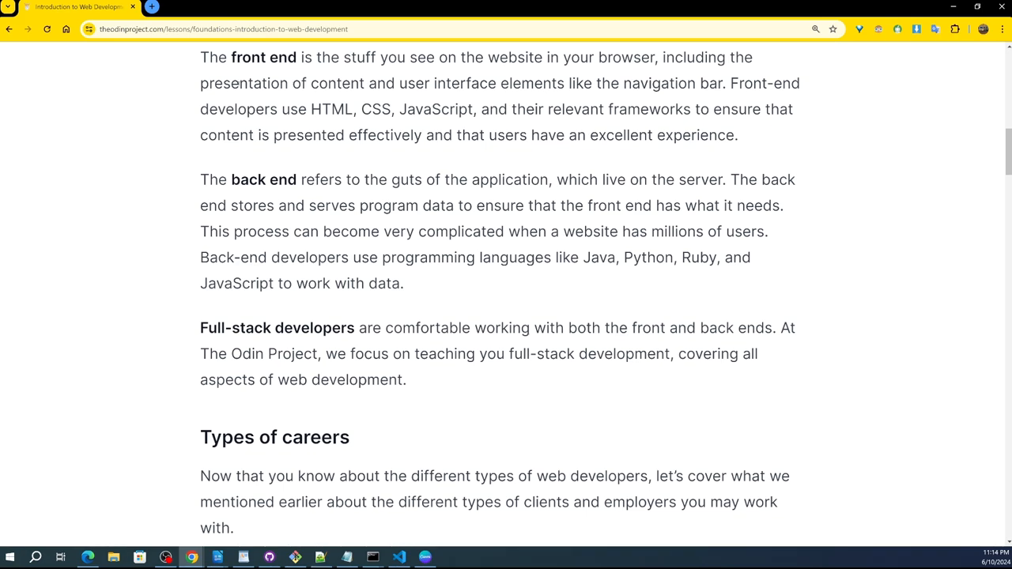
pyautogui.moveTo(275, 166)
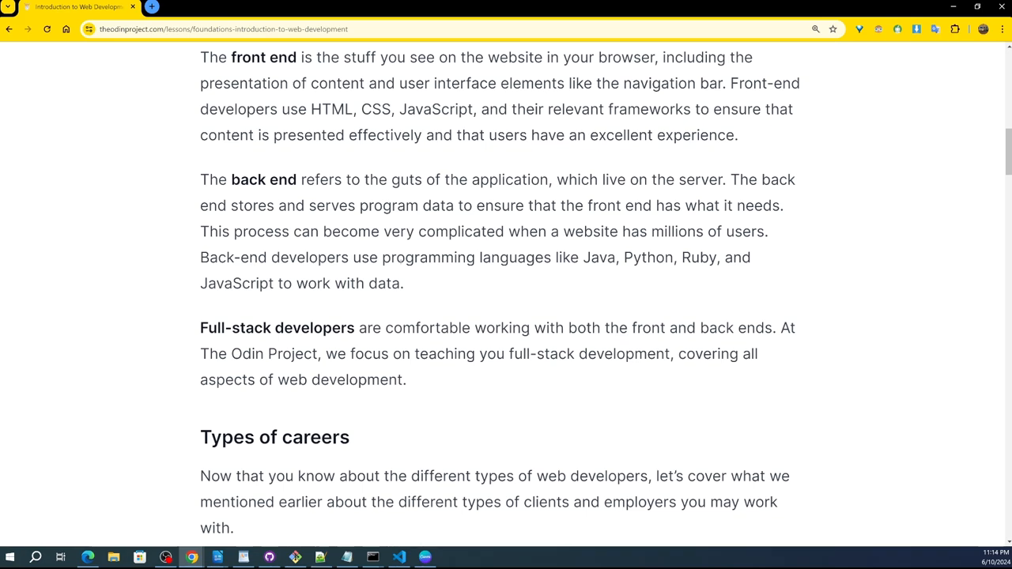
pyautogui.moveTo(136, 237)
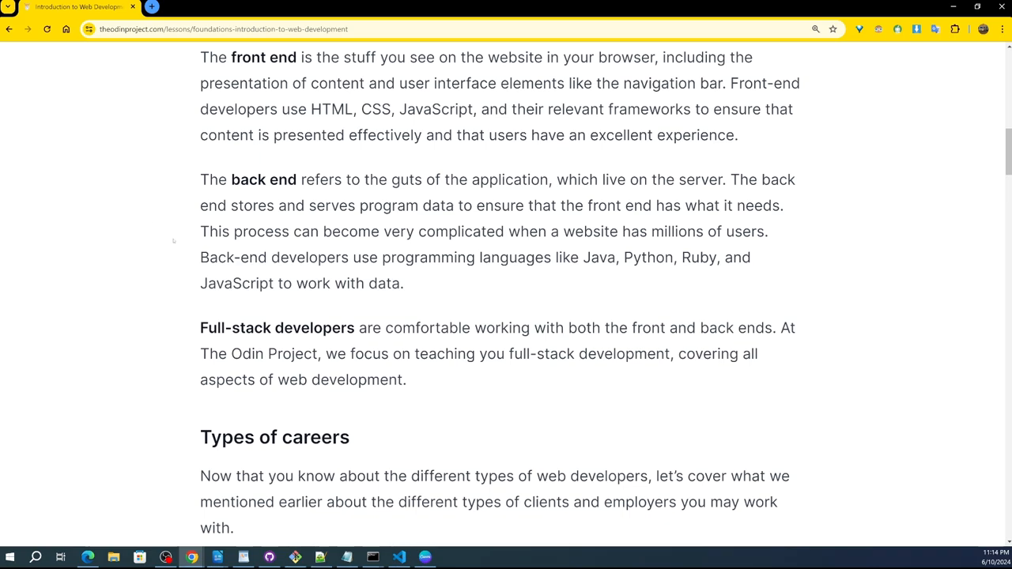
pyautogui.moveTo(96, 247)
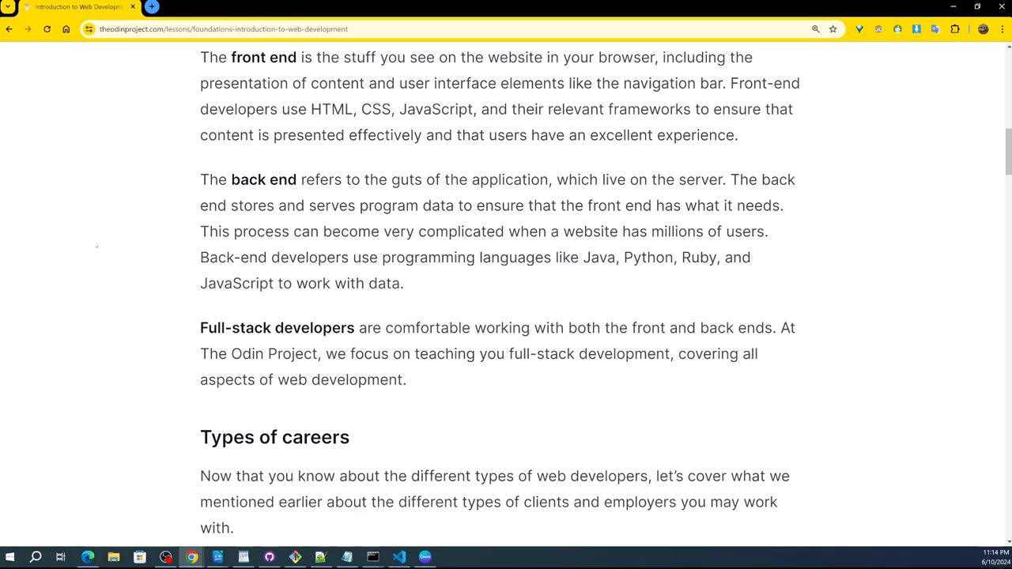
pyautogui.scroll(-3)
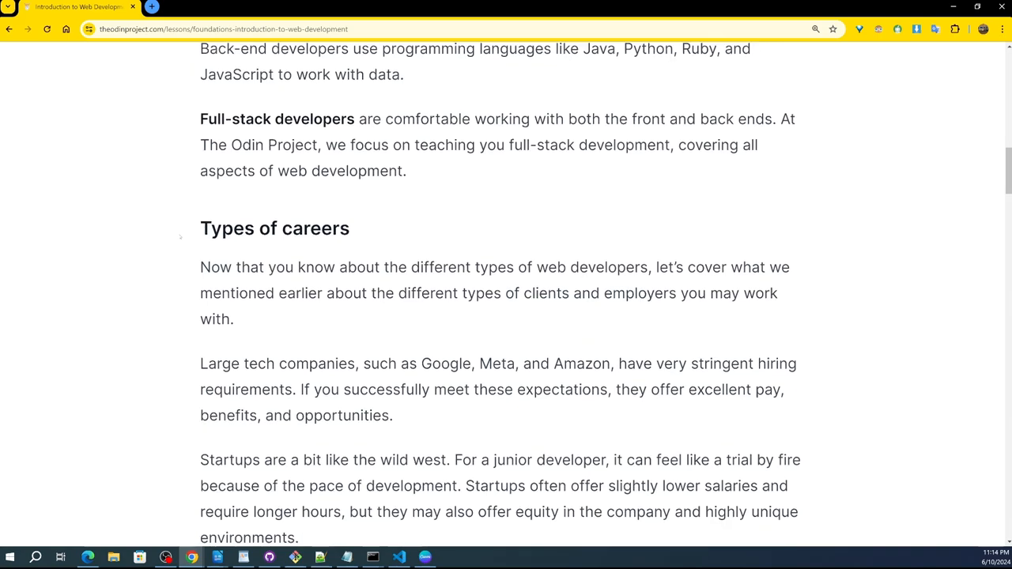
pyautogui.scroll(-3)
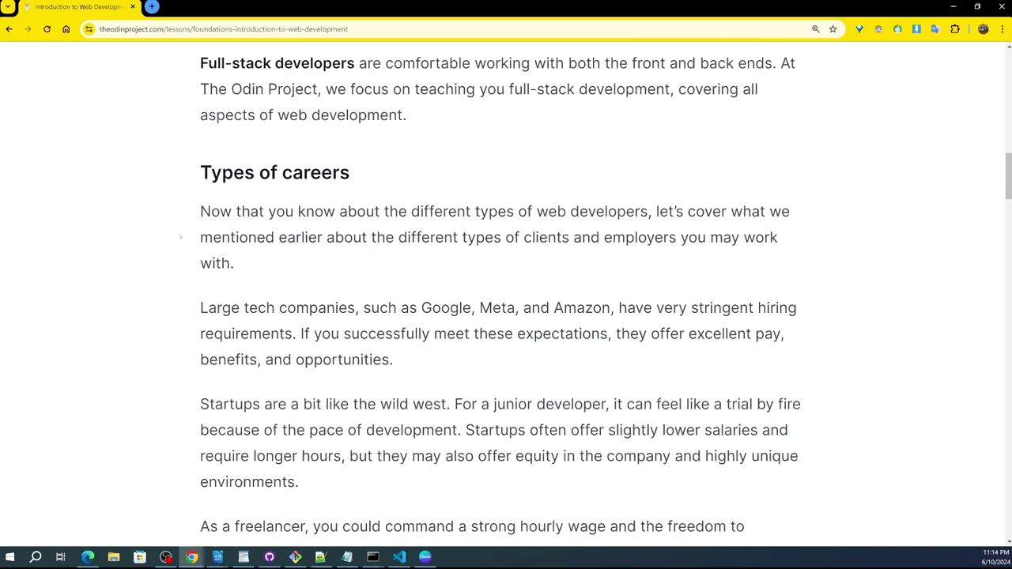
pyautogui.scroll(-3)
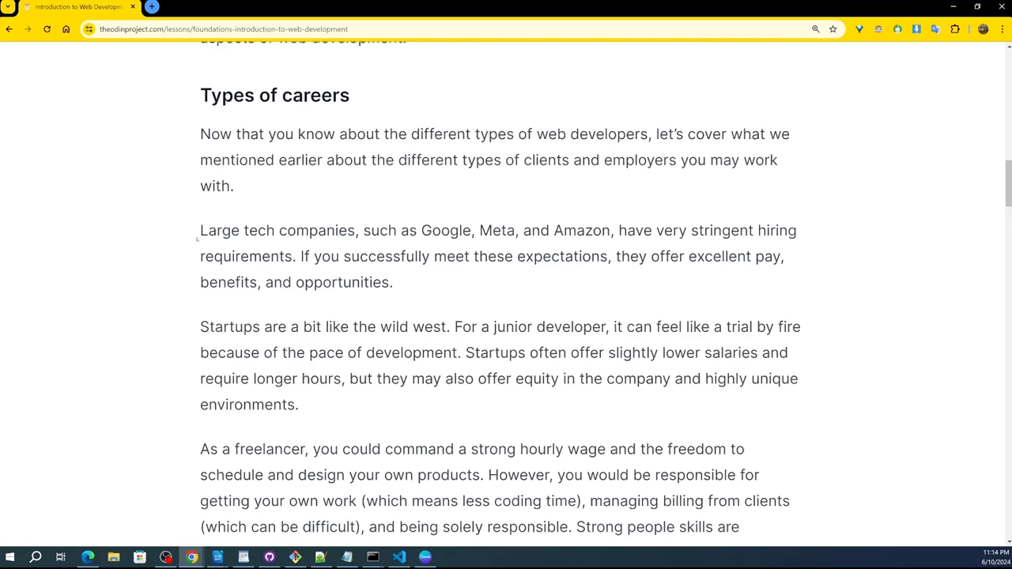
pyautogui.scroll(-3)
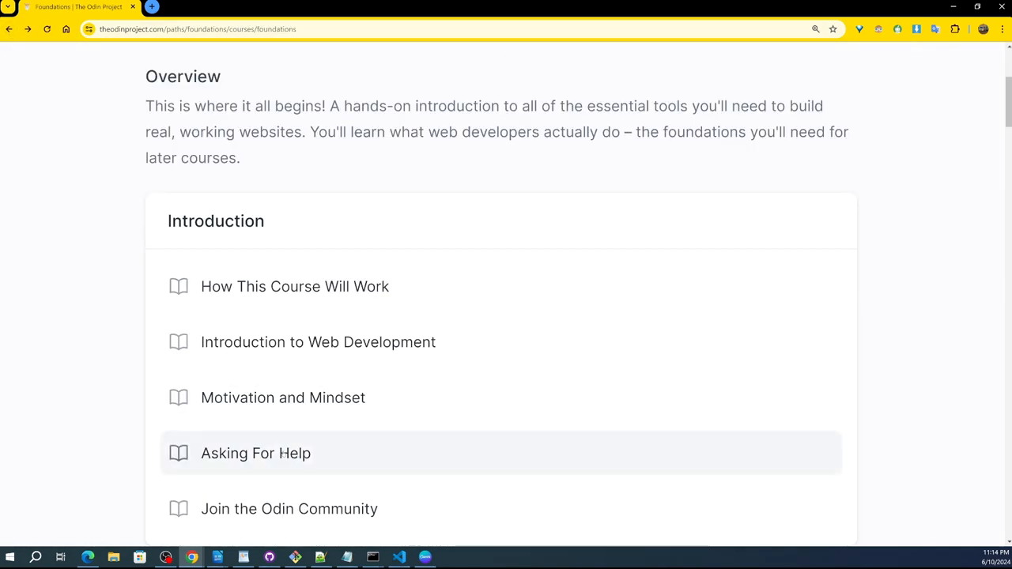
# - Open the Motivation and Mindset lesson and read its opening sections
pyautogui.click(282, 398)
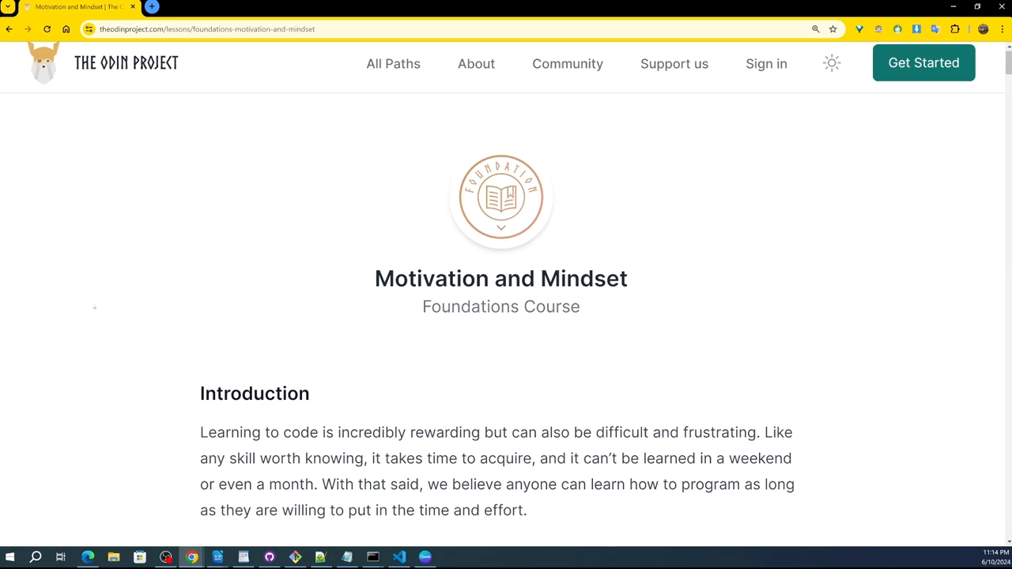
pyautogui.scroll(-3)
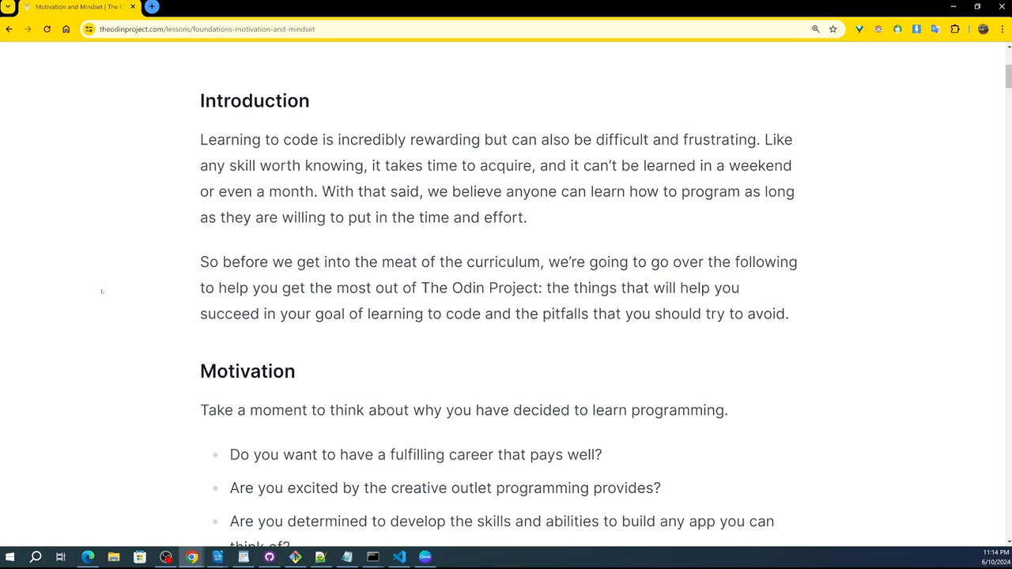
pyautogui.scroll(3)
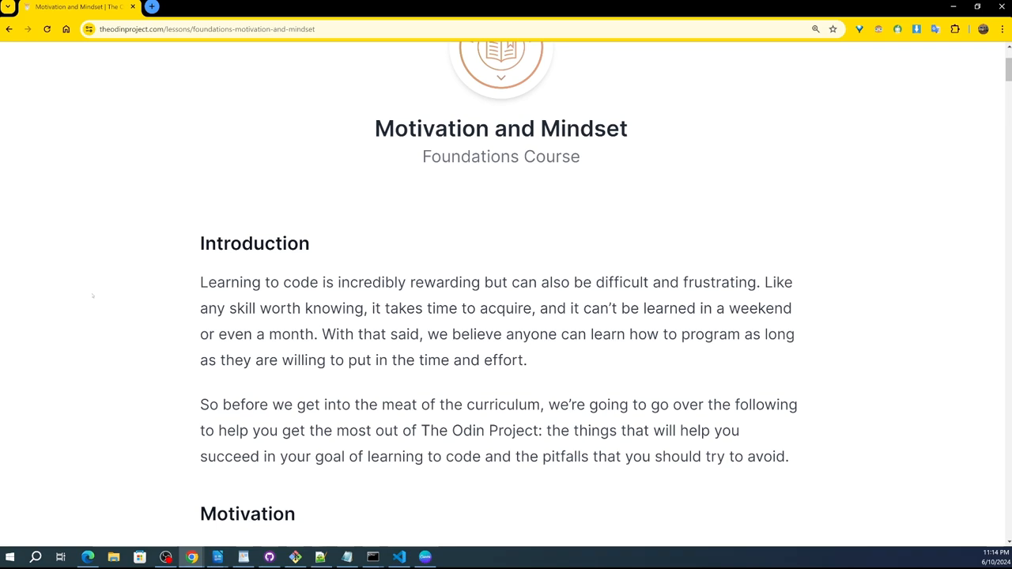
pyautogui.moveTo(105, 285)
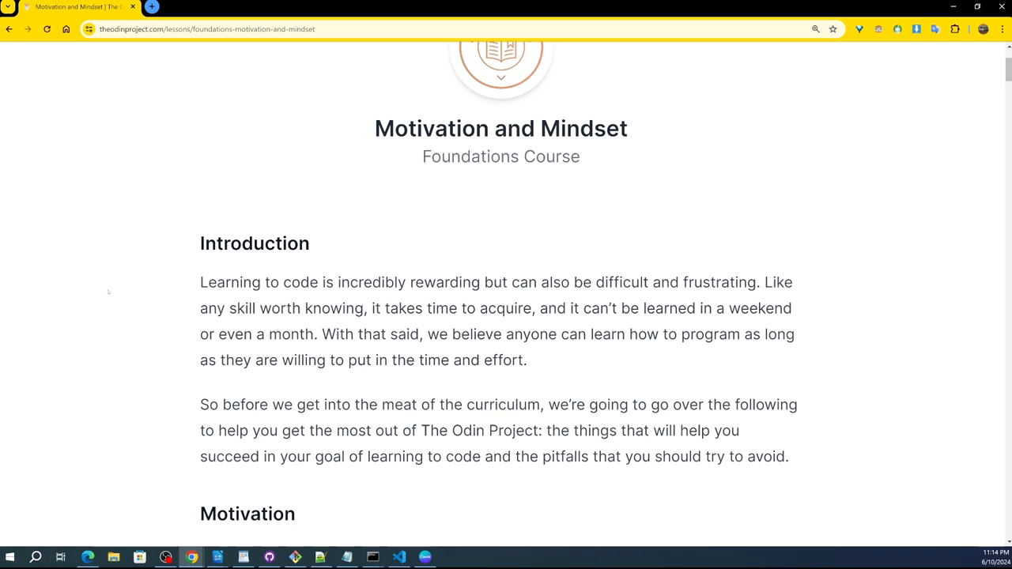
pyautogui.moveTo(112, 283)
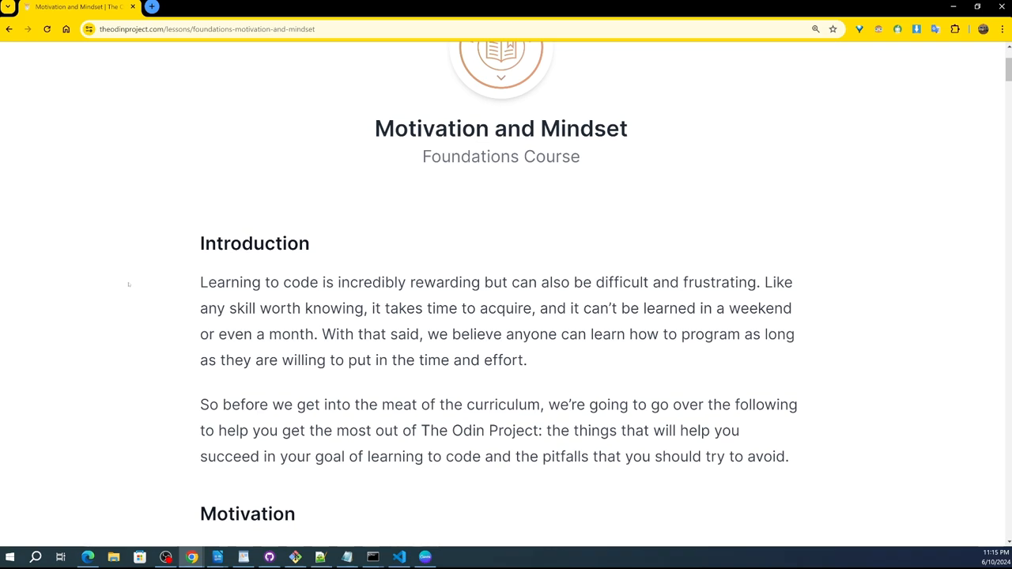
pyautogui.moveTo(133, 279)
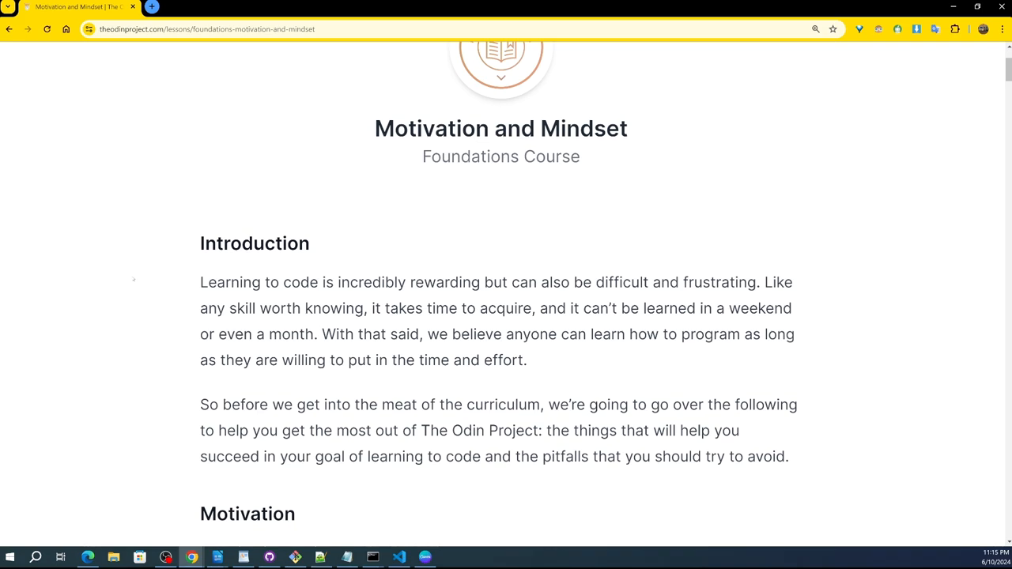
pyautogui.moveTo(138, 278)
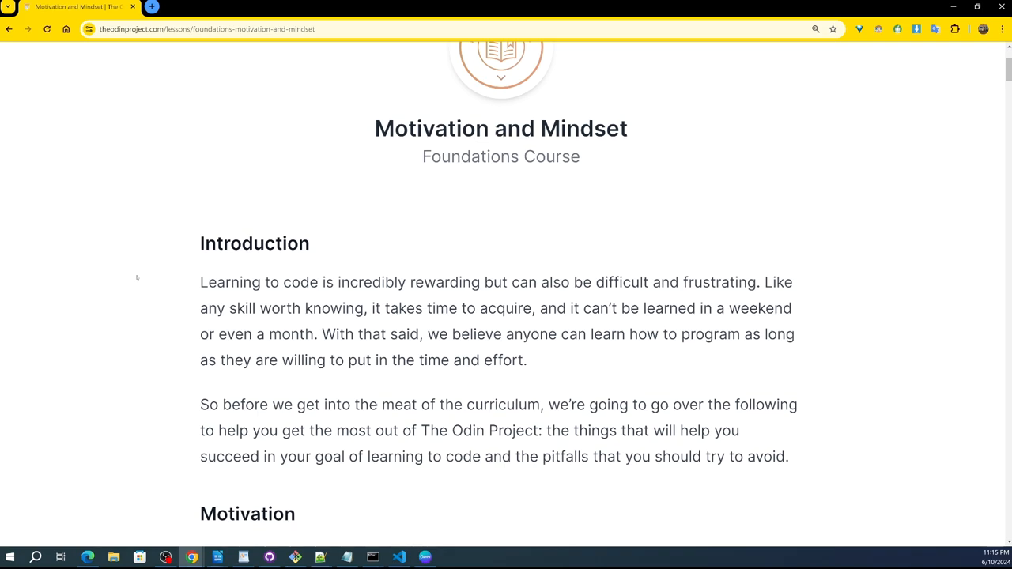
pyautogui.moveTo(149, 274)
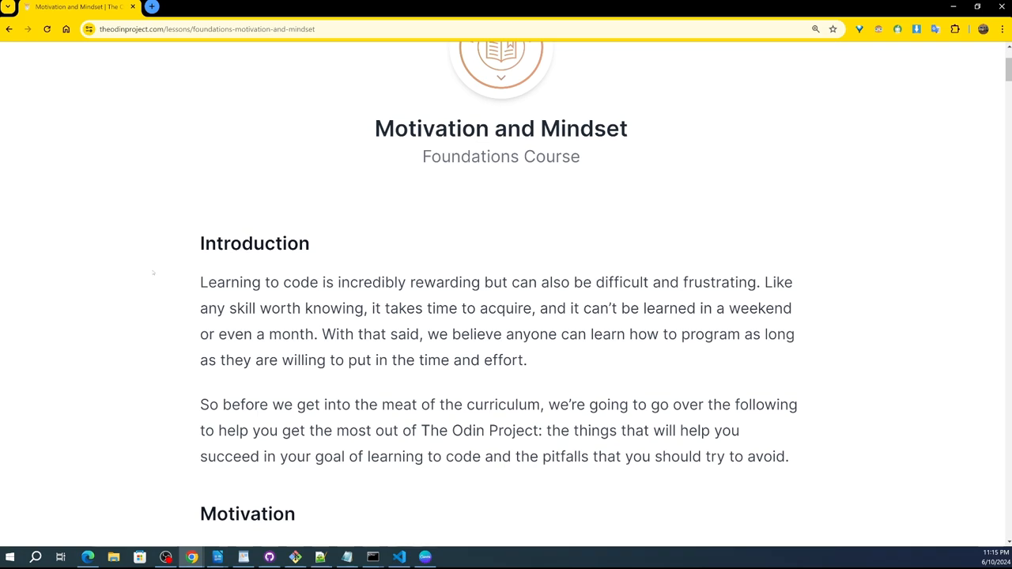
pyautogui.moveTo(156, 274)
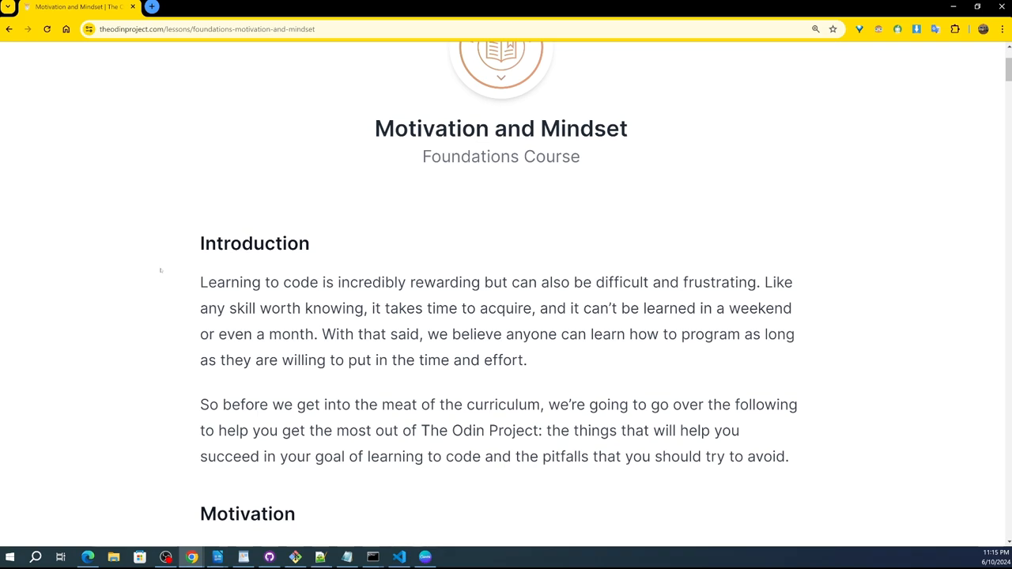
pyautogui.moveTo(163, 268)
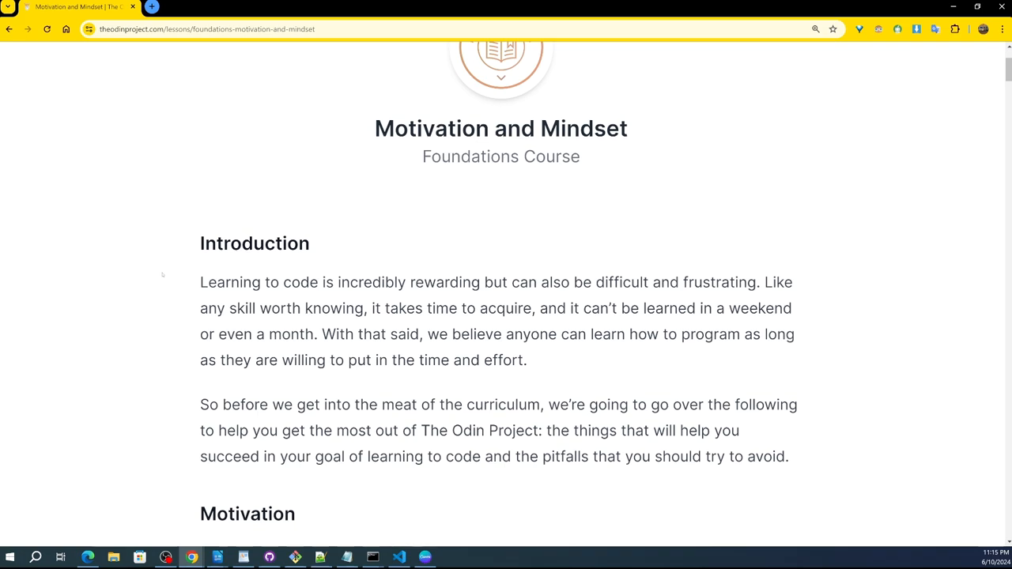
pyautogui.moveTo(95, 246)
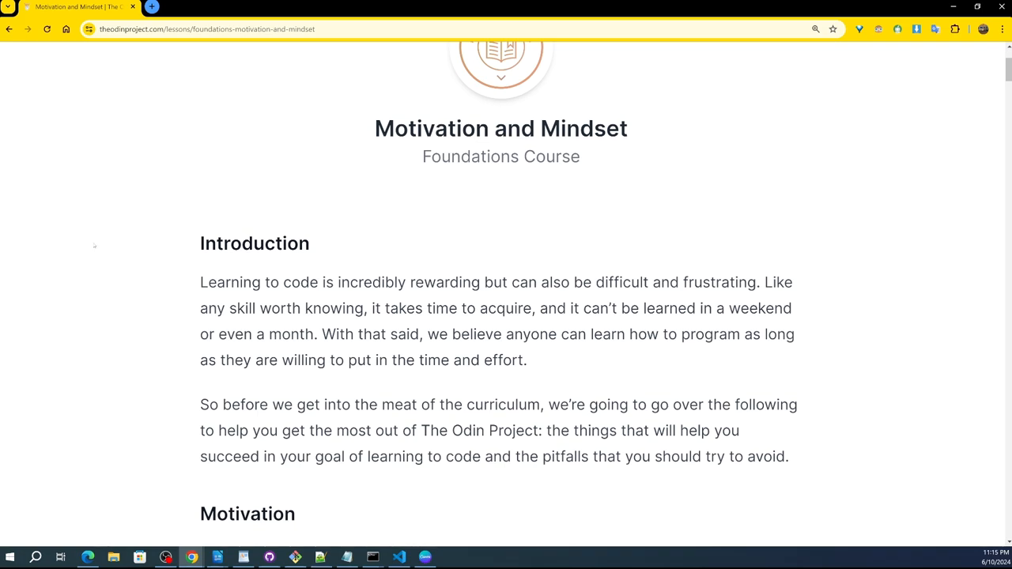
pyautogui.moveTo(103, 248)
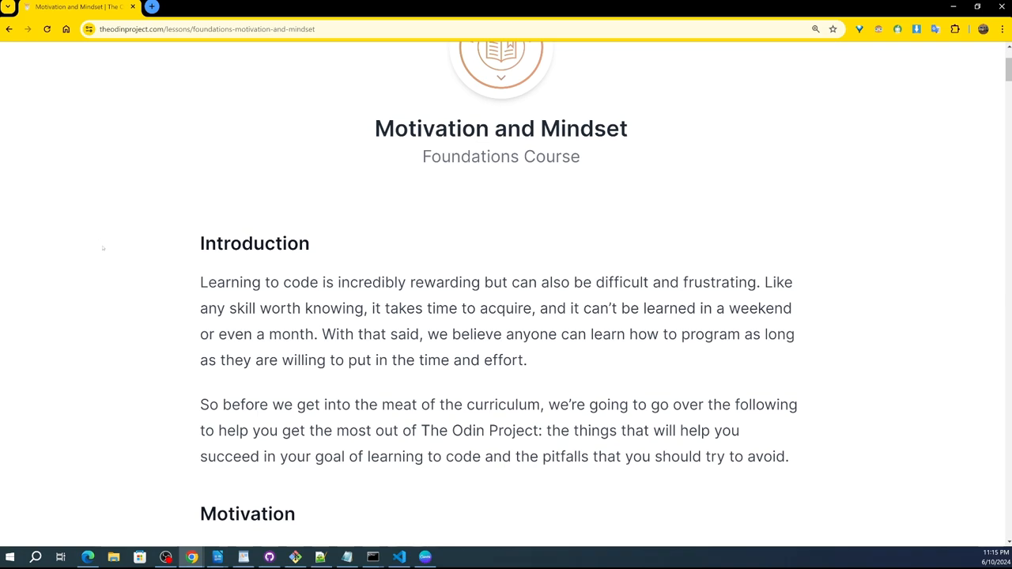
pyautogui.moveTo(110, 240)
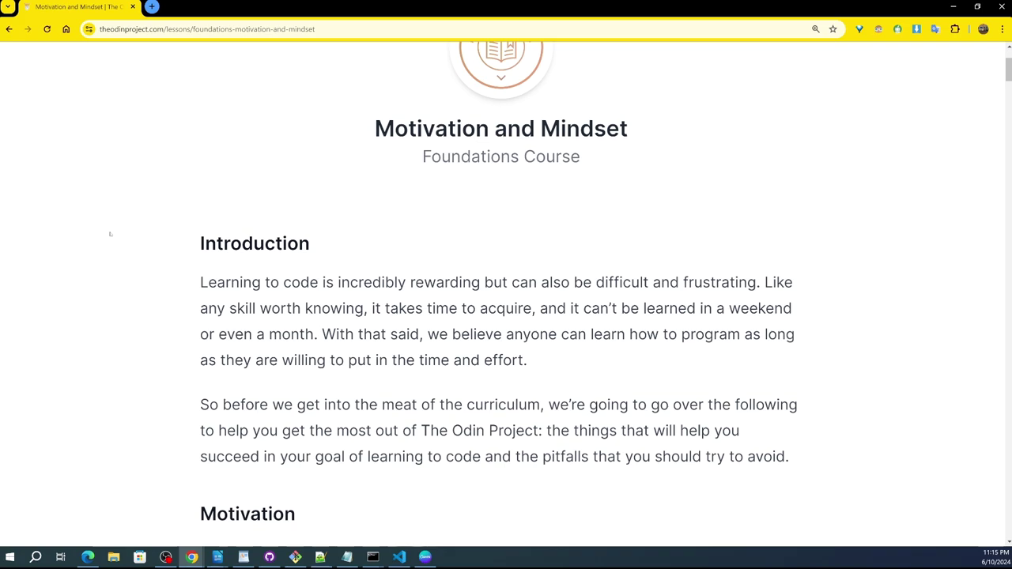
pyautogui.moveTo(109, 187)
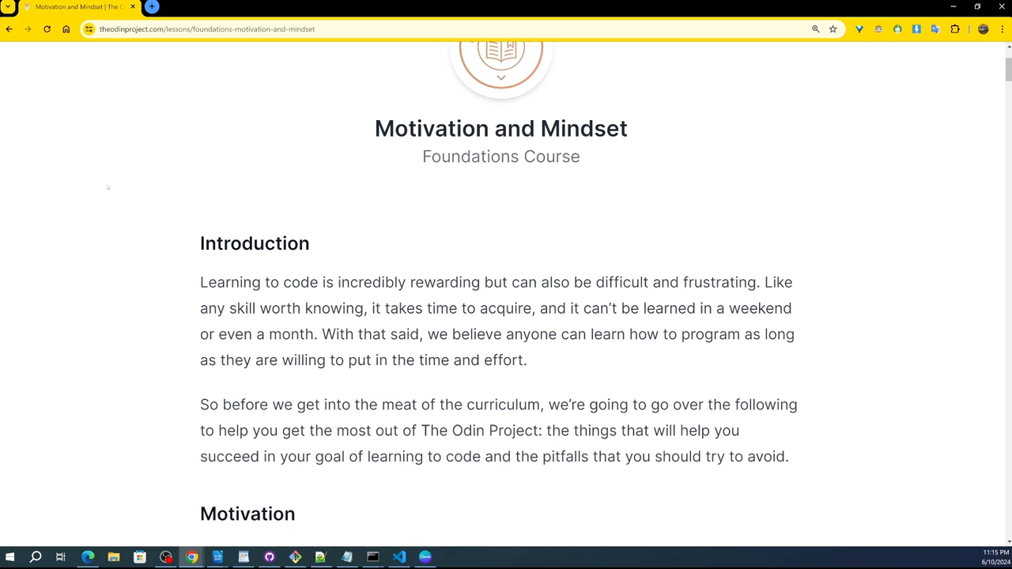
pyautogui.moveTo(121, 177)
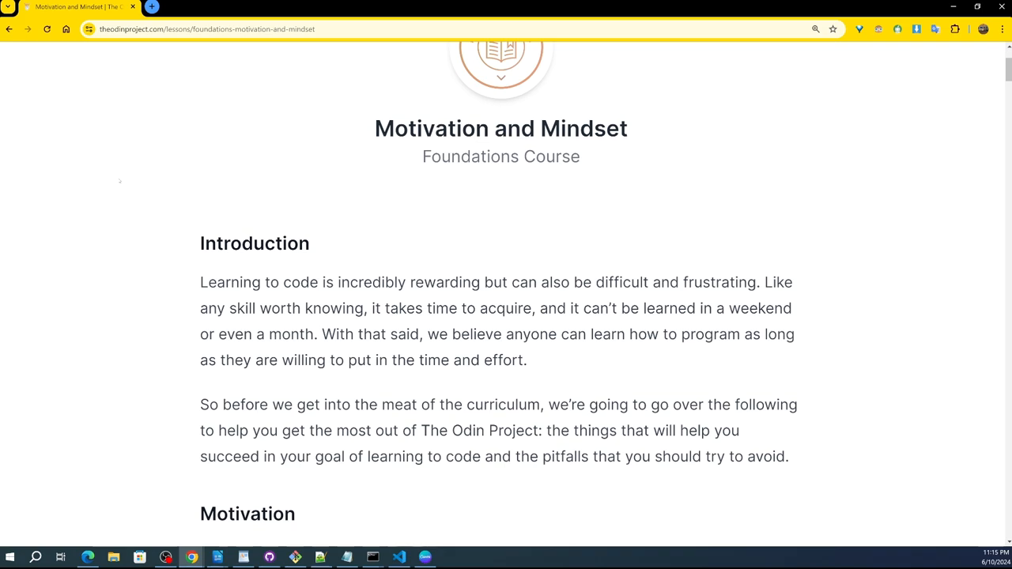
pyautogui.moveTo(61, 170)
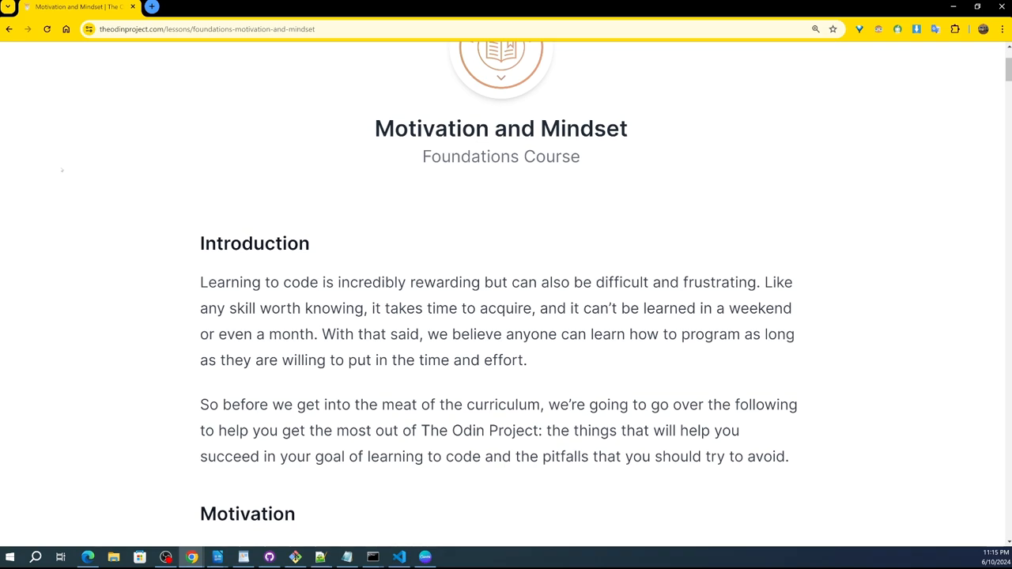
pyautogui.scroll(-3)
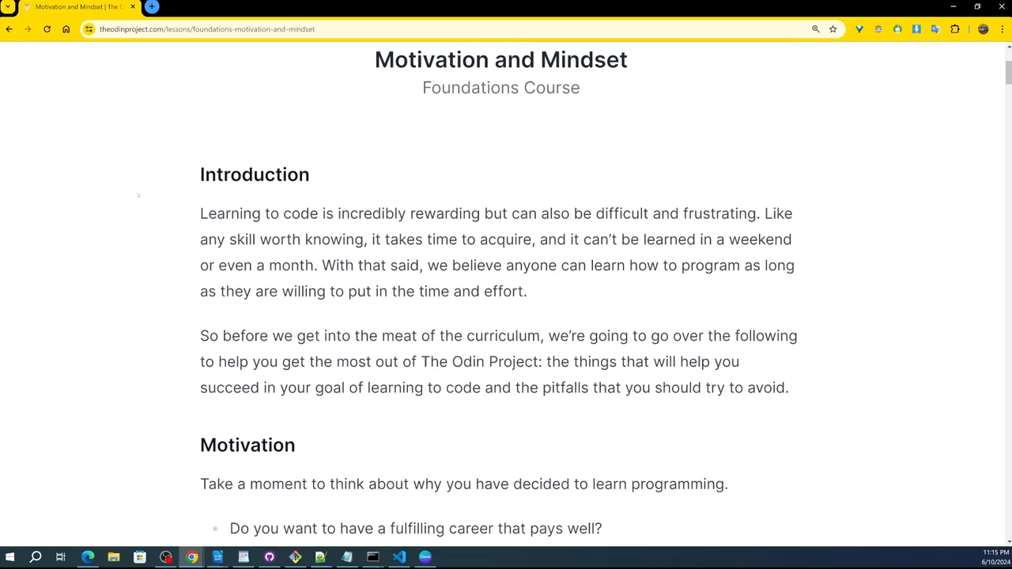
pyautogui.scroll(-3)
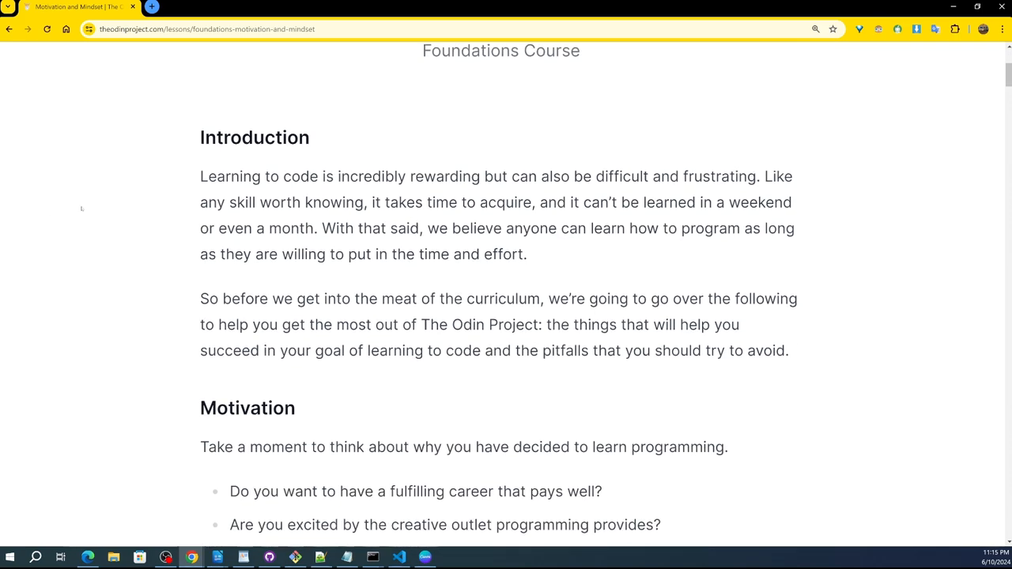
pyautogui.scroll(3)
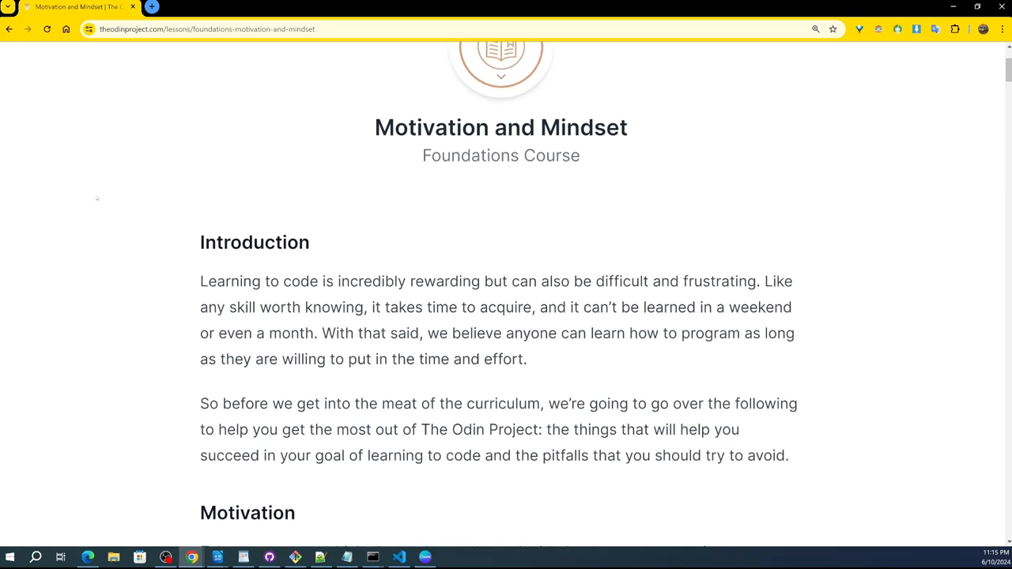
pyautogui.scroll(-3)
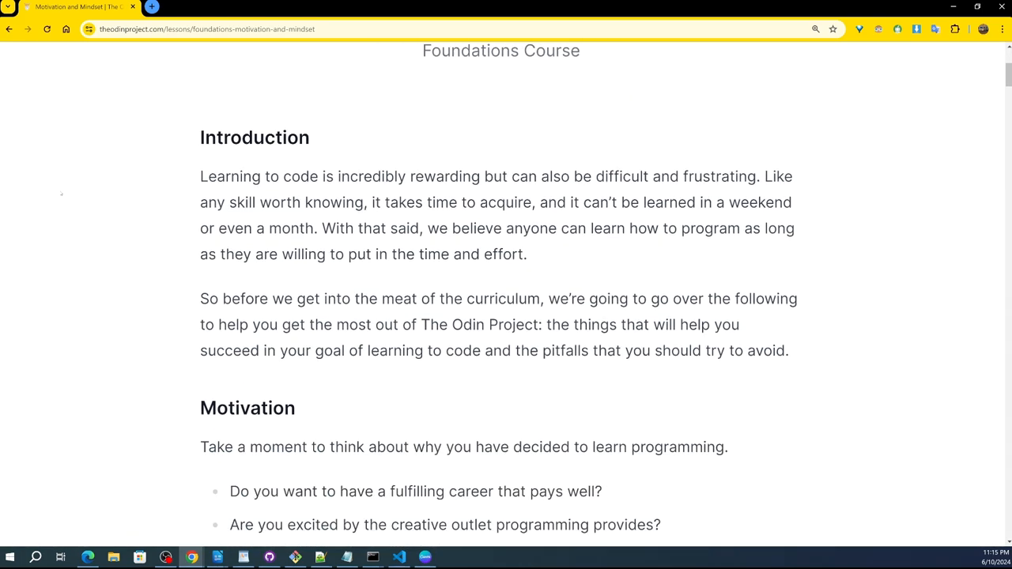
pyautogui.moveTo(60, 180)
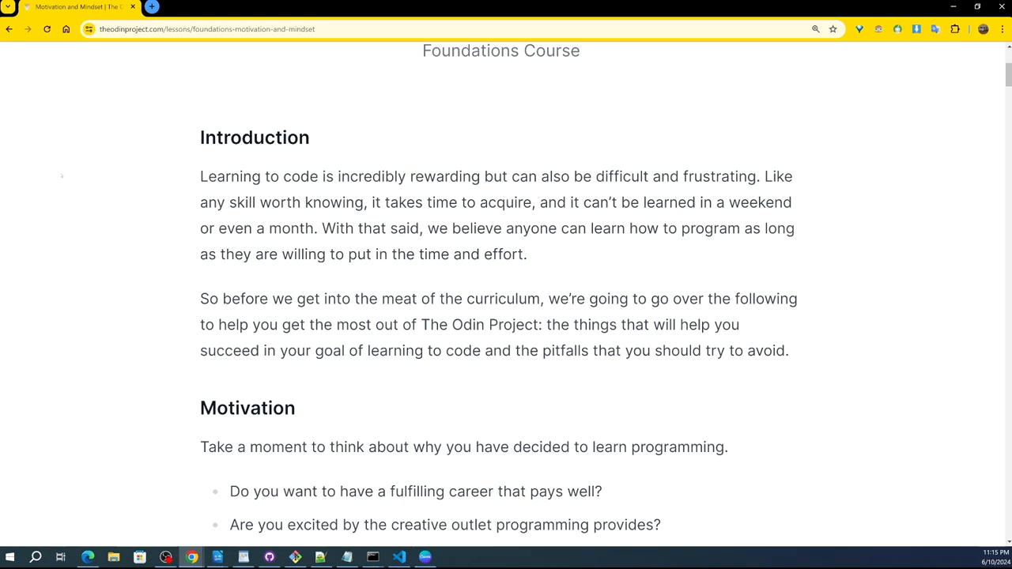
pyautogui.scroll(-3)
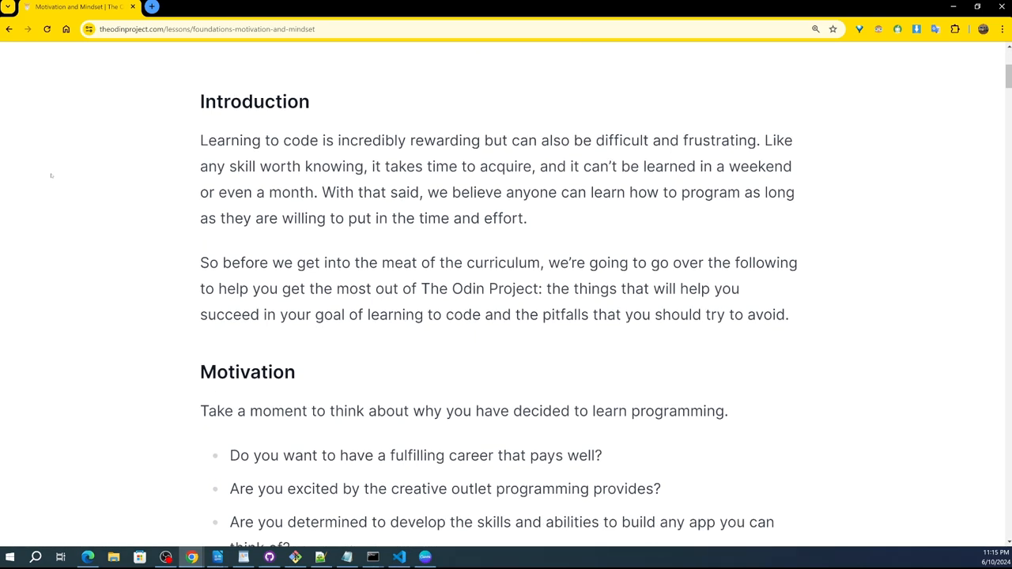
pyautogui.scroll(-3)
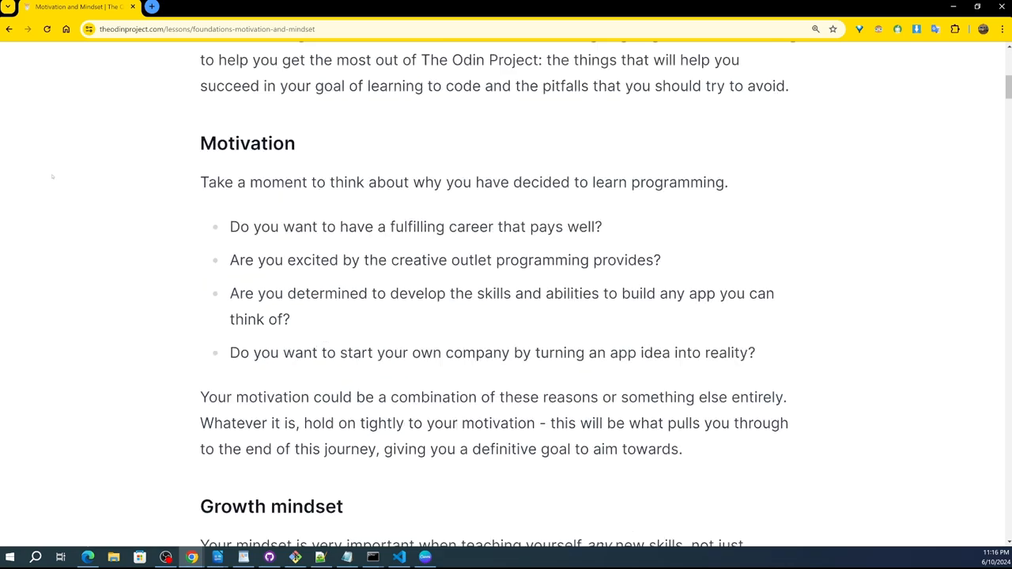
pyautogui.scroll(-3)
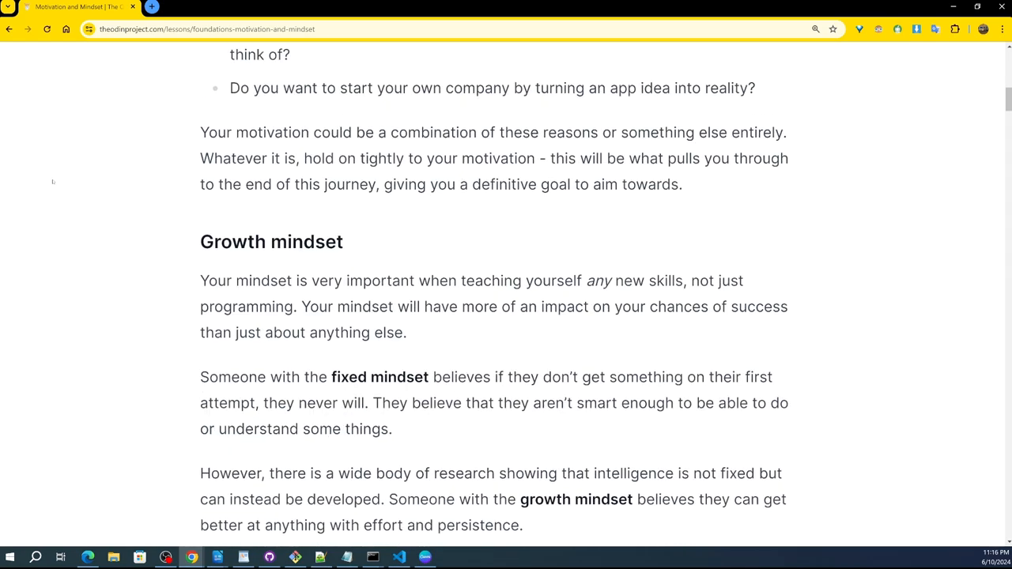
pyautogui.scroll(-3)
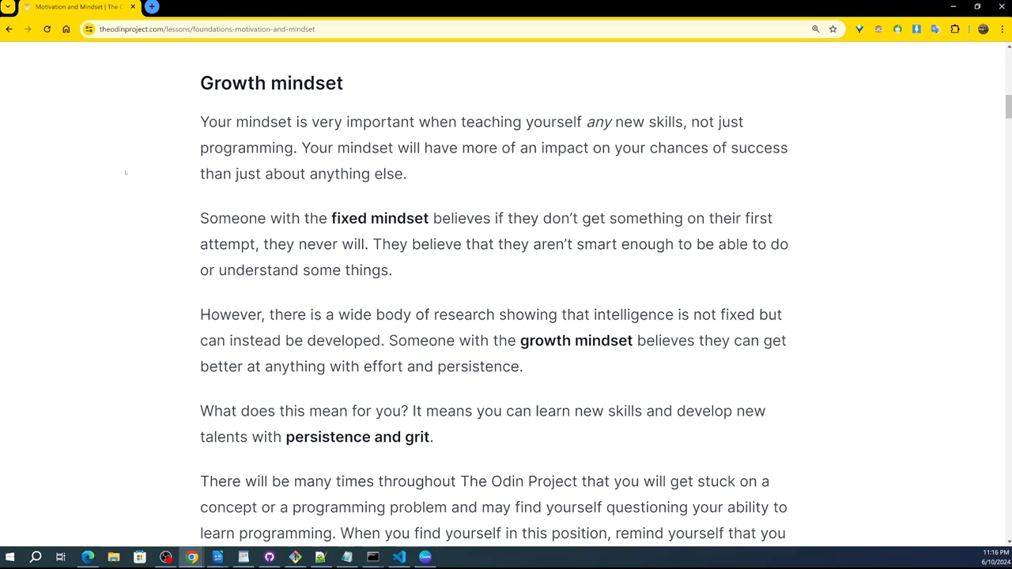
pyautogui.moveTo(143, 160)
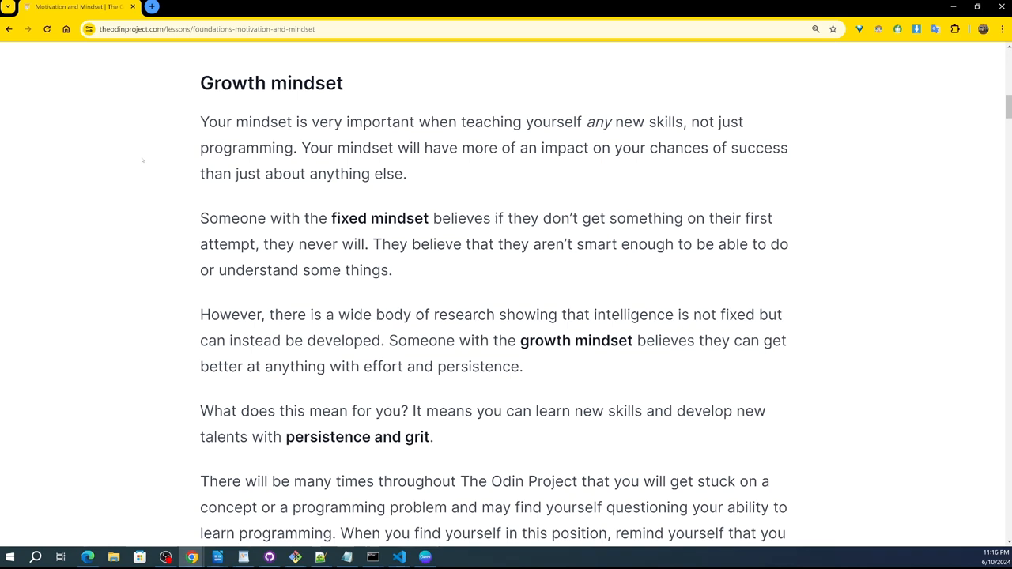
pyautogui.moveTo(137, 146)
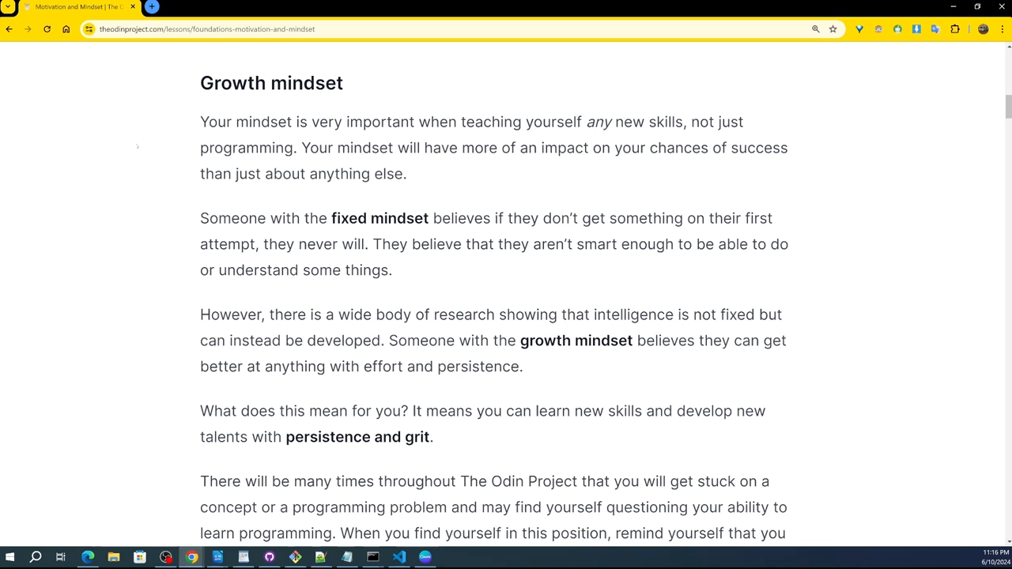
pyautogui.moveTo(128, 145)
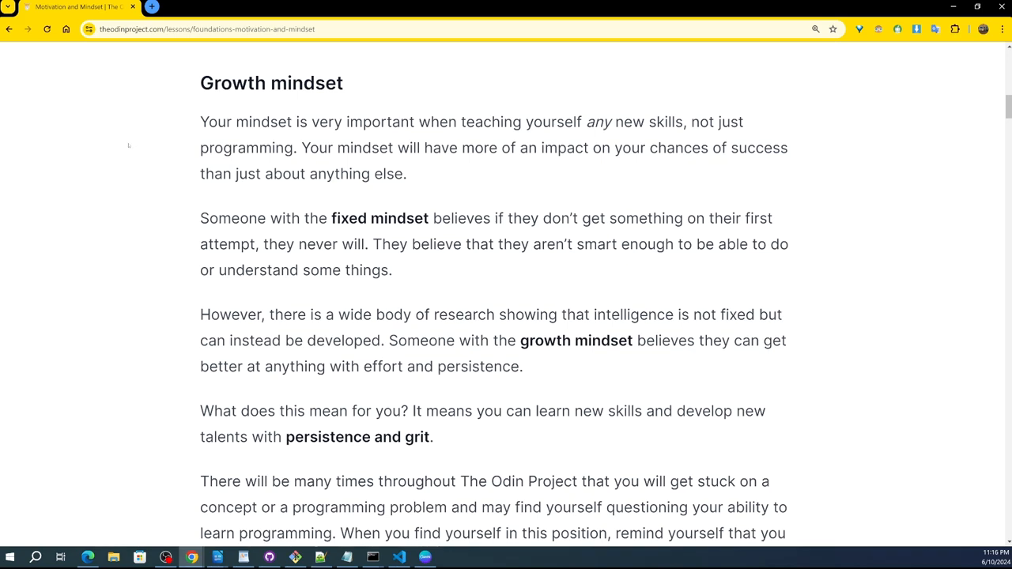
pyautogui.moveTo(110, 134)
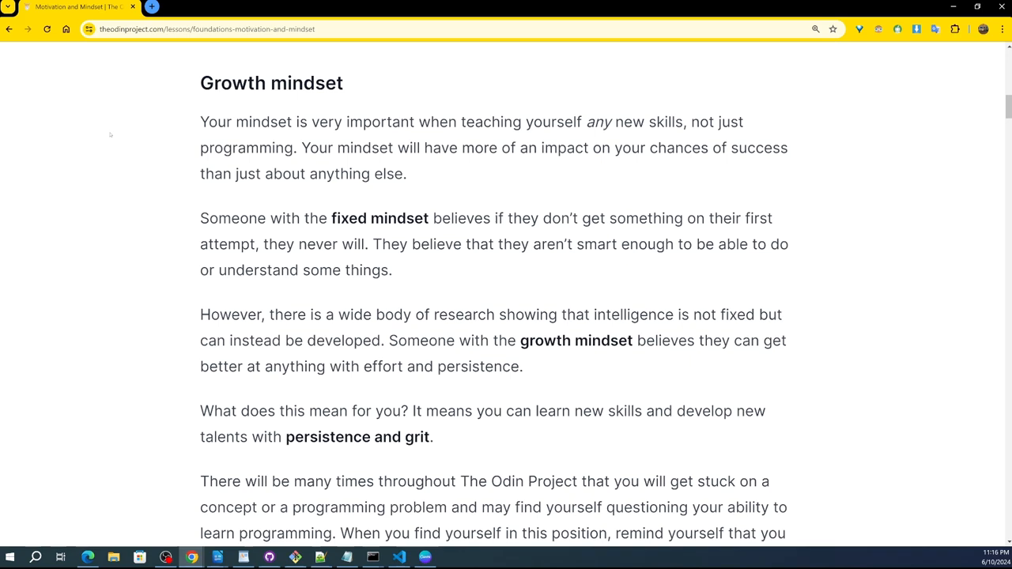
pyautogui.moveTo(97, 146)
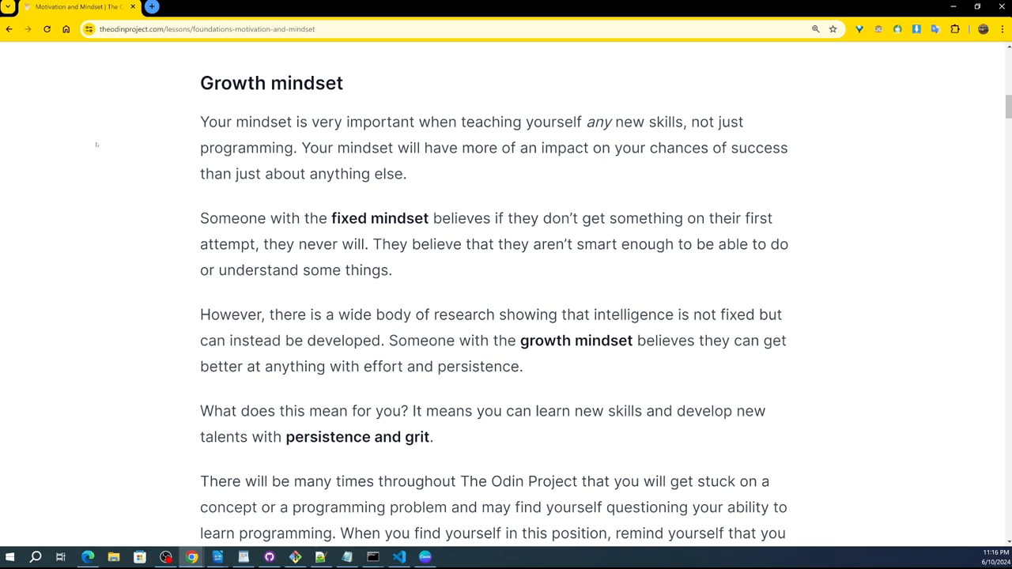
pyautogui.moveTo(101, 136)
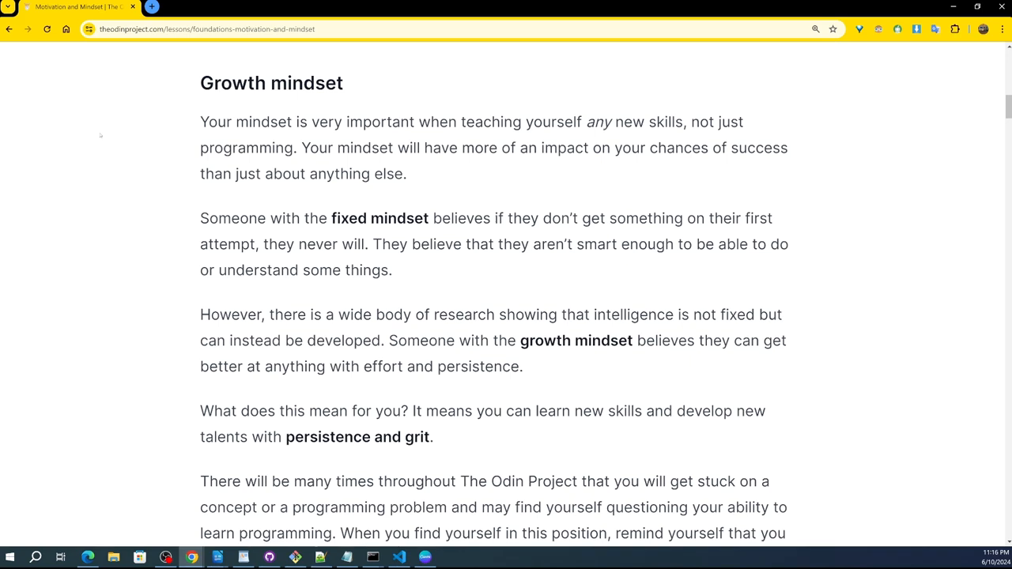
pyautogui.moveTo(94, 128)
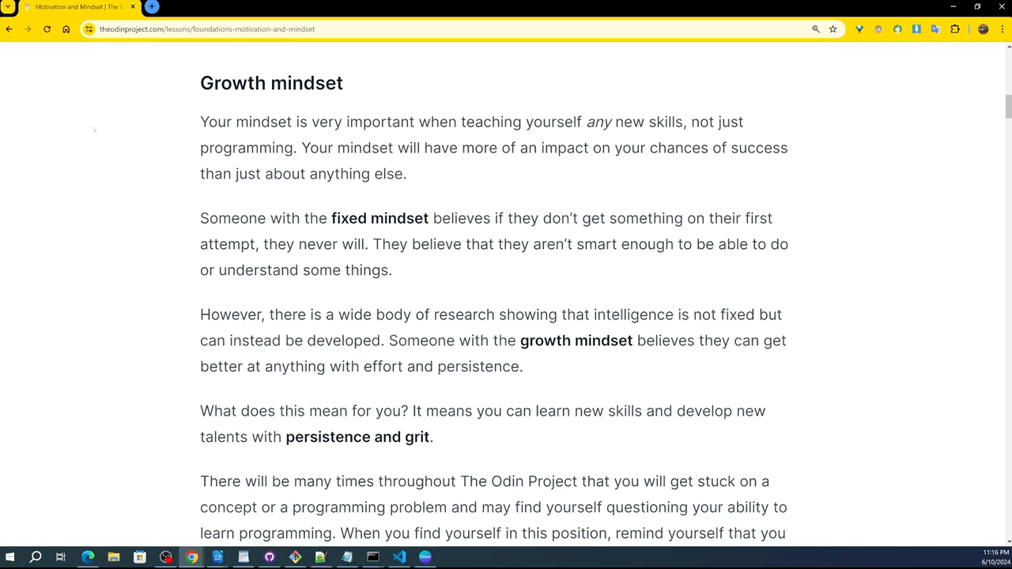
pyautogui.moveTo(87, 136)
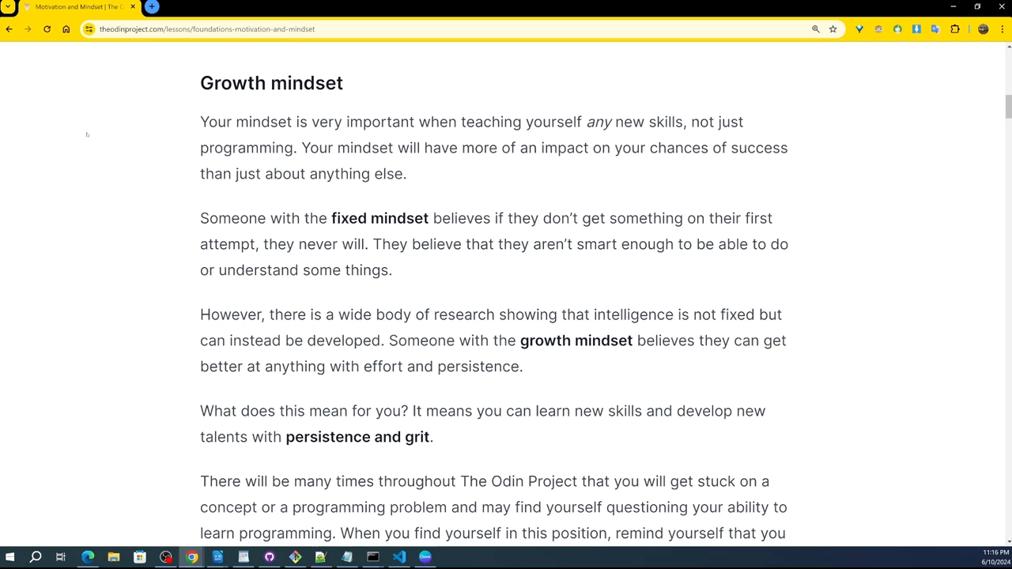
# - Read on through the AI code generation note, then back up to the getting-unstuck tips
pyautogui.scroll(-3)
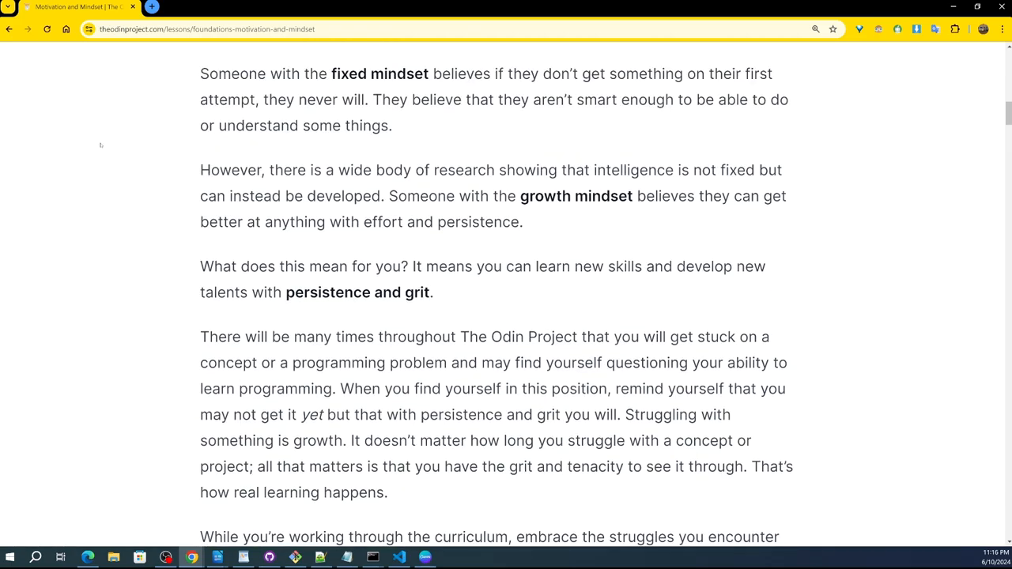
pyautogui.scroll(3)
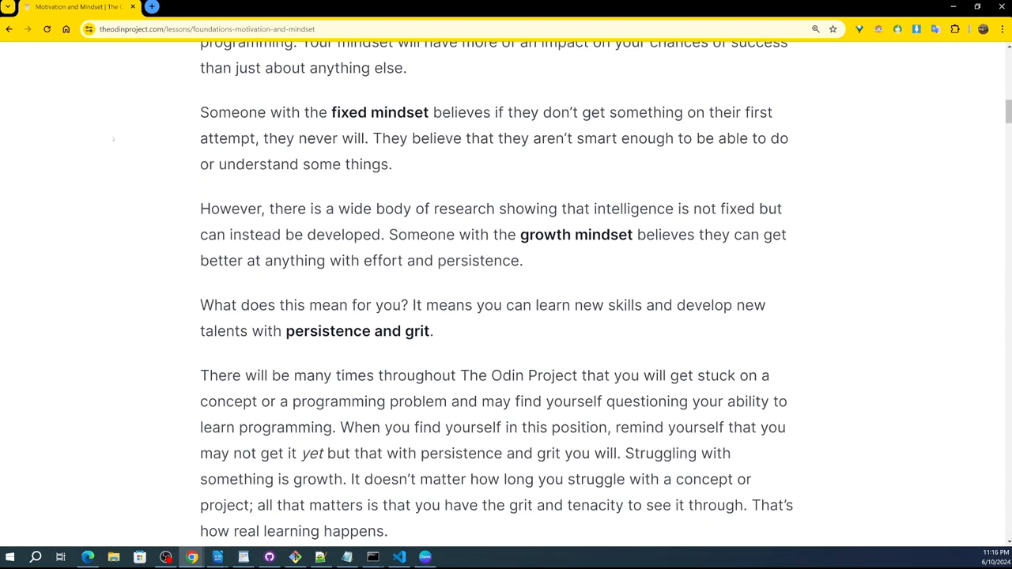
pyautogui.scroll(-3)
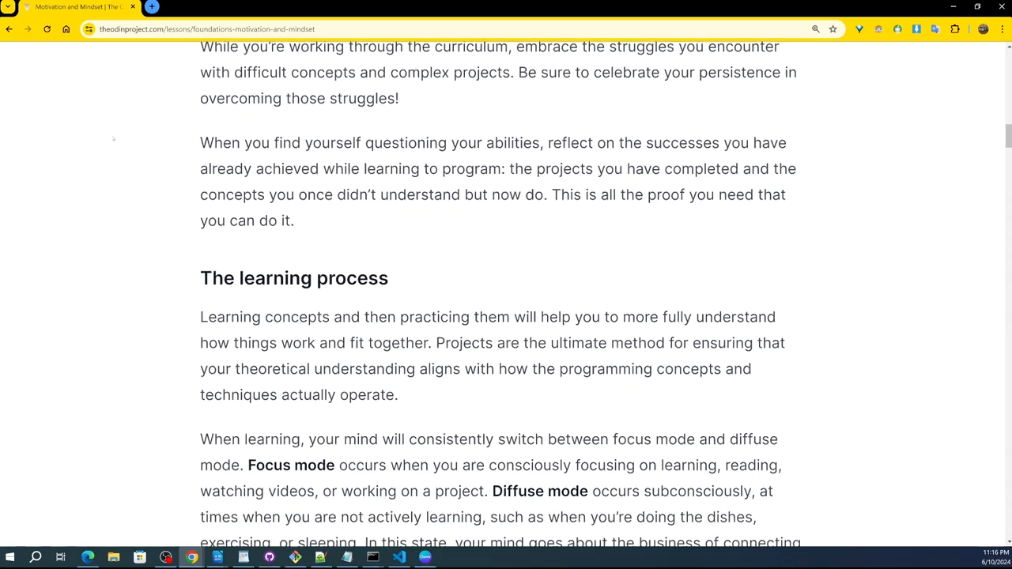
pyautogui.scroll(-3)
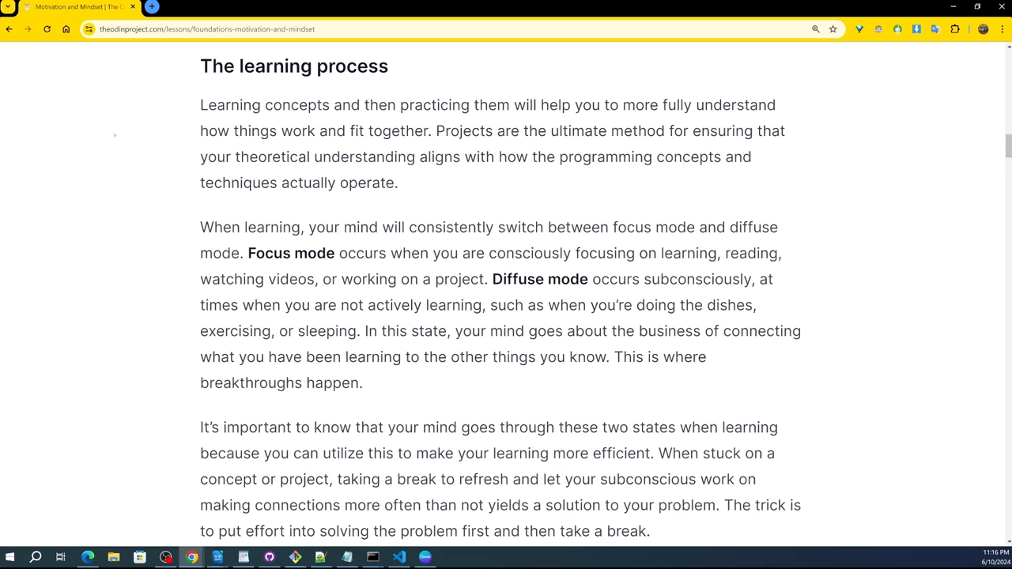
pyautogui.scroll(-3)
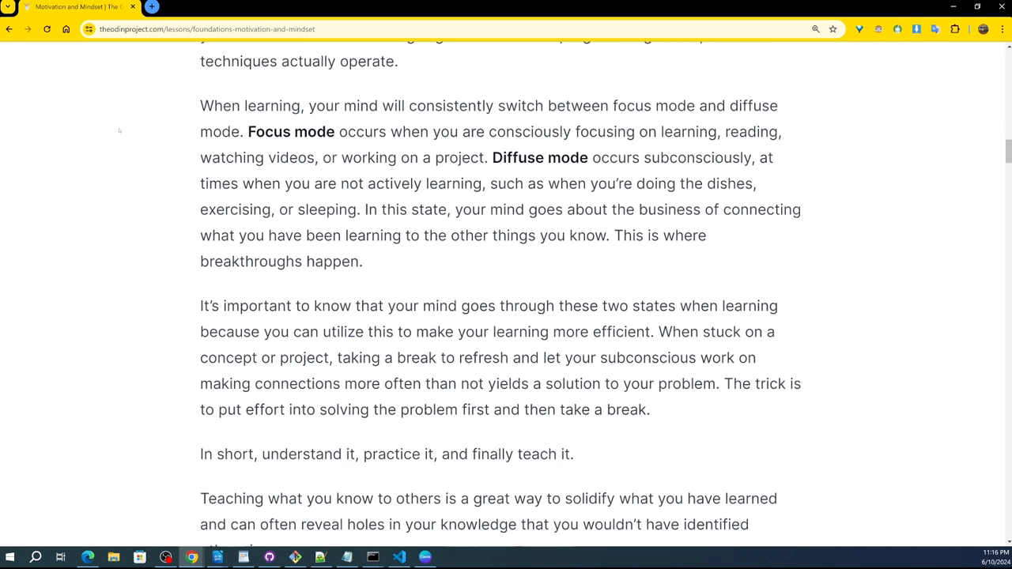
pyautogui.scroll(-3)
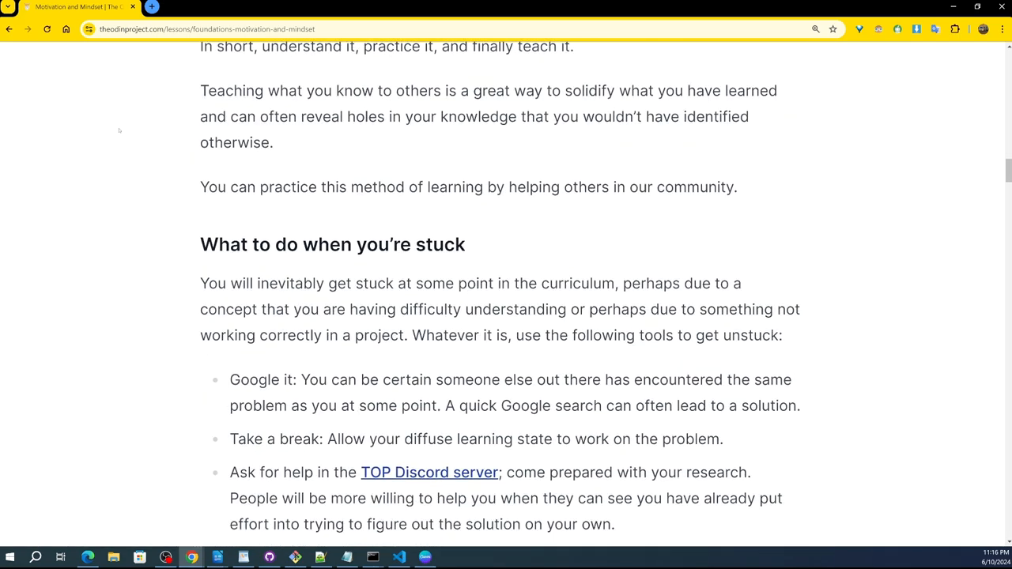
pyautogui.scroll(-3)
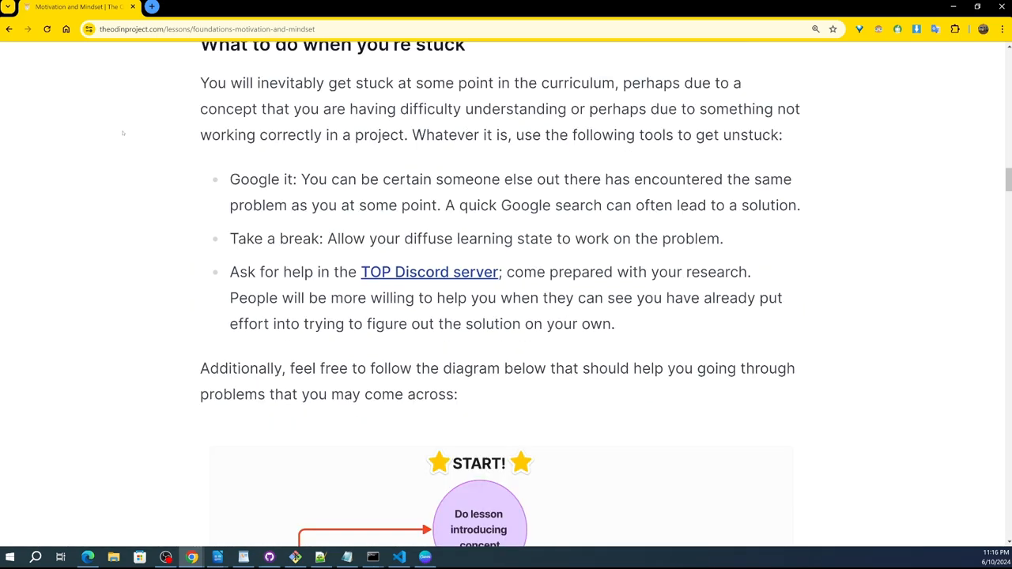
pyautogui.scroll(-3)
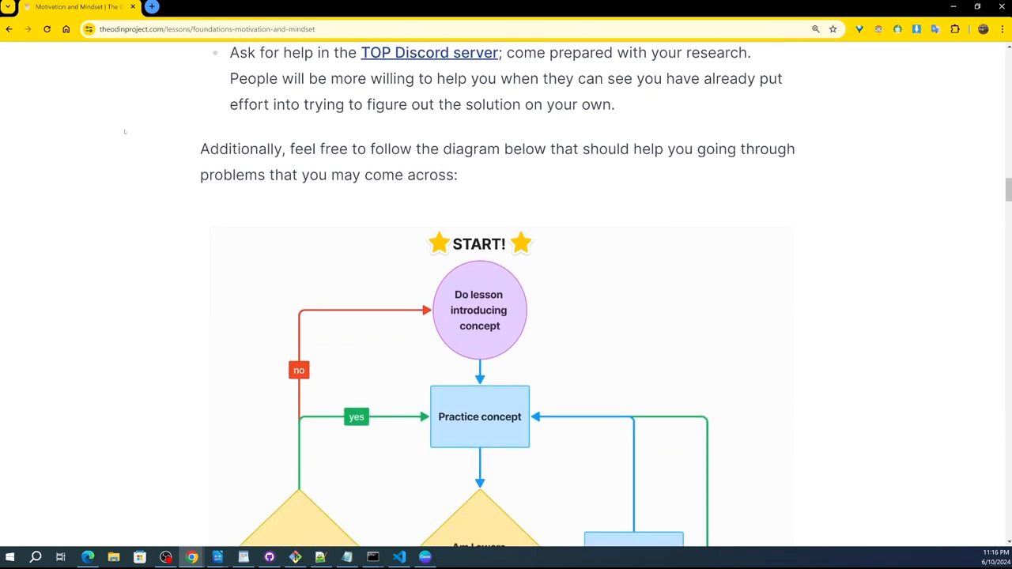
pyautogui.scroll(-3)
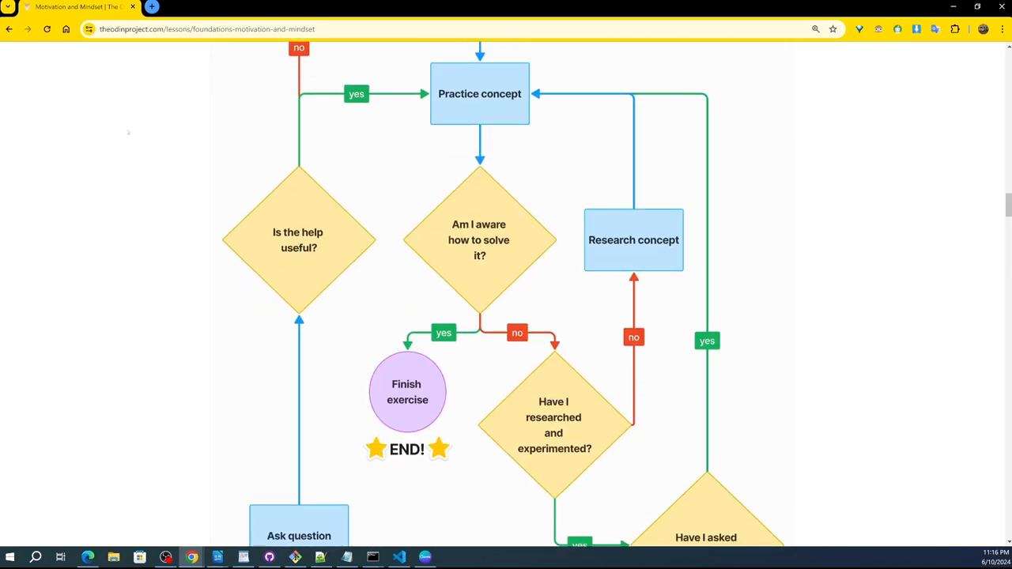
pyautogui.scroll(-3)
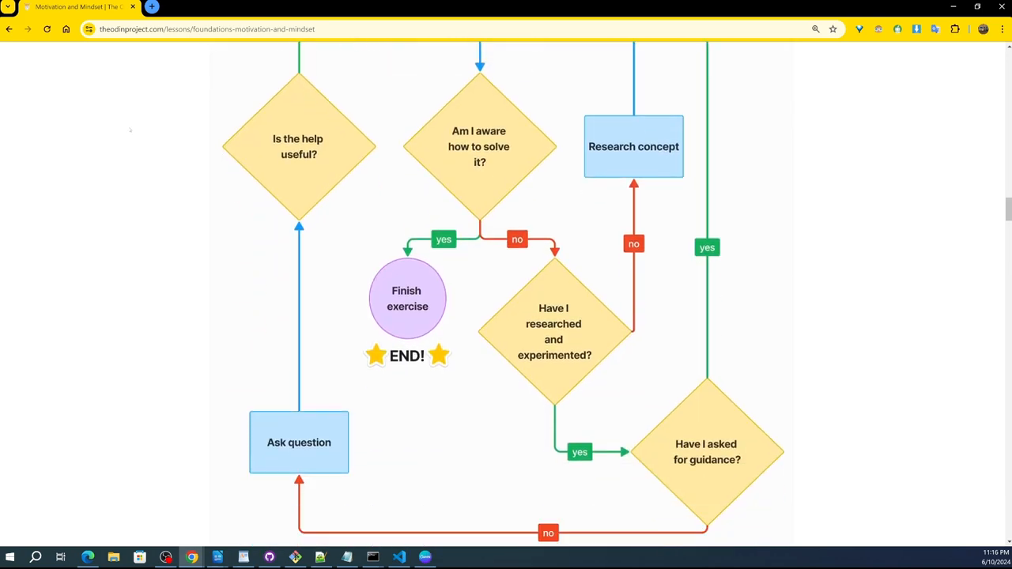
pyautogui.scroll(-3)
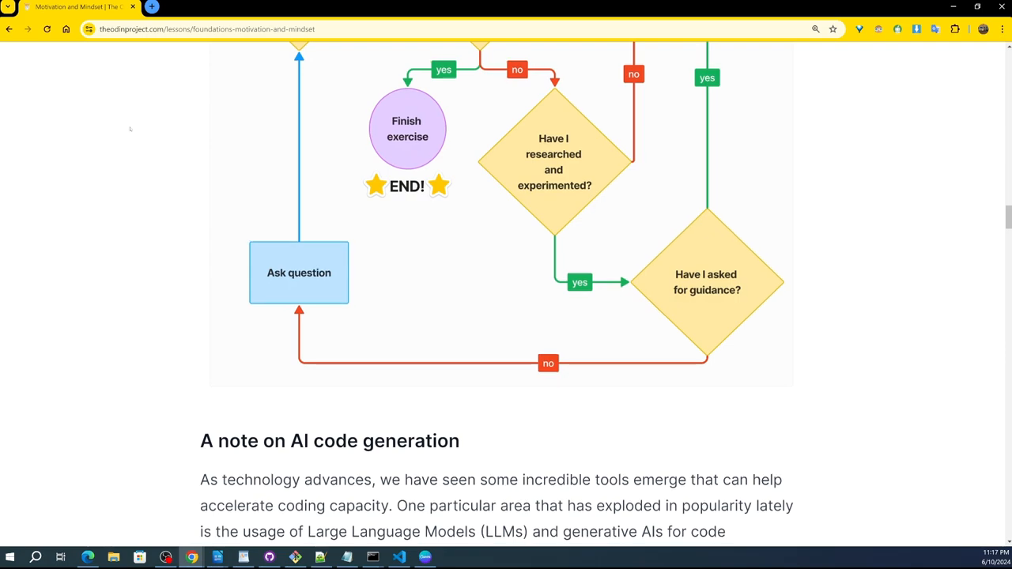
pyautogui.scroll(-3)
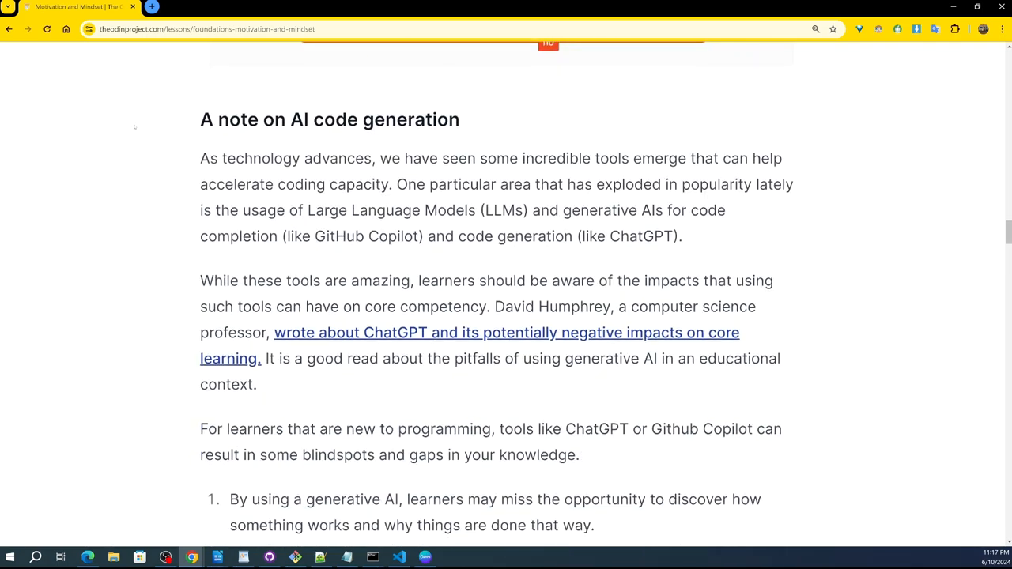
pyautogui.scroll(-3)
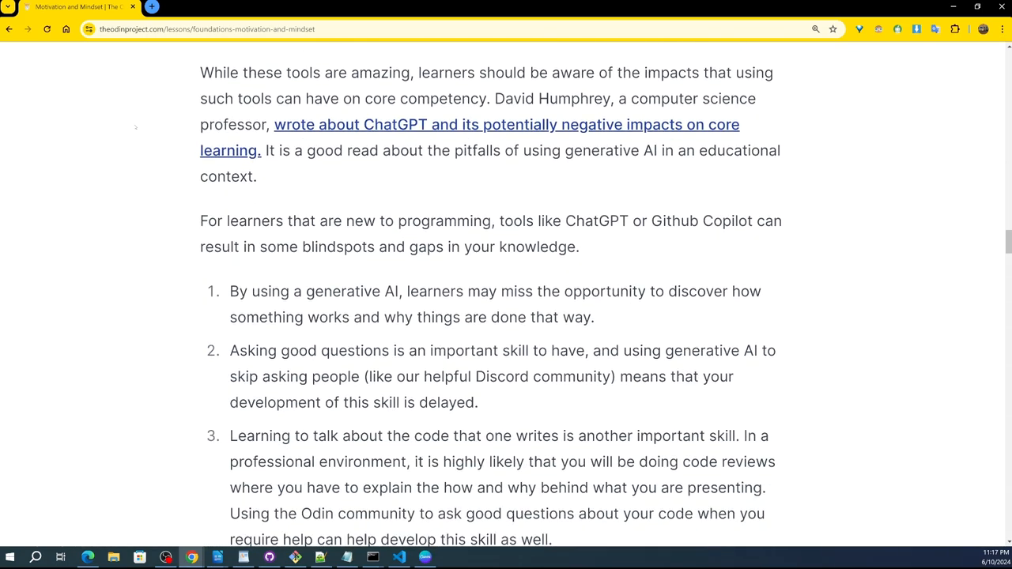
pyautogui.scroll(3)
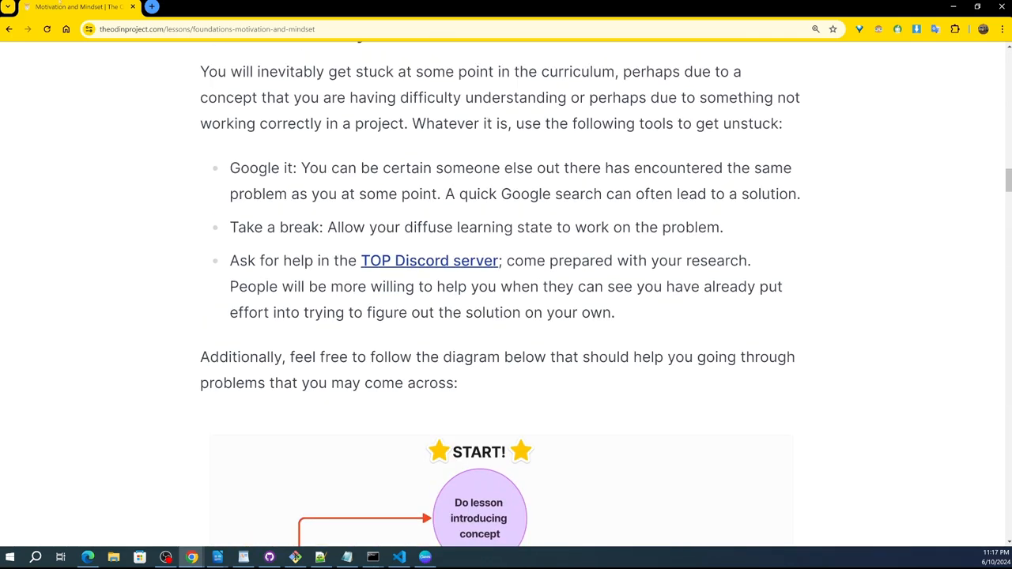
# - Go back to the Foundations list and skim the first tips in 'Asking For Help'
pyautogui.click(16, 29)
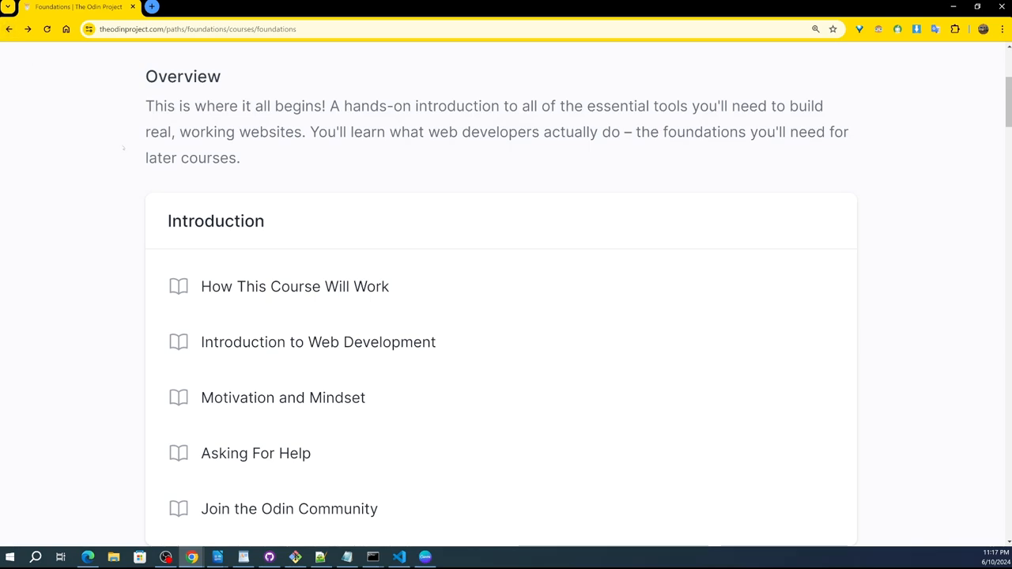
pyautogui.scroll(-3)
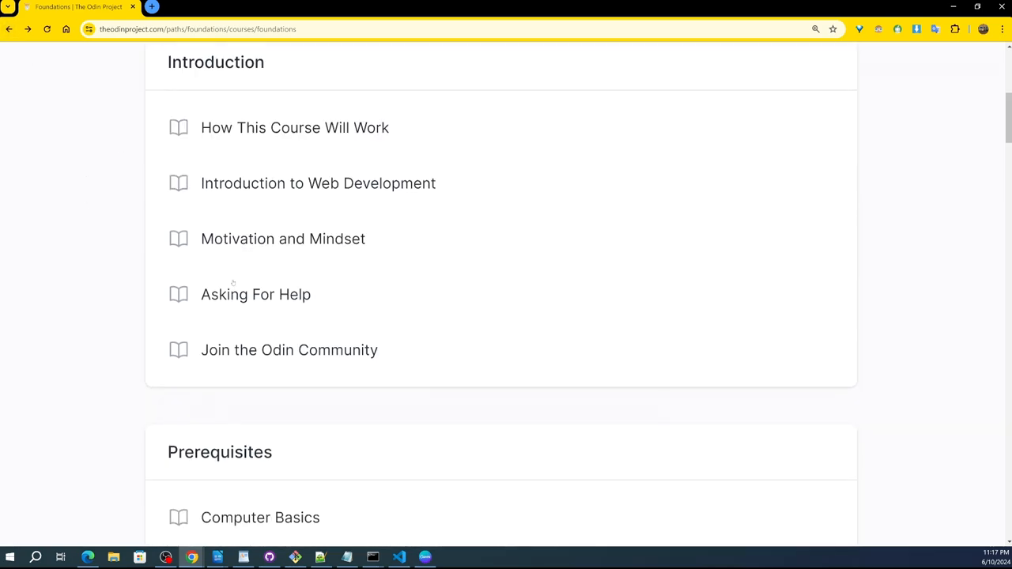
pyautogui.click(255, 294)
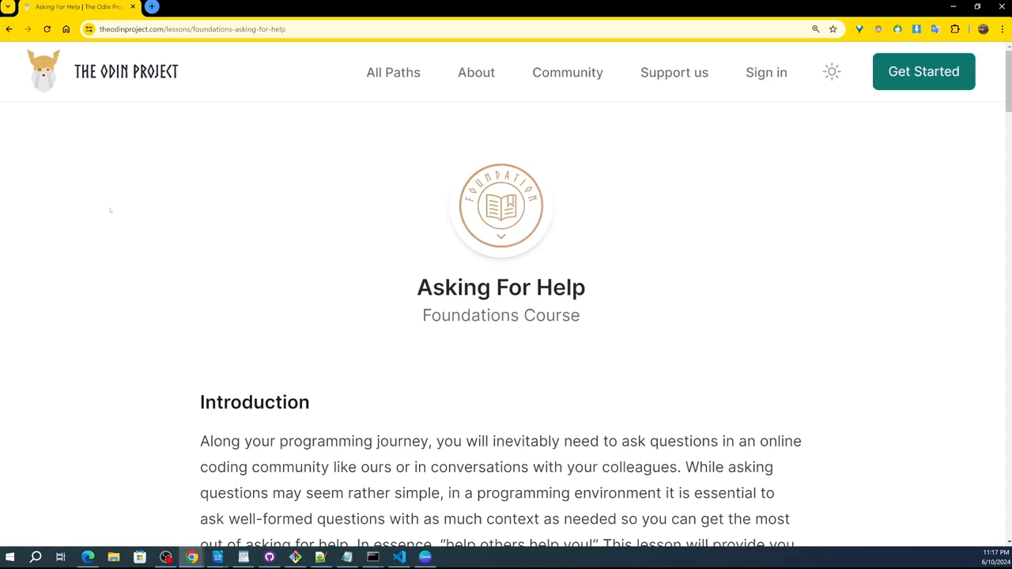
pyautogui.scroll(-3)
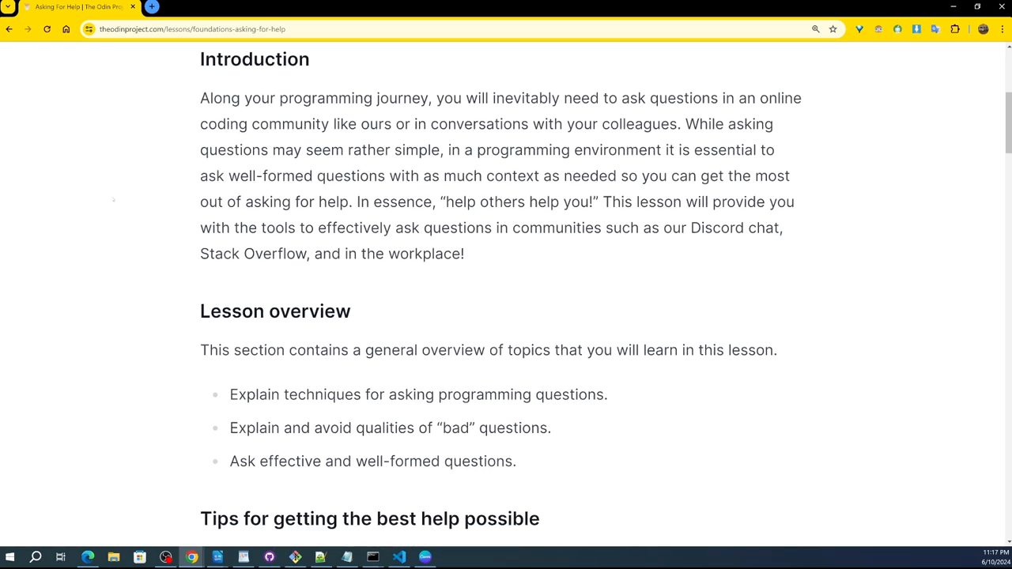
pyautogui.scroll(-3)
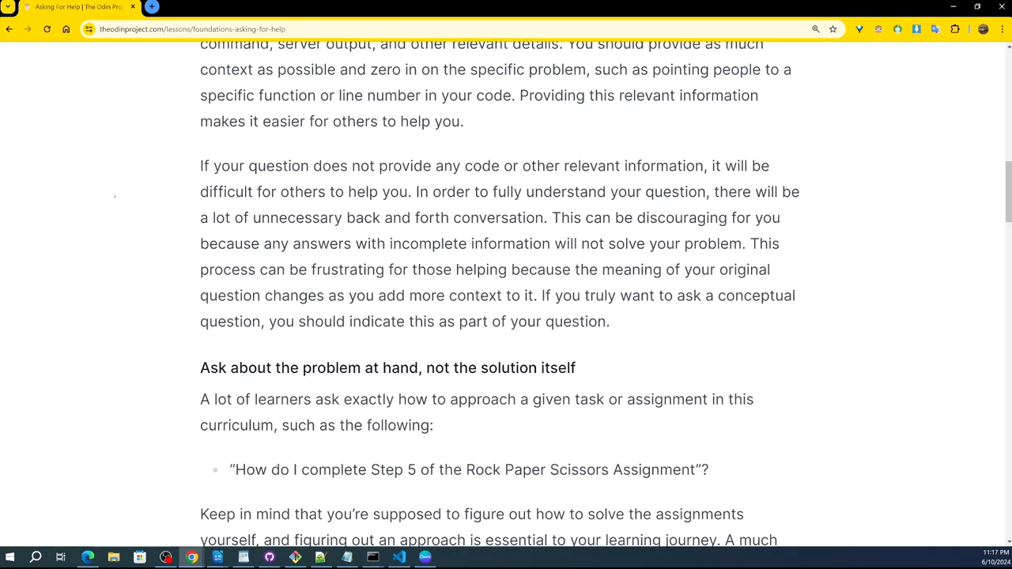
pyautogui.scroll(3)
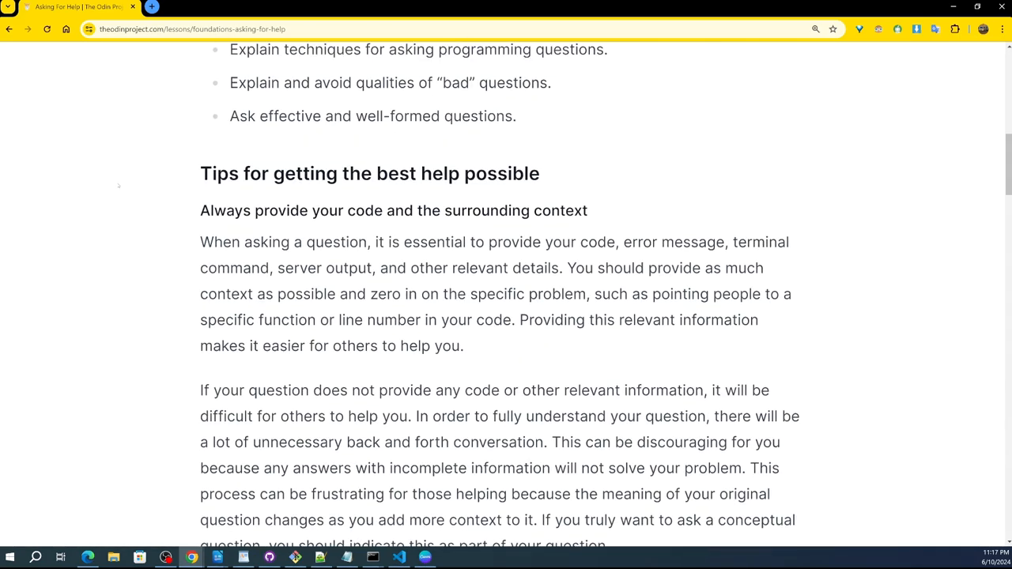
pyautogui.scroll(3)
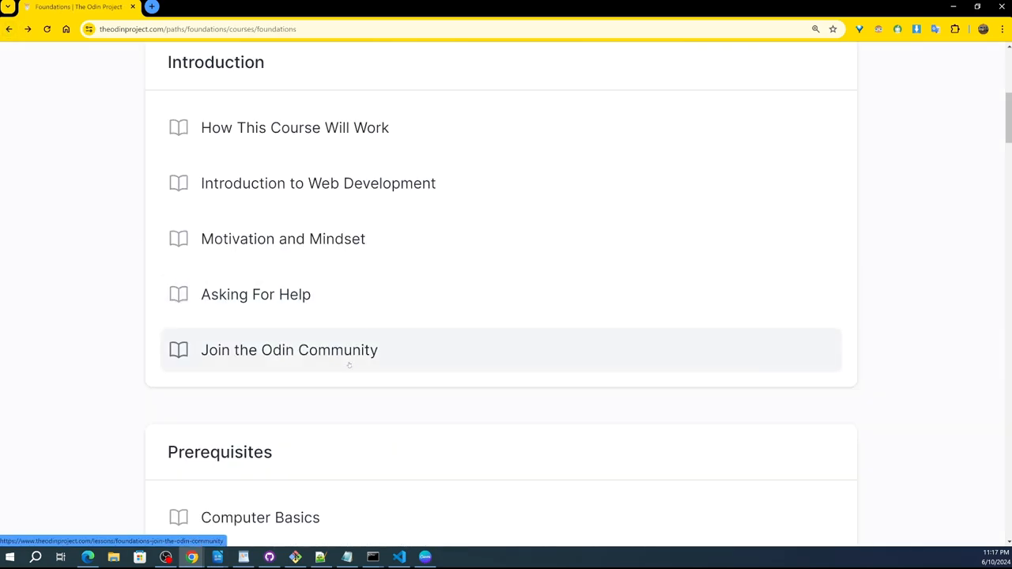
# - Open 'Join the Odin Community', read to 'Before asking for help', and clear a stray selection
pyautogui.click(289, 350)
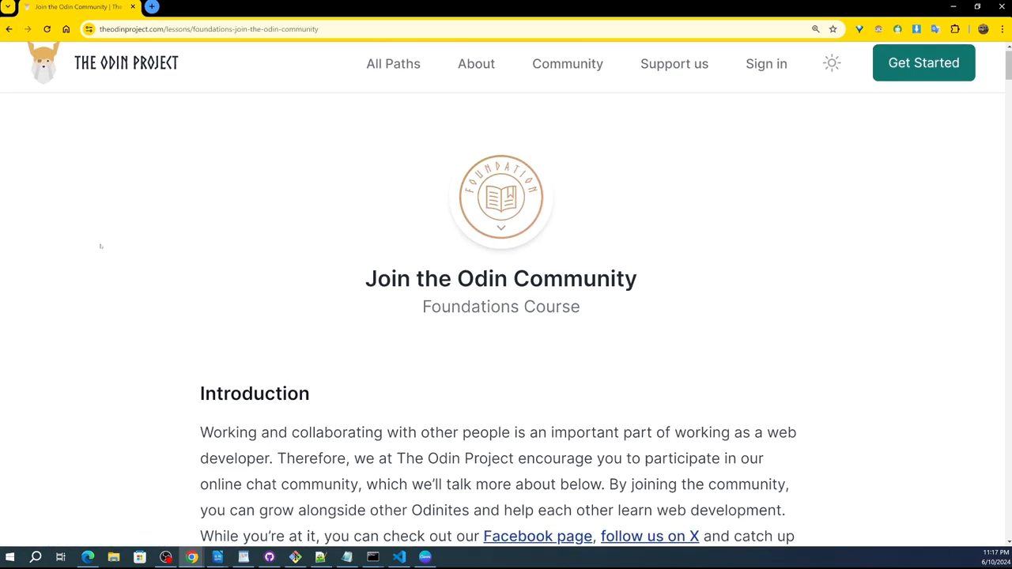
pyautogui.scroll(-3)
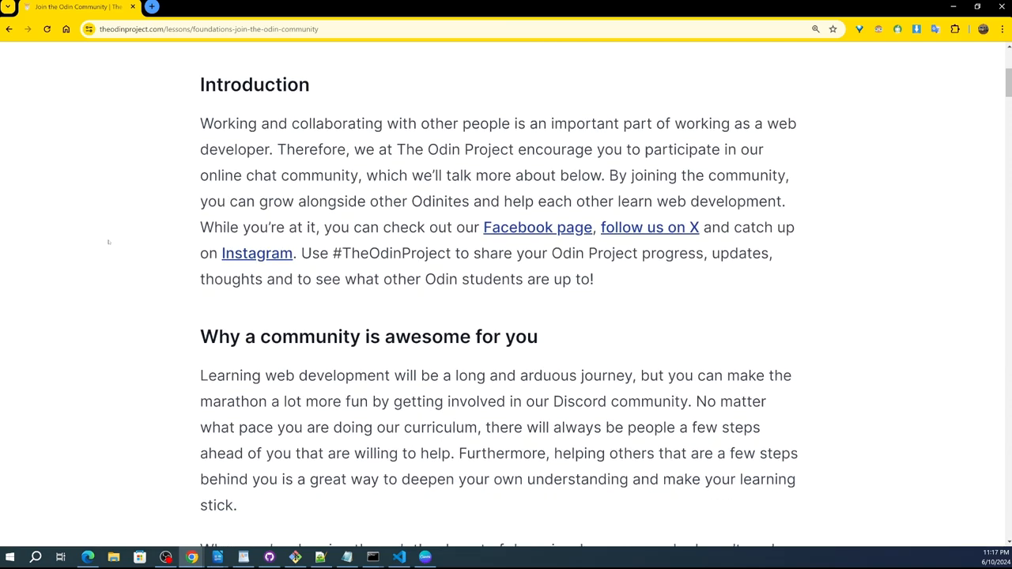
pyautogui.moveTo(648, 227)
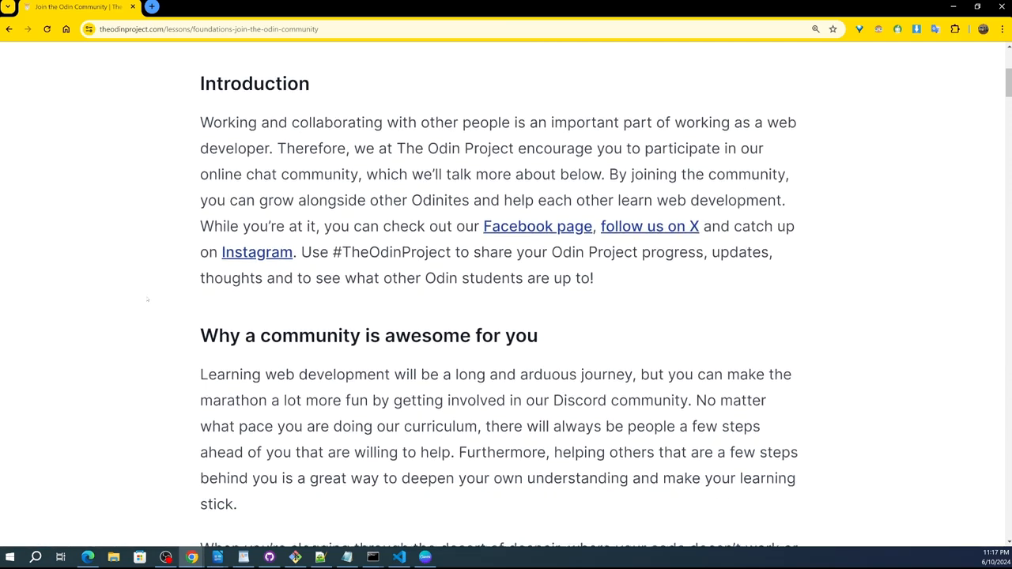
pyautogui.scroll(-3)
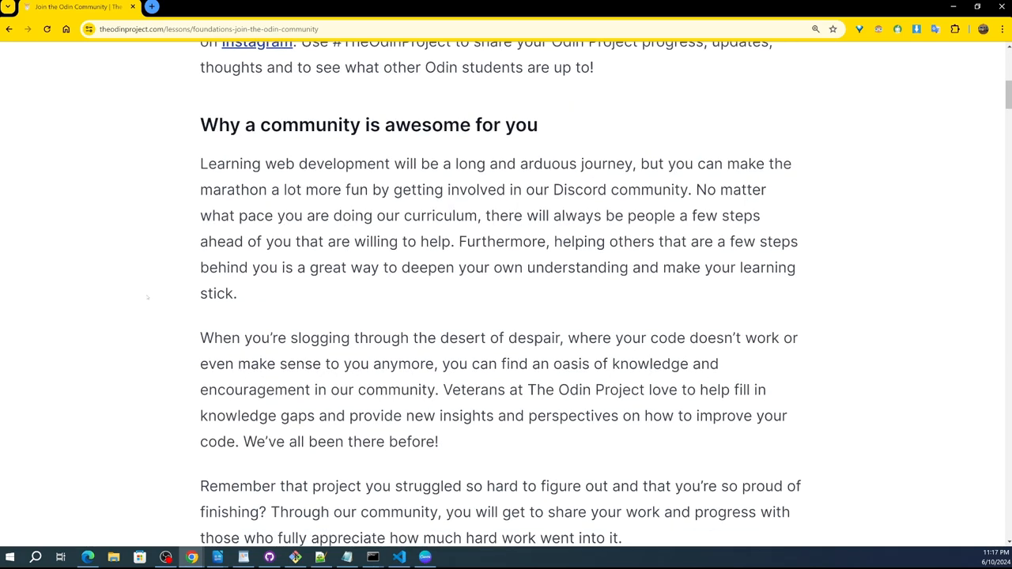
pyautogui.scroll(-3)
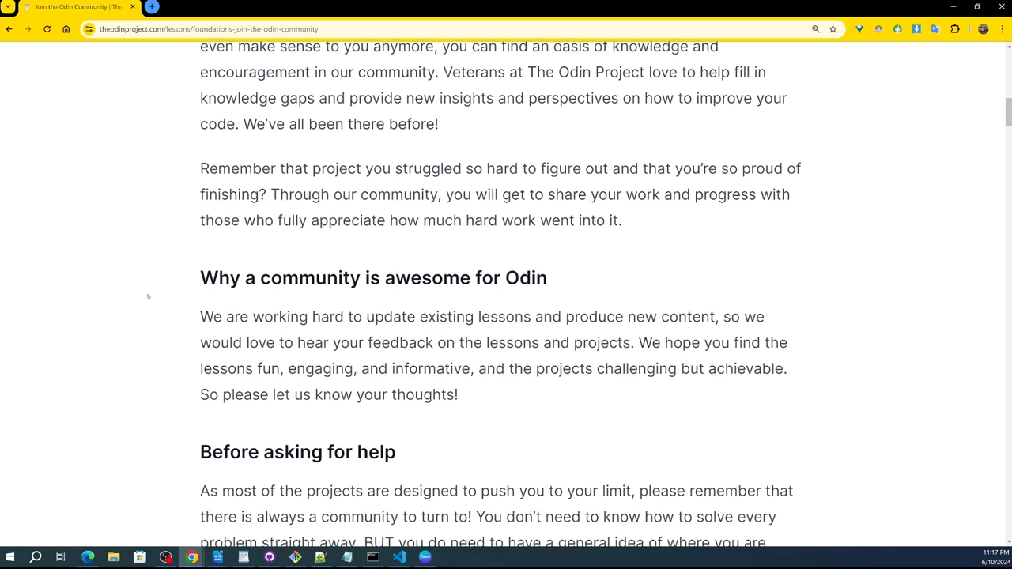
pyautogui.scroll(-3)
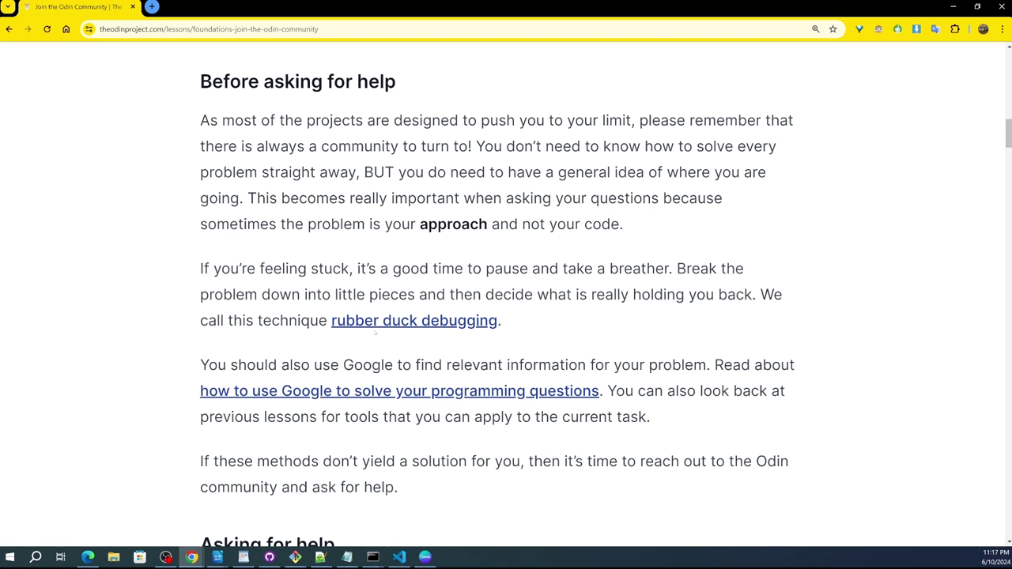
pyautogui.moveTo(435, 321)
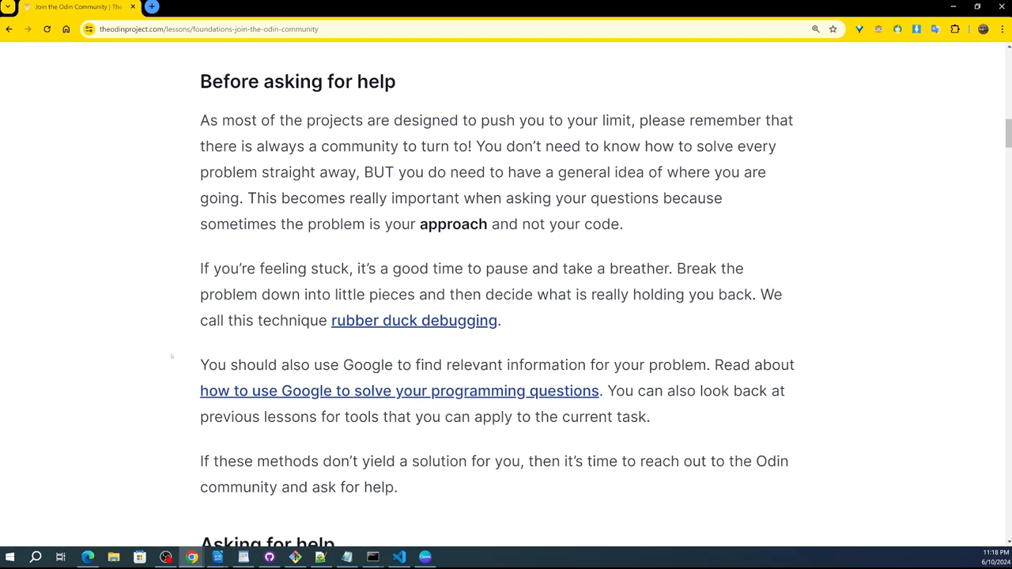
pyautogui.moveTo(413, 320)
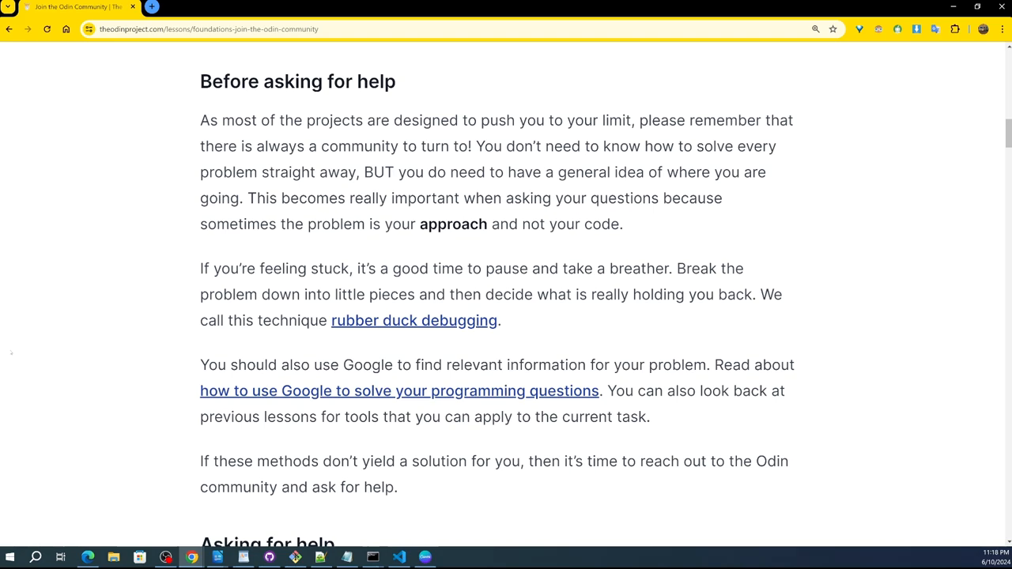
pyautogui.moveTo(392, 312)
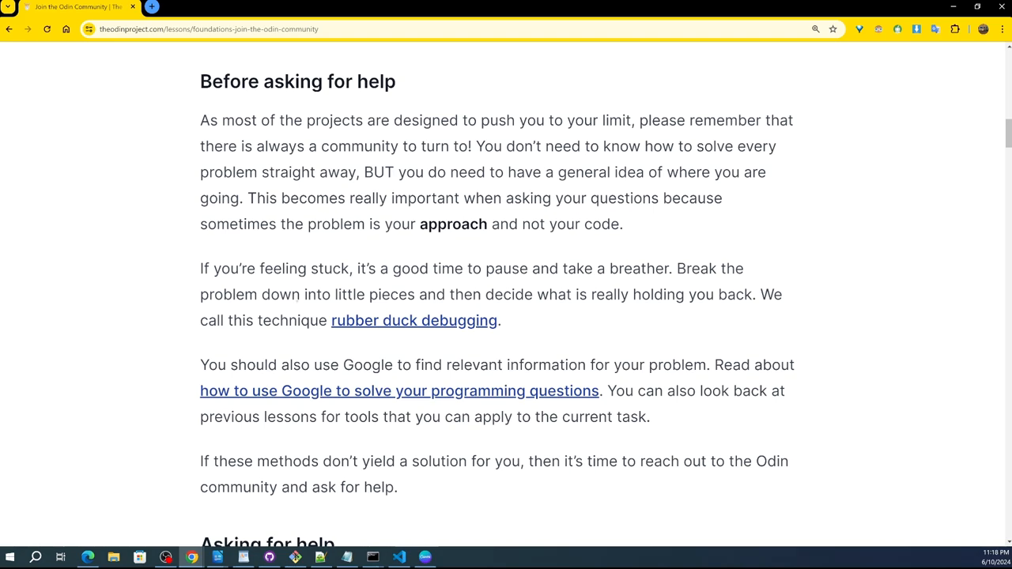
pyautogui.moveTo(146, 282)
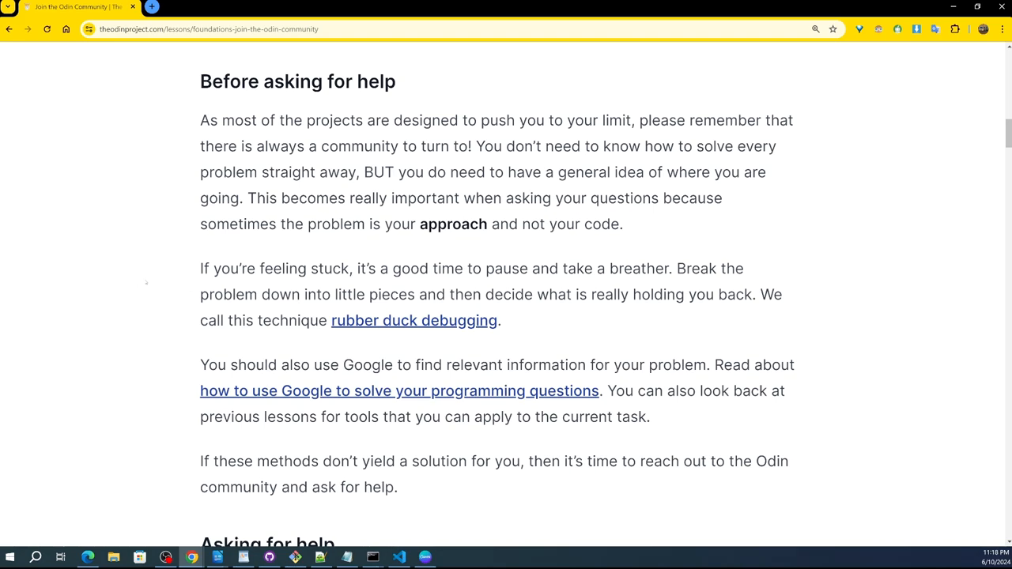
pyautogui.moveTo(157, 268)
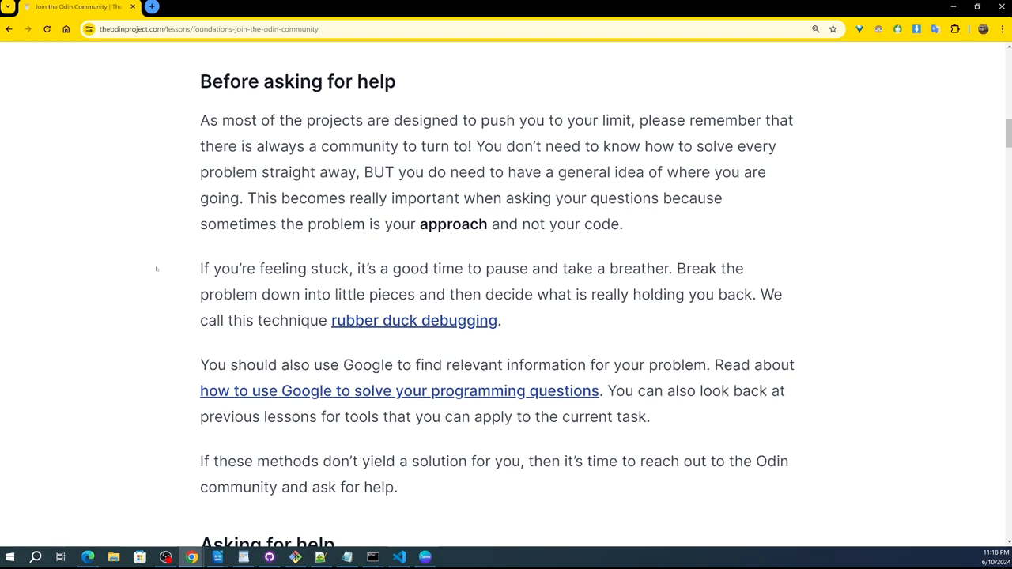
pyautogui.moveTo(160, 261)
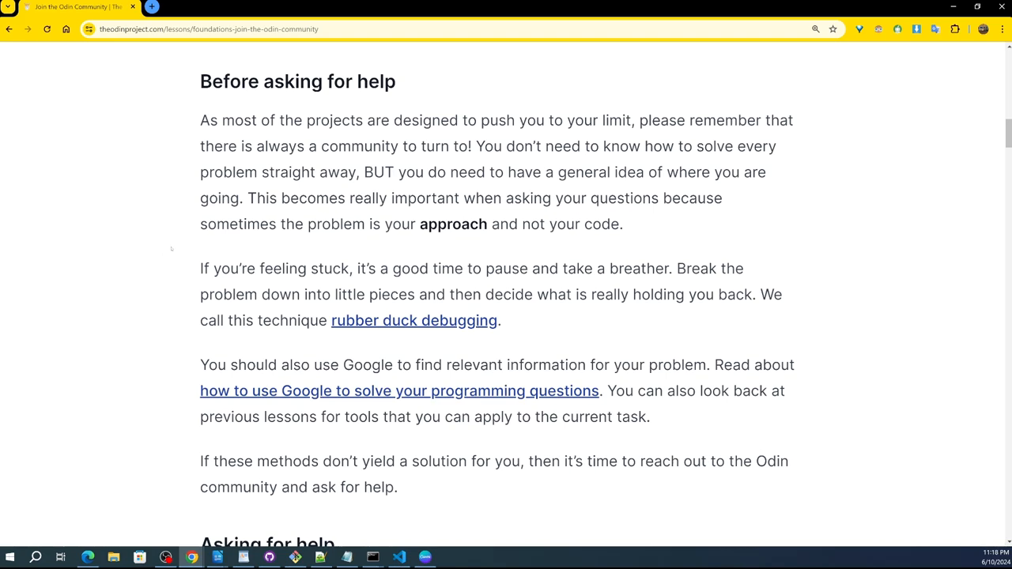
pyautogui.moveTo(176, 246)
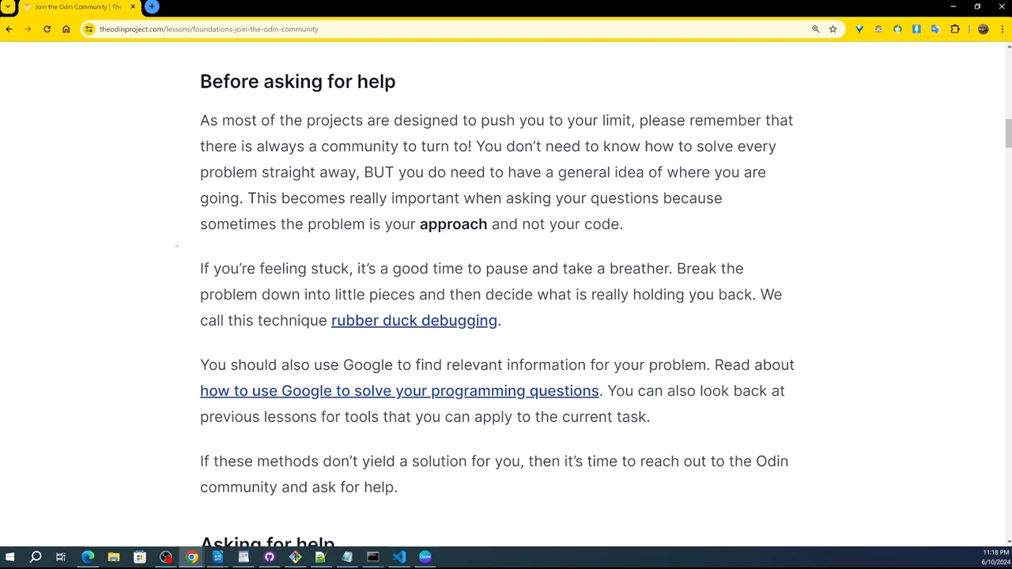
pyautogui.moveTo(181, 242)
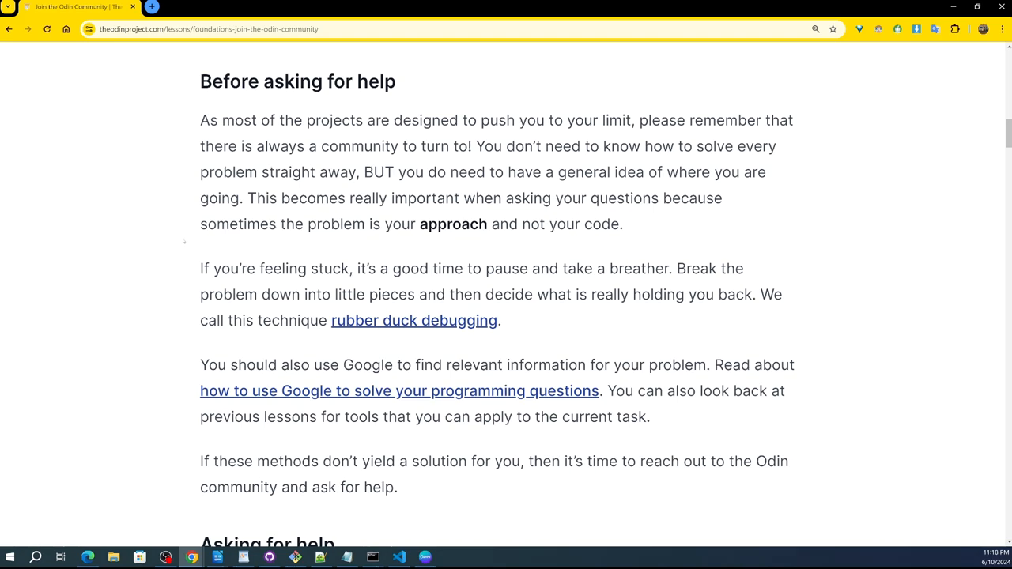
pyautogui.moveTo(187, 240)
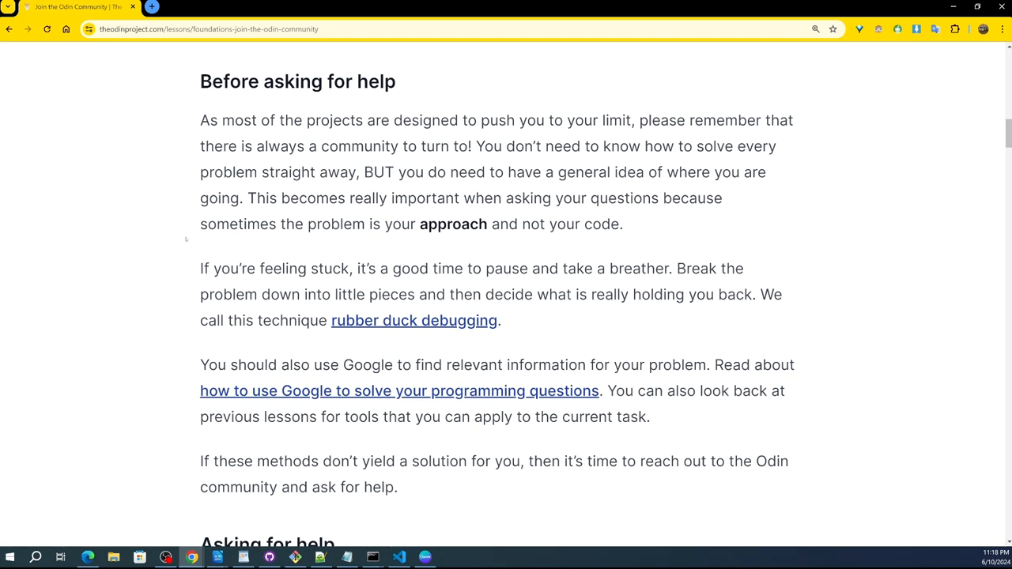
pyautogui.moveTo(188, 242)
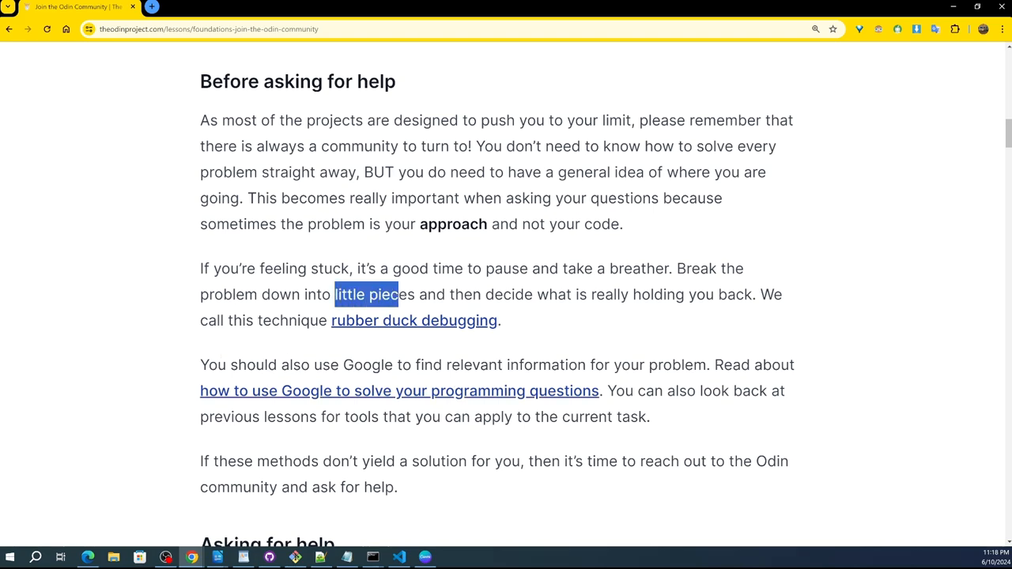
pyautogui.click(107, 261)
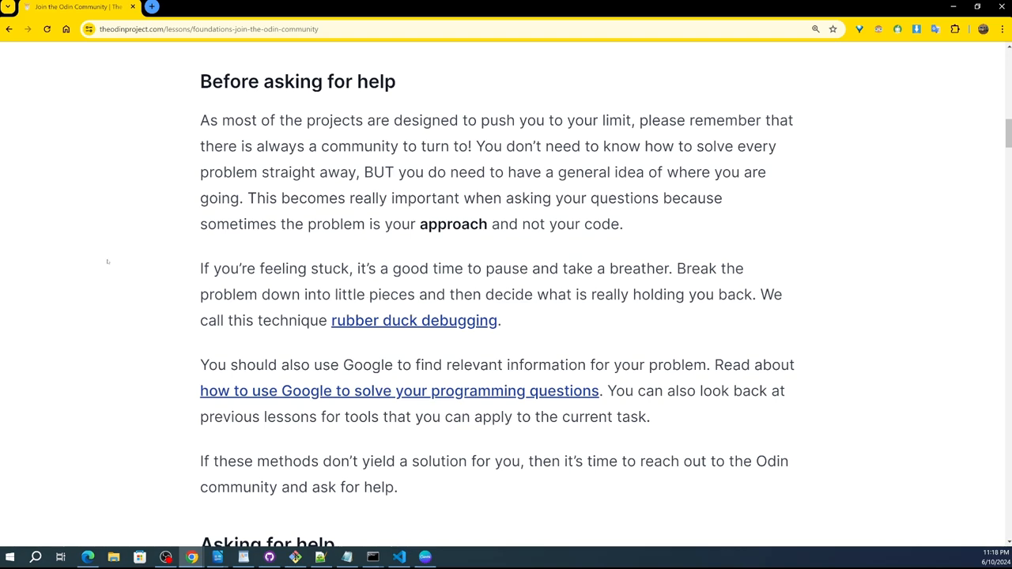
pyautogui.moveTo(104, 248)
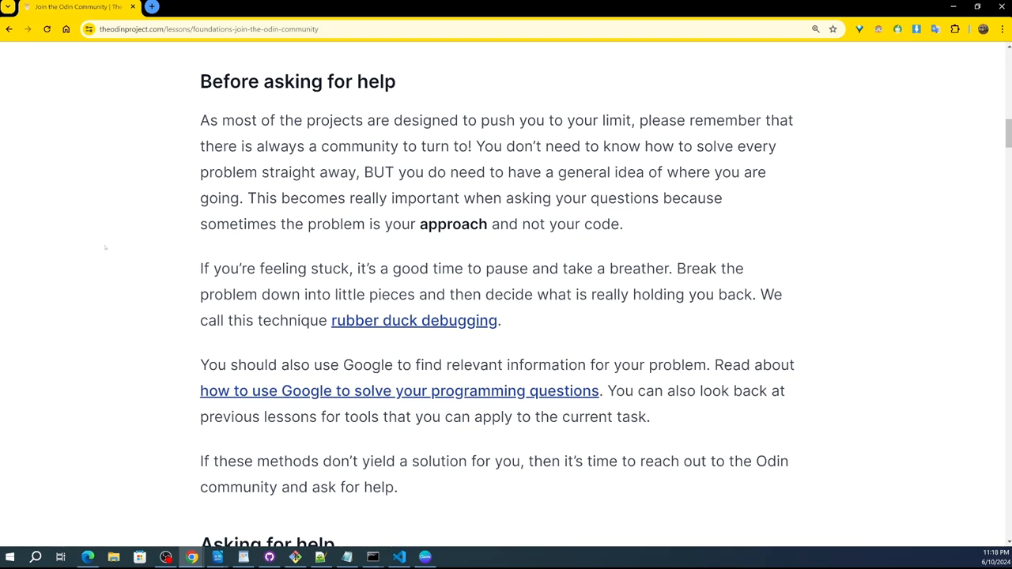
pyautogui.moveTo(109, 239)
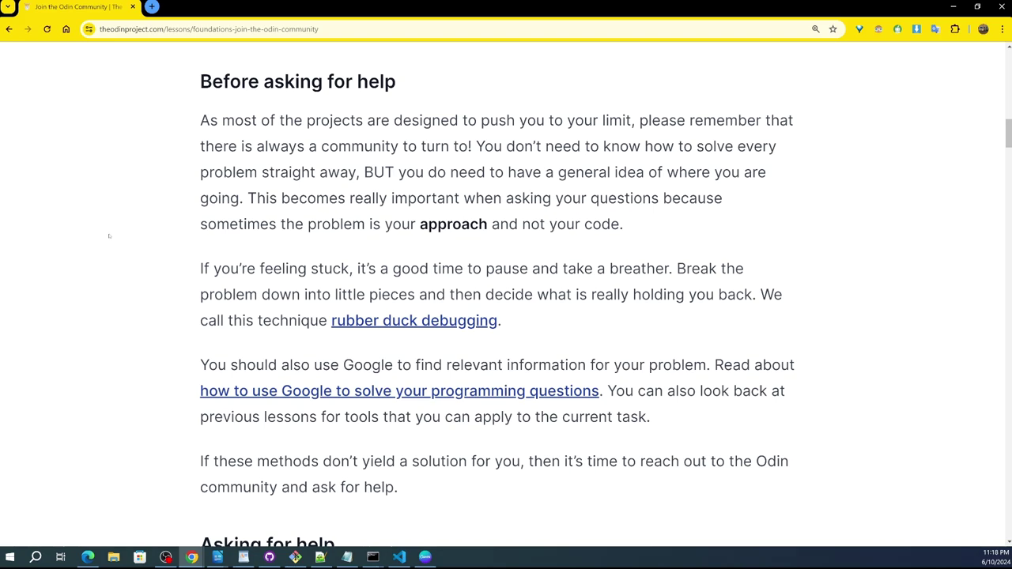
pyautogui.moveTo(103, 236)
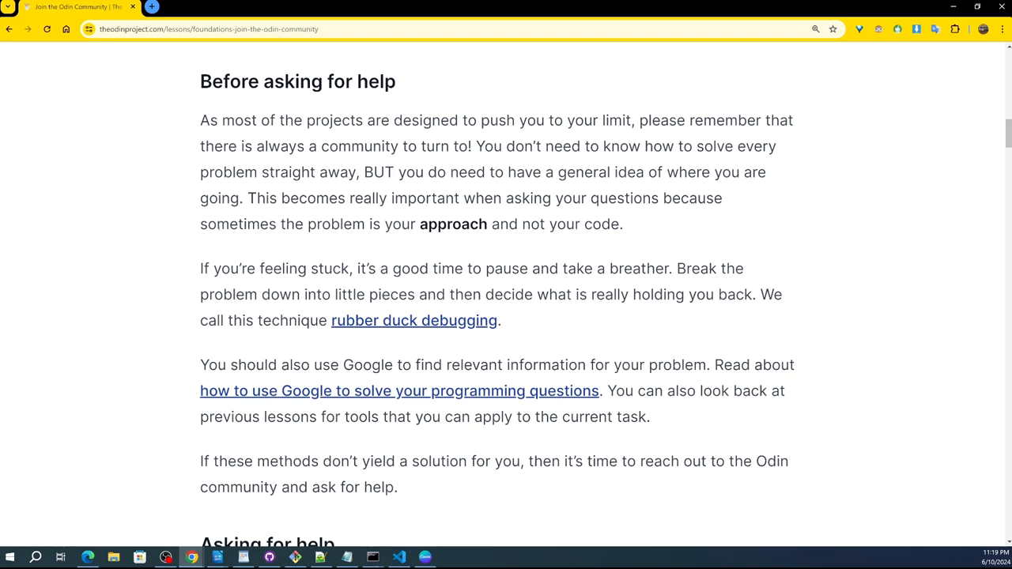
pyautogui.scroll(-3)
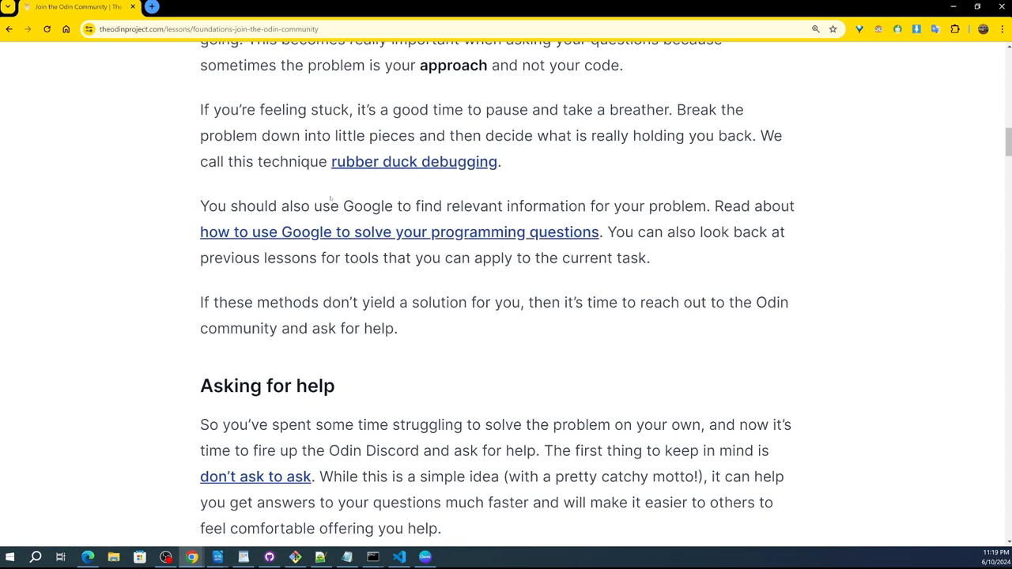
pyautogui.doubleClick(347, 207)
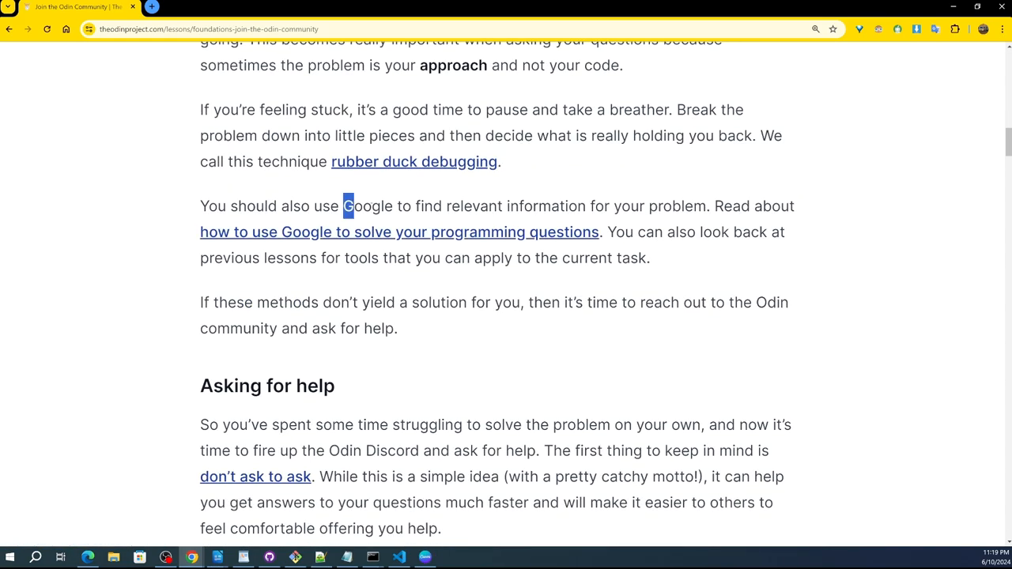
pyautogui.doubleClick(367, 206)
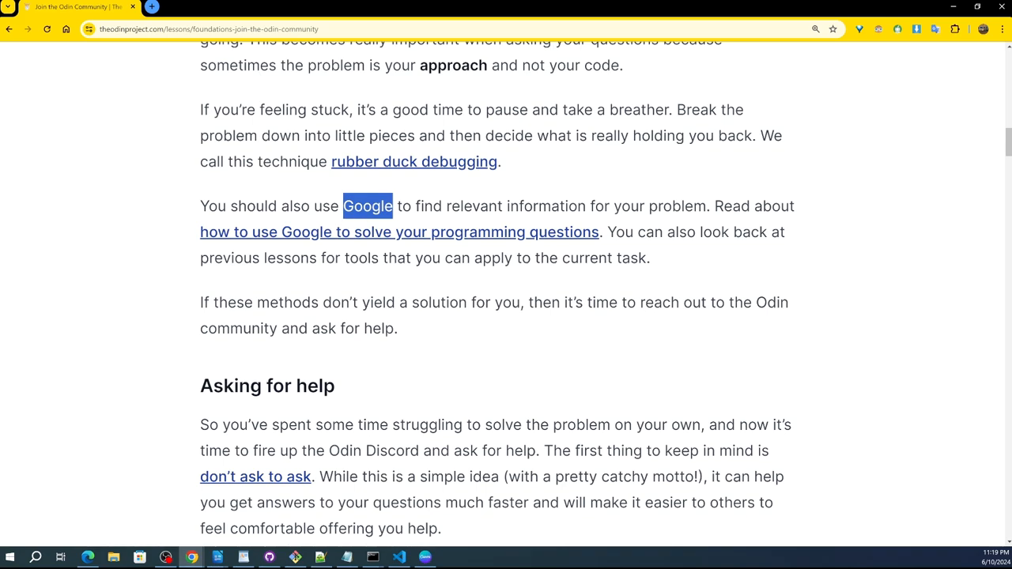
pyautogui.click(118, 237)
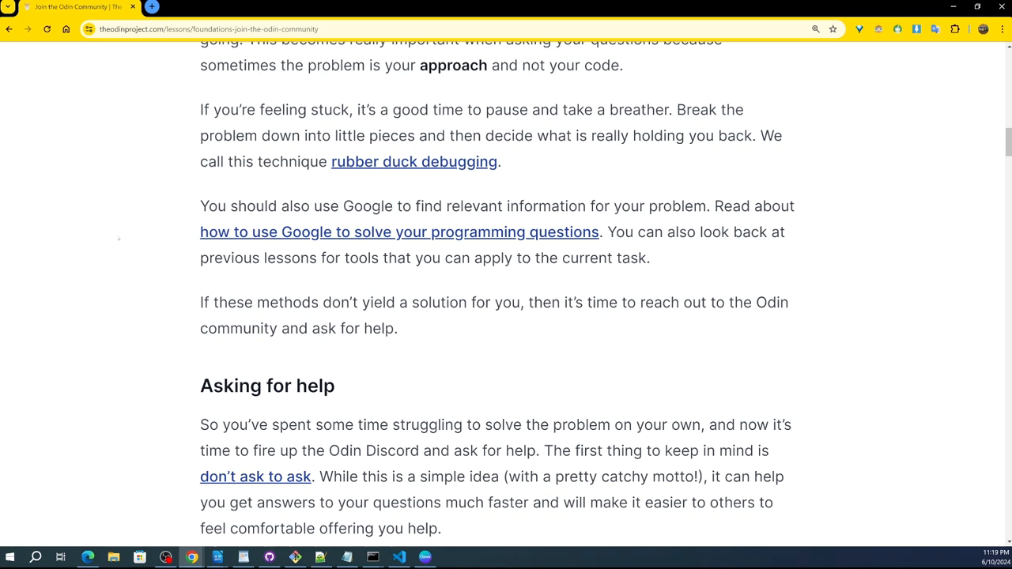
pyautogui.moveTo(121, 232)
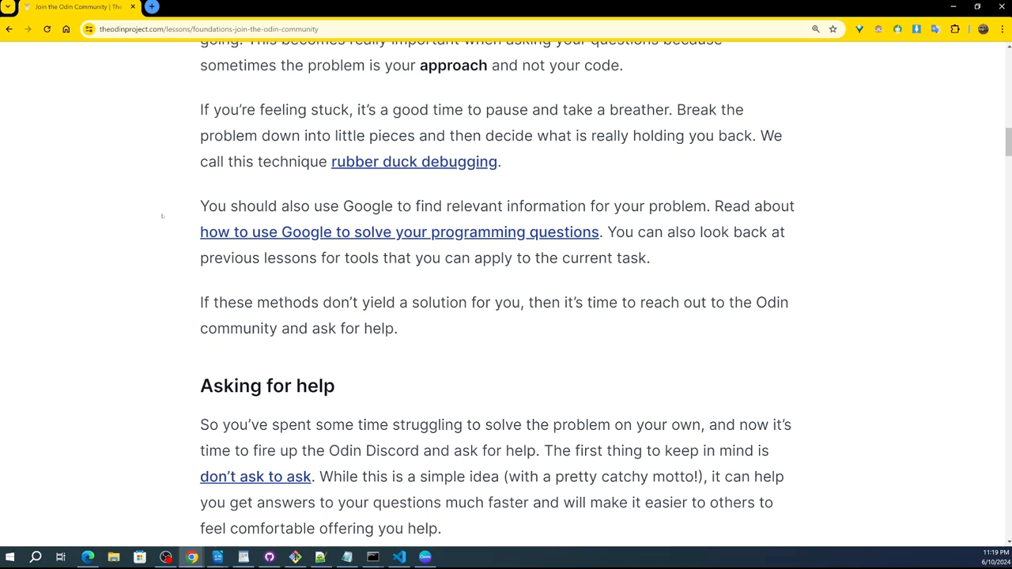
# - Scroll to the checklist of context to include when asking, and the screenshot advice
pyautogui.scroll(-3)
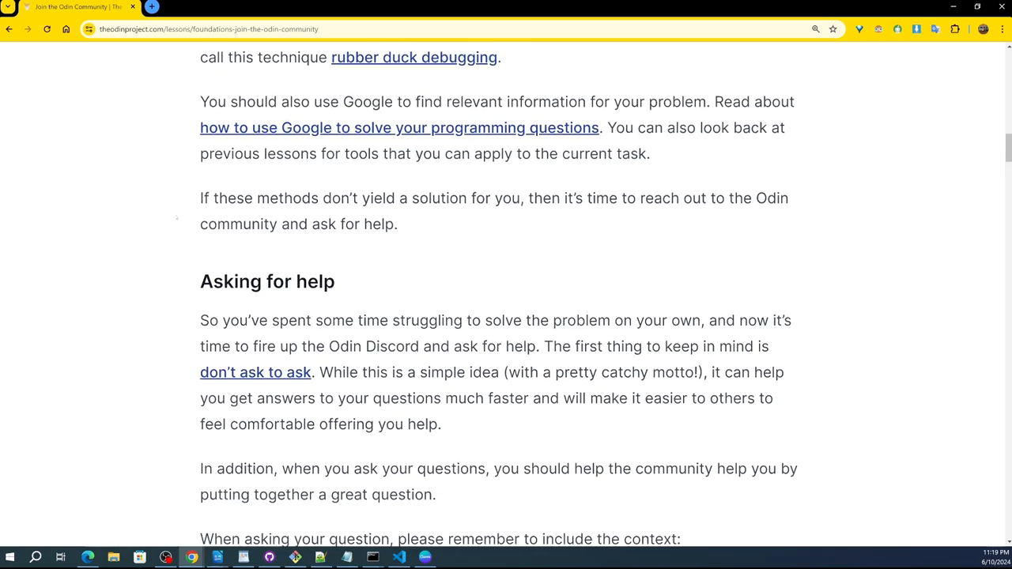
pyautogui.scroll(-3)
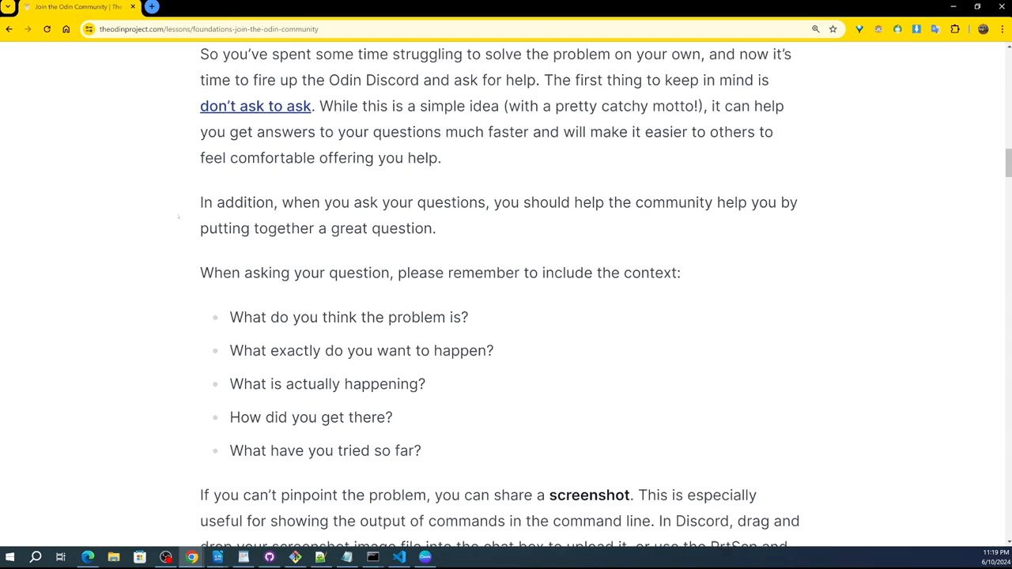
pyautogui.scroll(-3)
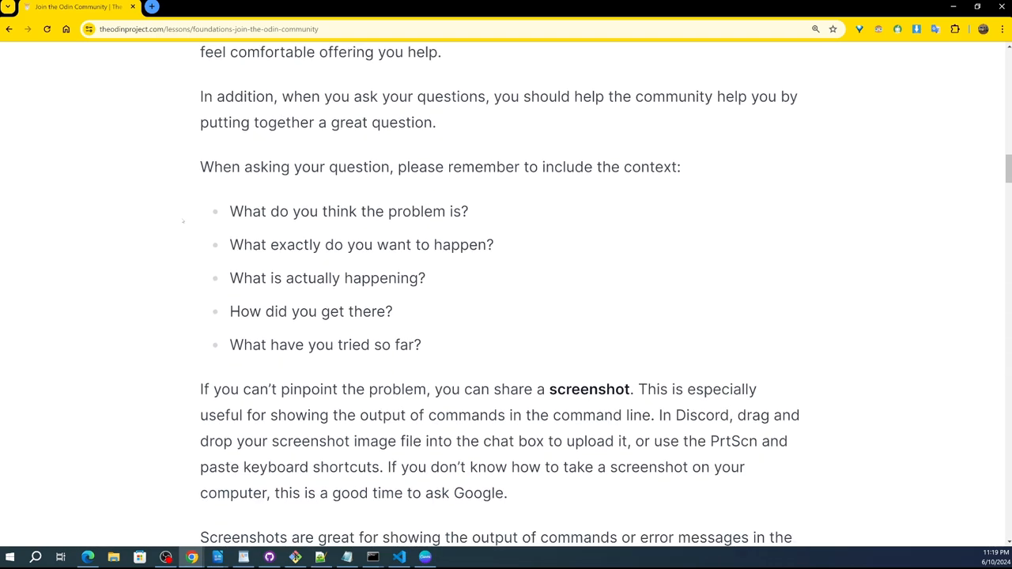
pyautogui.moveTo(182, 221)
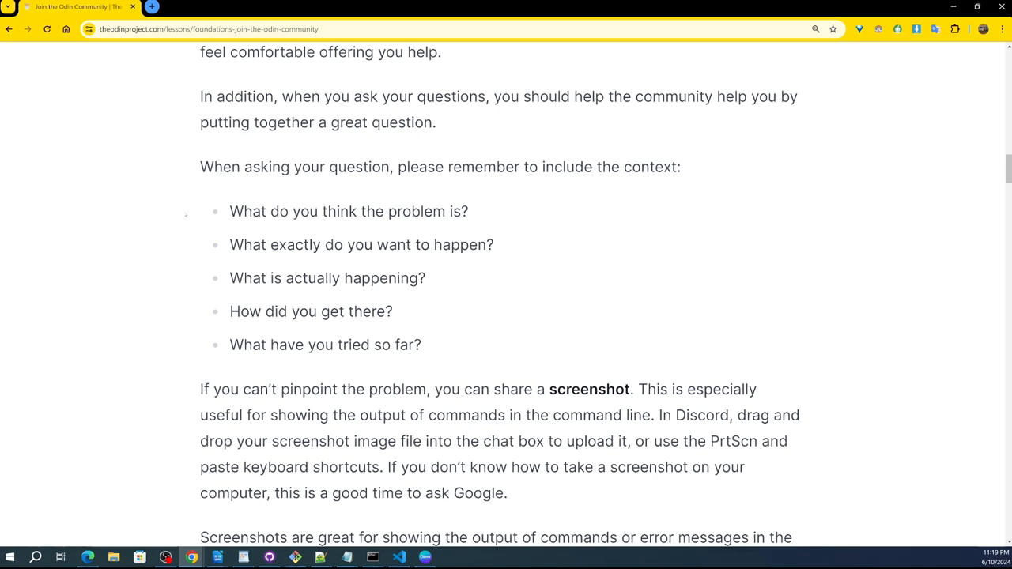
pyautogui.moveTo(190, 227)
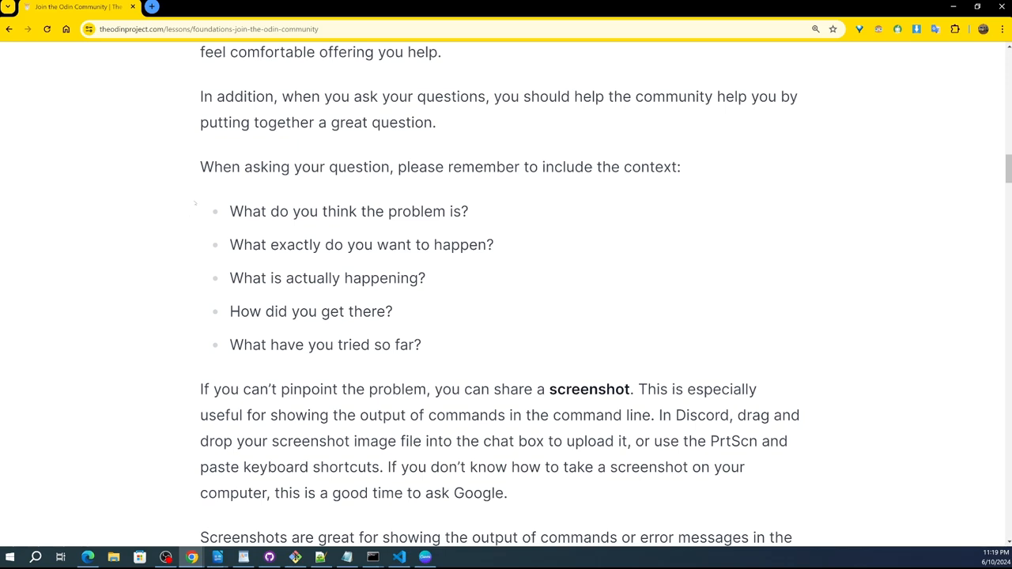
pyautogui.moveTo(187, 194)
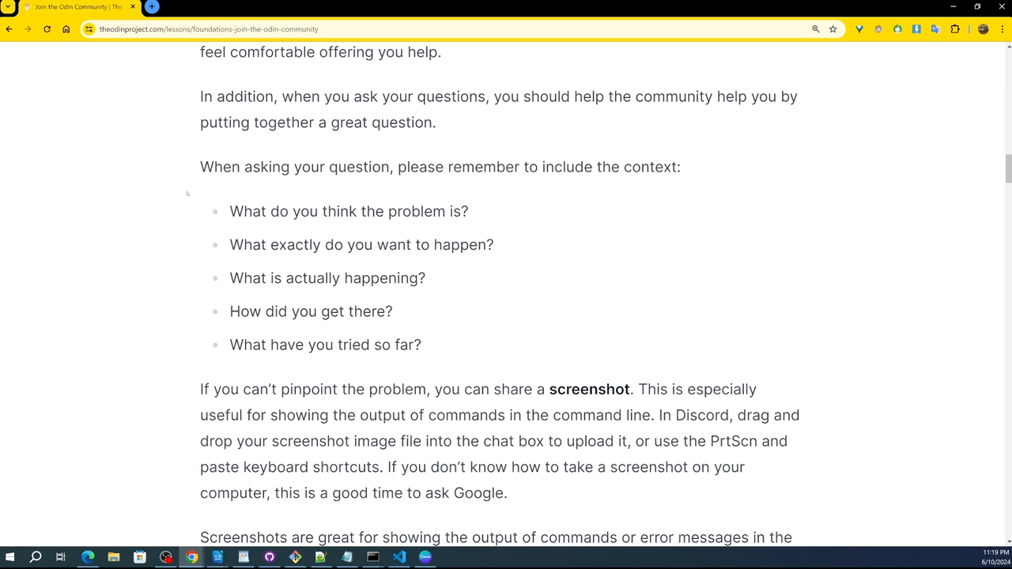
pyautogui.moveTo(185, 200)
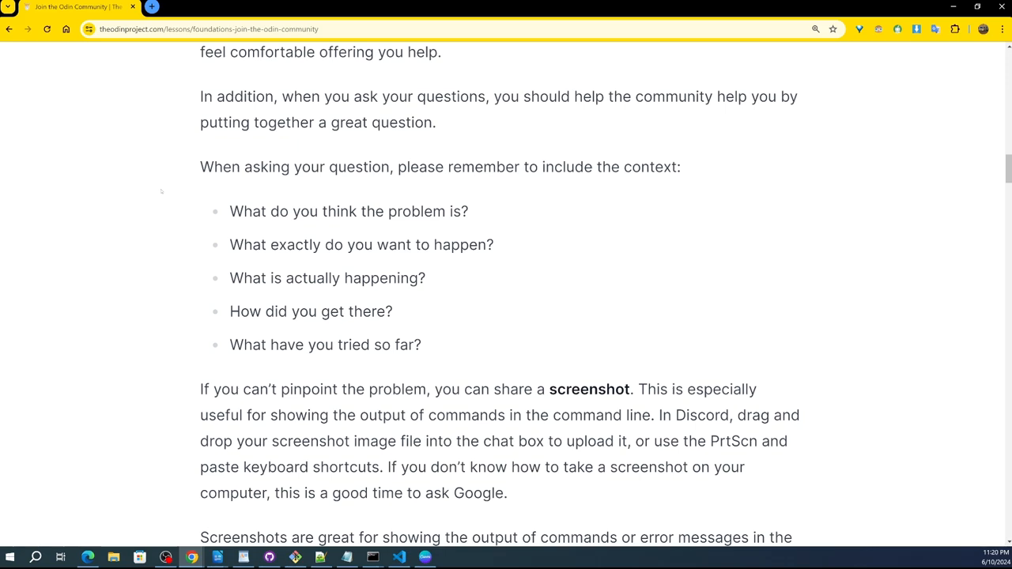
pyautogui.moveTo(133, 193)
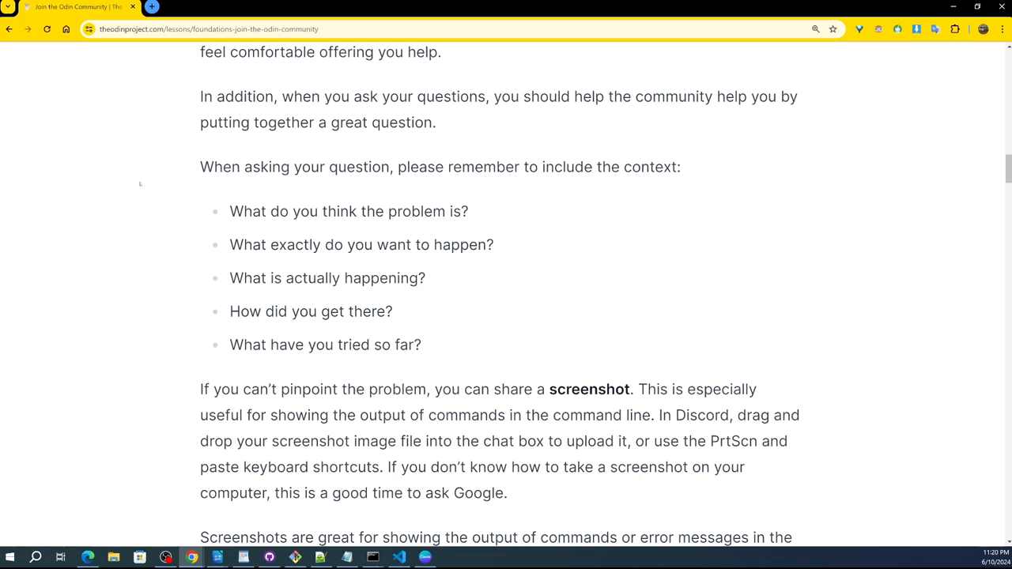
# - Scroll the community lesson to the advice on sharing code via GitHub or Replit
pyautogui.scroll(-3)
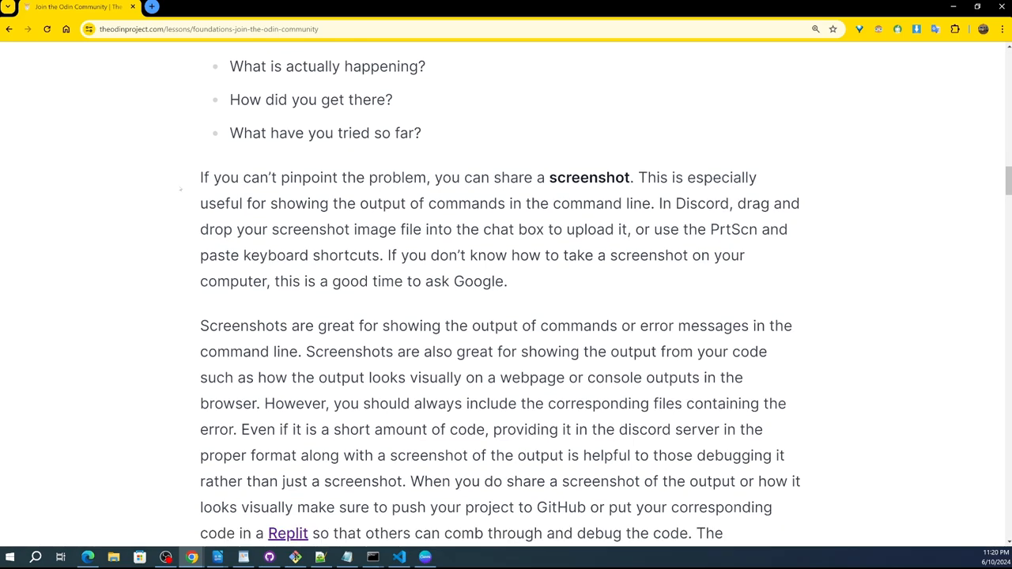
pyautogui.scroll(-3)
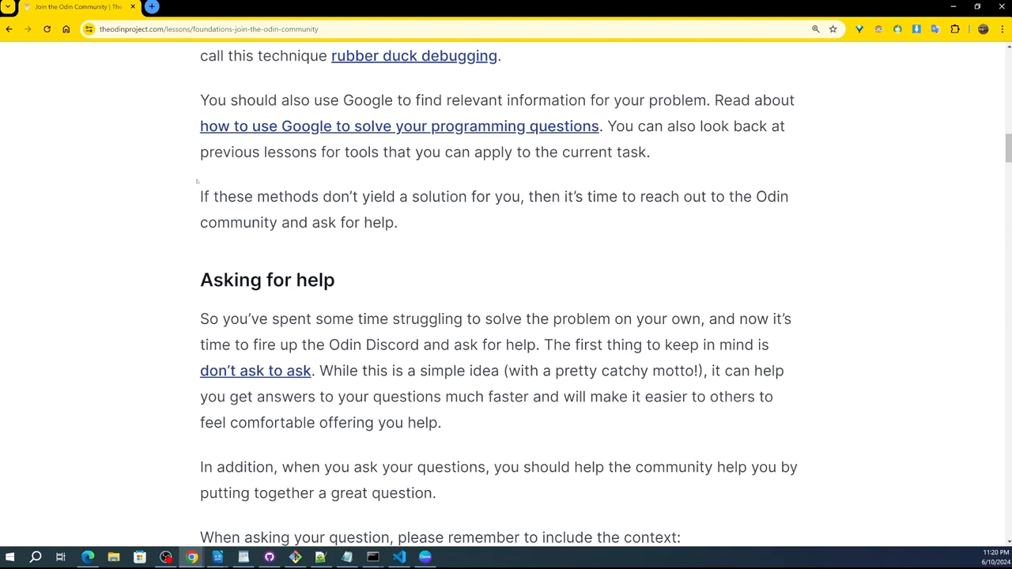
pyautogui.scroll(3)
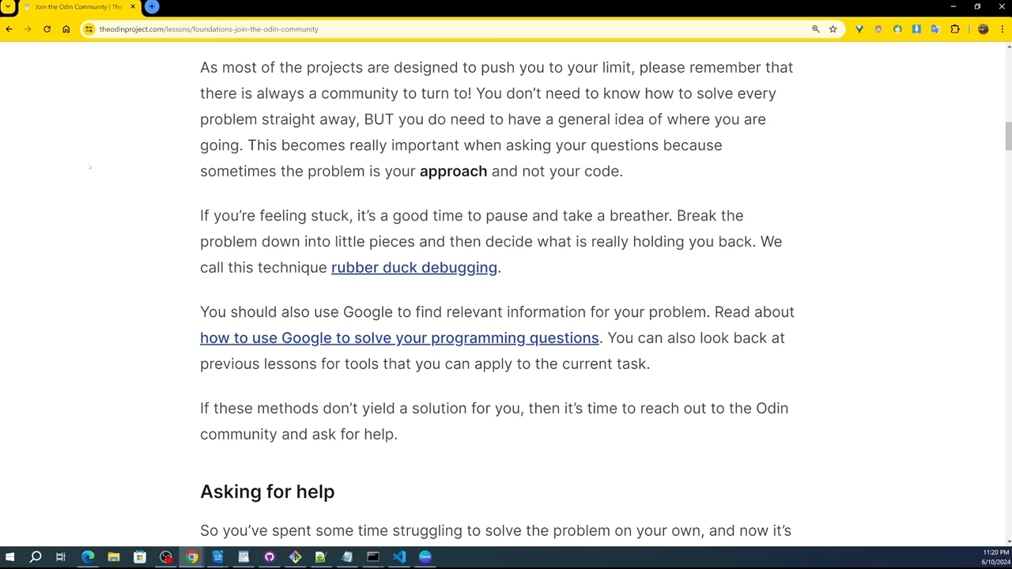
pyautogui.scroll(-3)
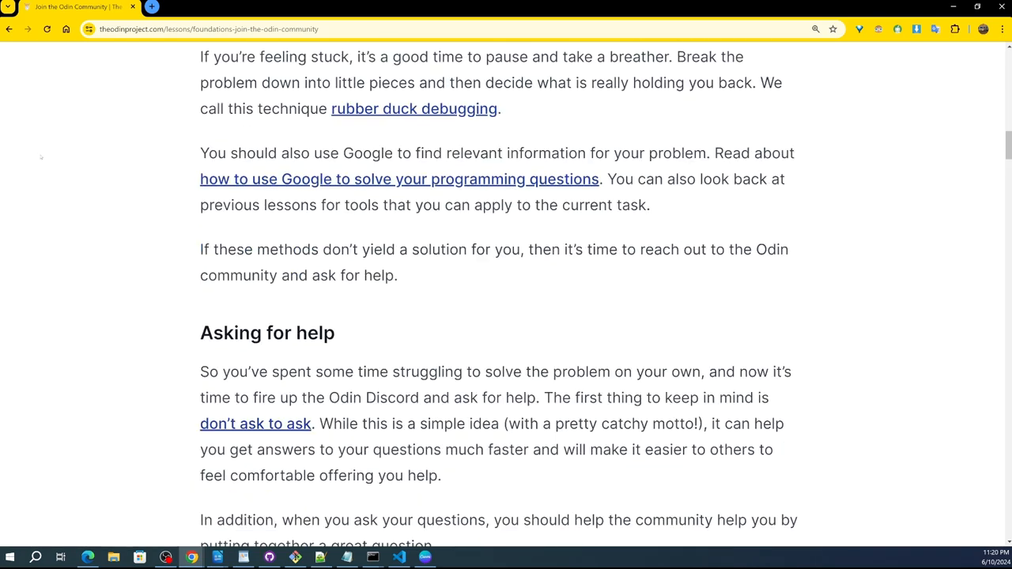
pyautogui.scroll(-3)
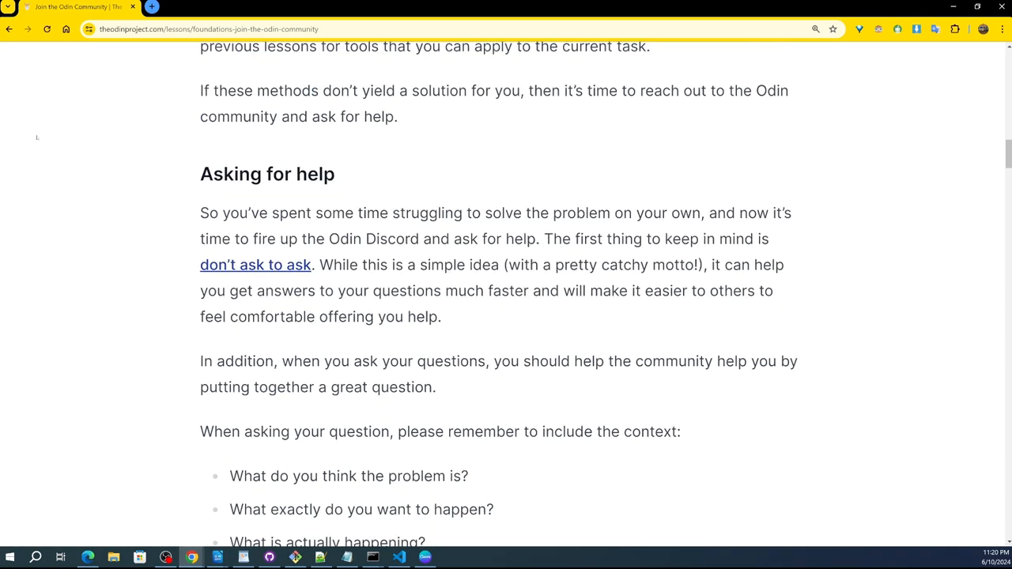
pyautogui.scroll(-3)
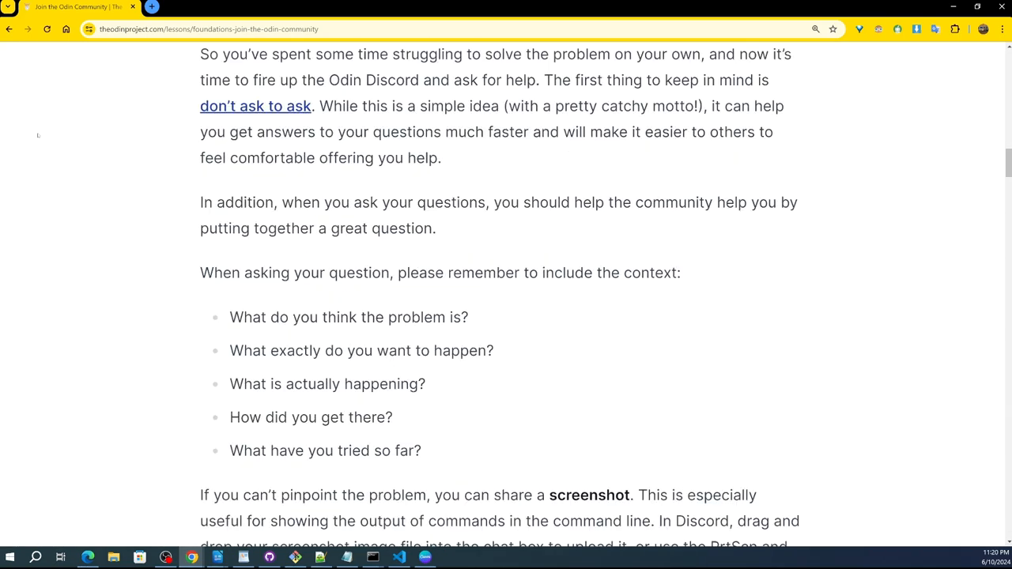
pyautogui.scroll(-3)
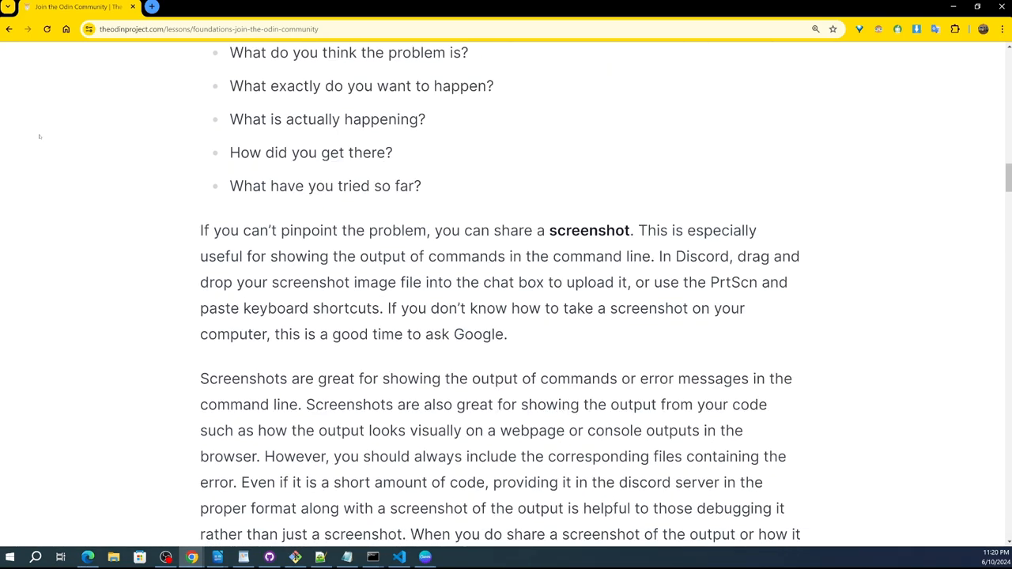
pyautogui.scroll(-3)
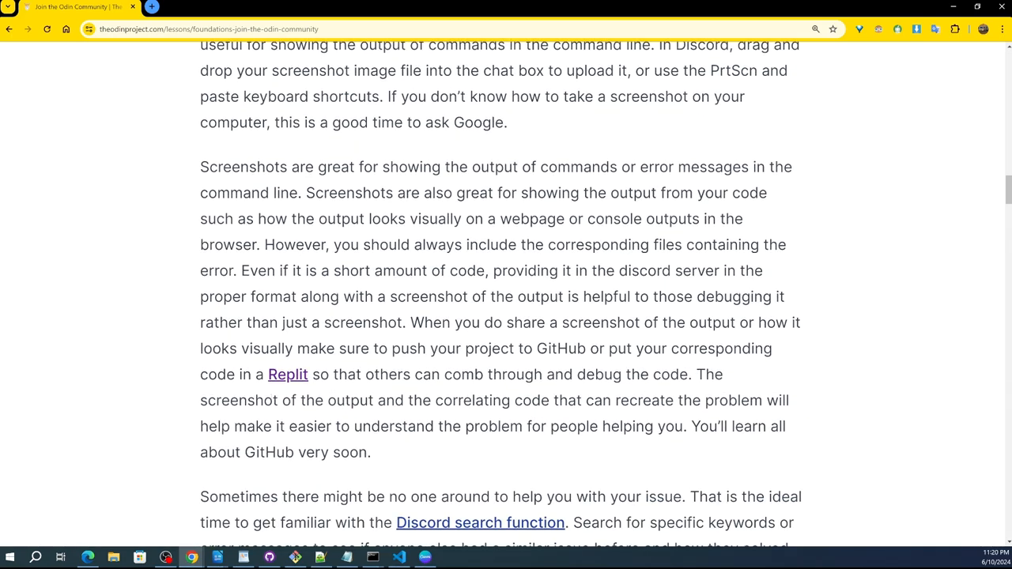
pyautogui.moveTo(287, 373)
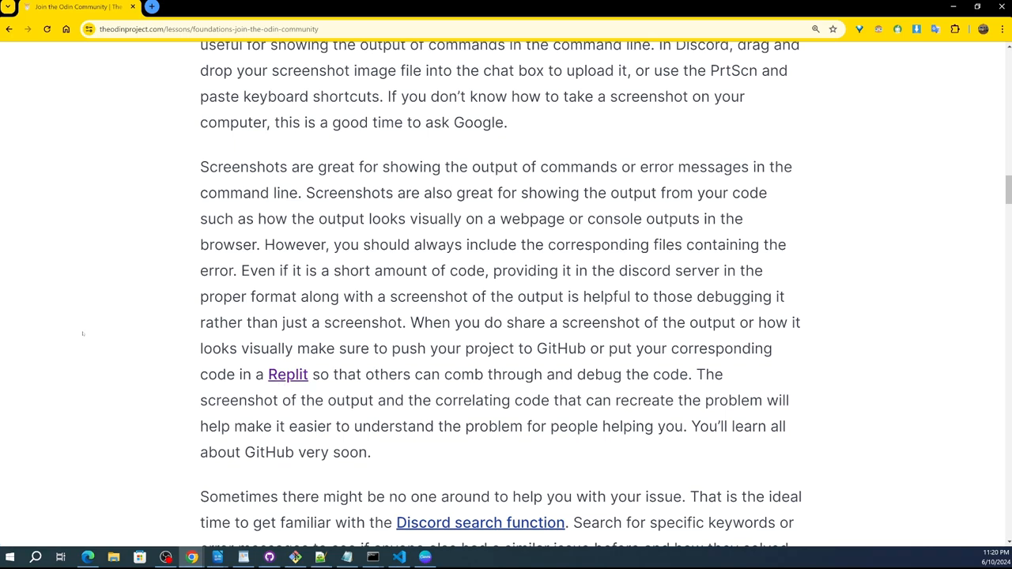
pyautogui.moveTo(114, 357)
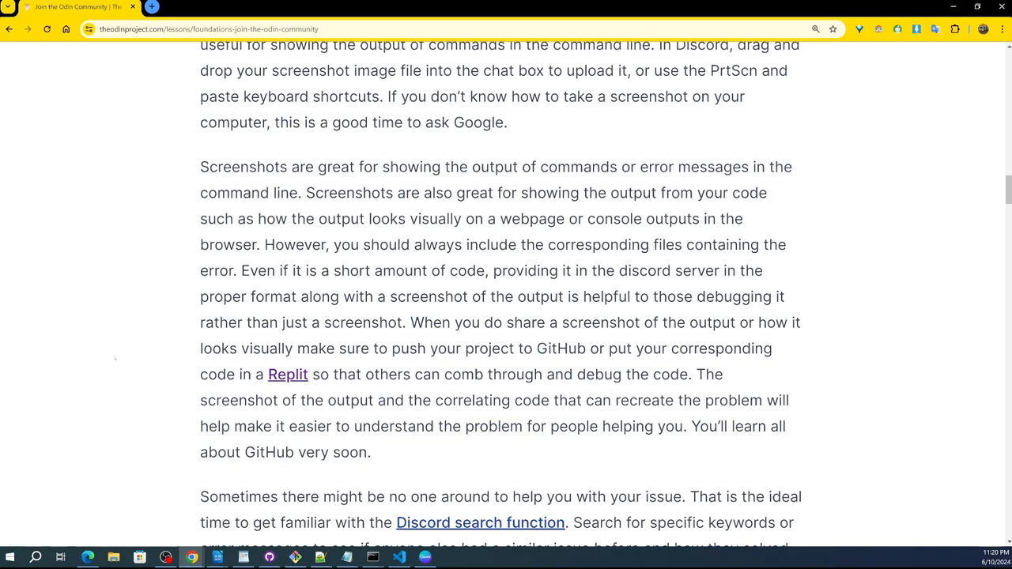
# - Scroll past the Formatting your questions section until the Chat features heading shows
pyautogui.scroll(-3)
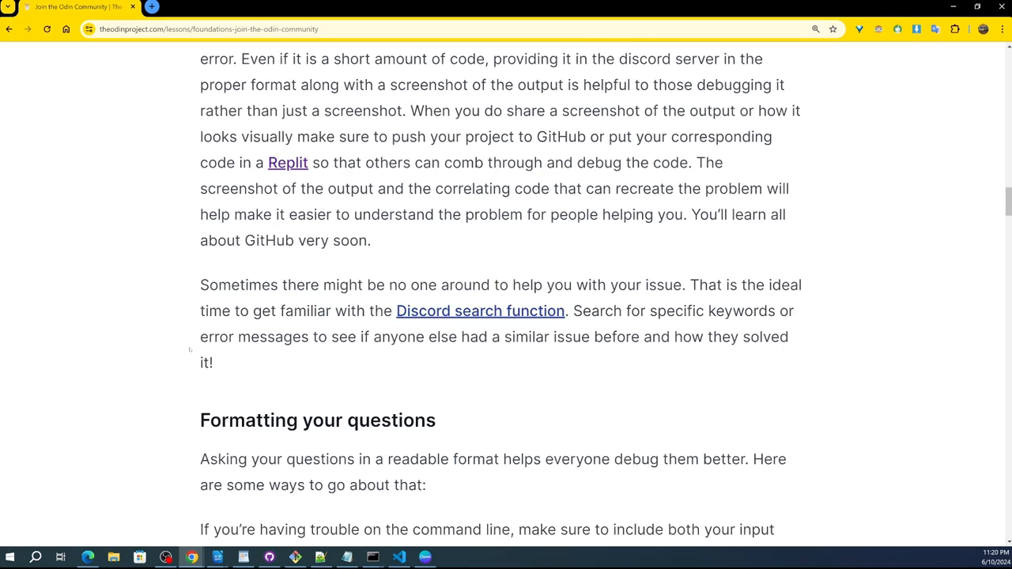
pyautogui.scroll(-3)
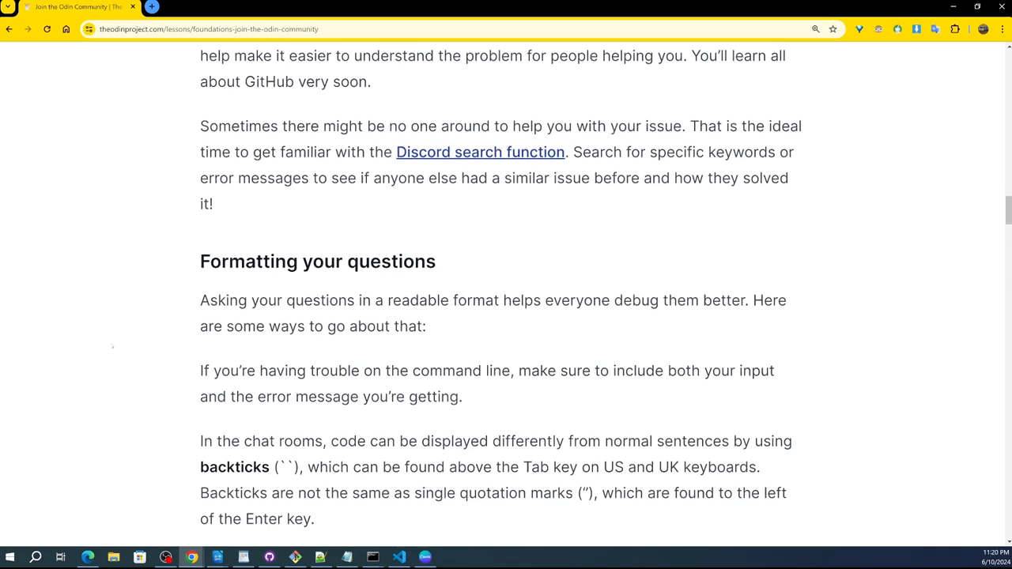
pyautogui.scroll(-3)
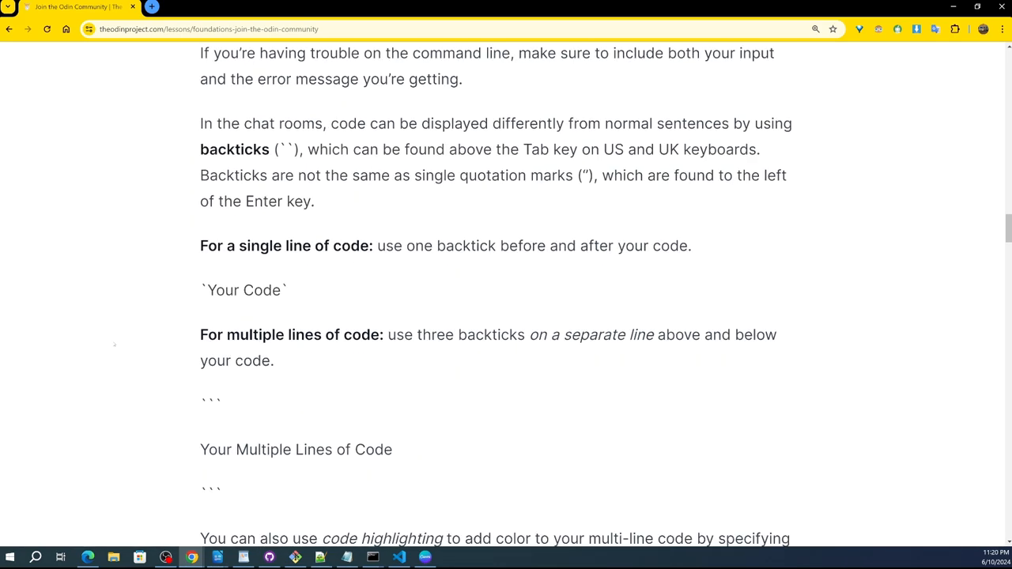
pyautogui.scroll(-3)
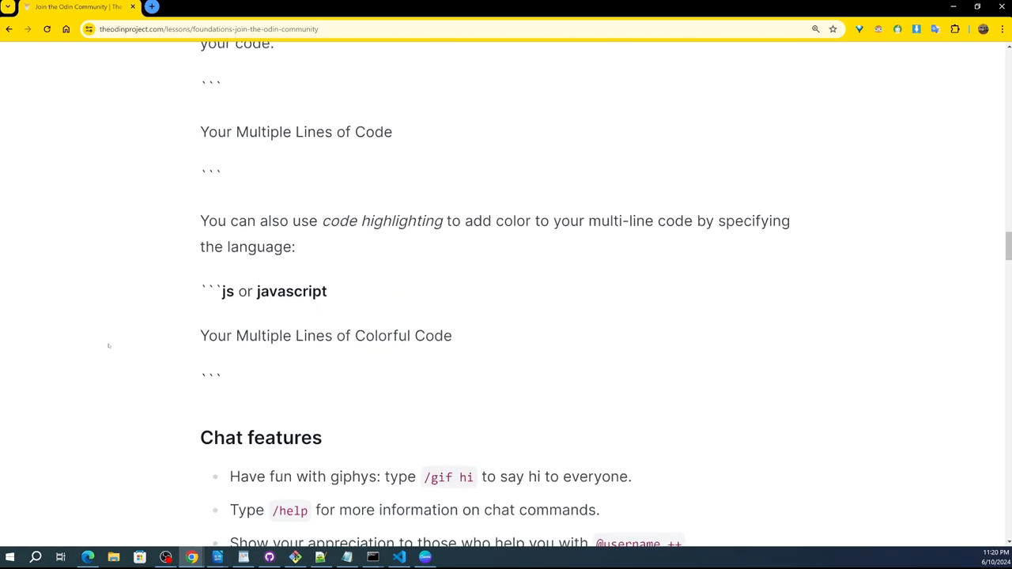
pyautogui.scroll(-3)
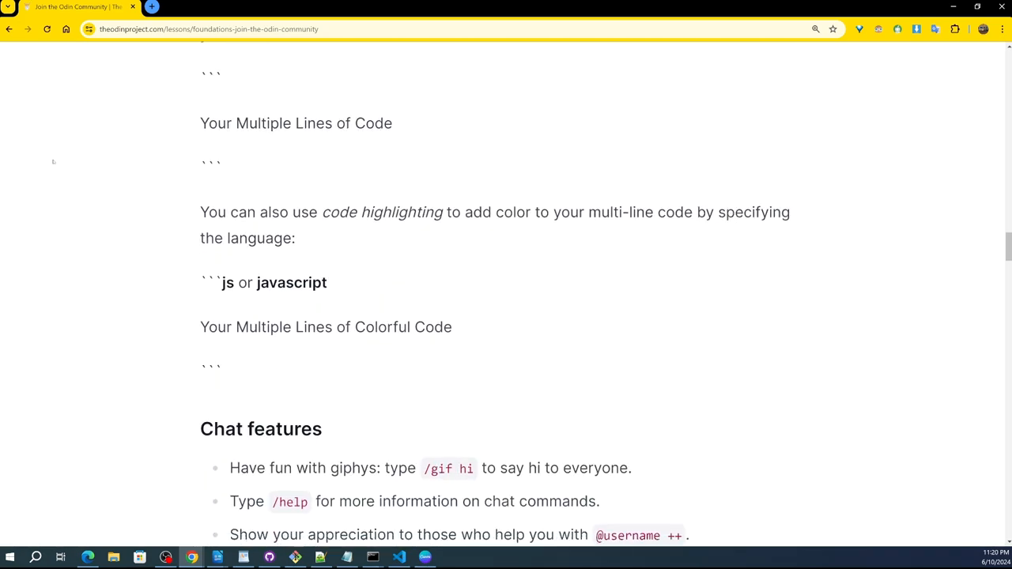
pyautogui.scroll(-3)
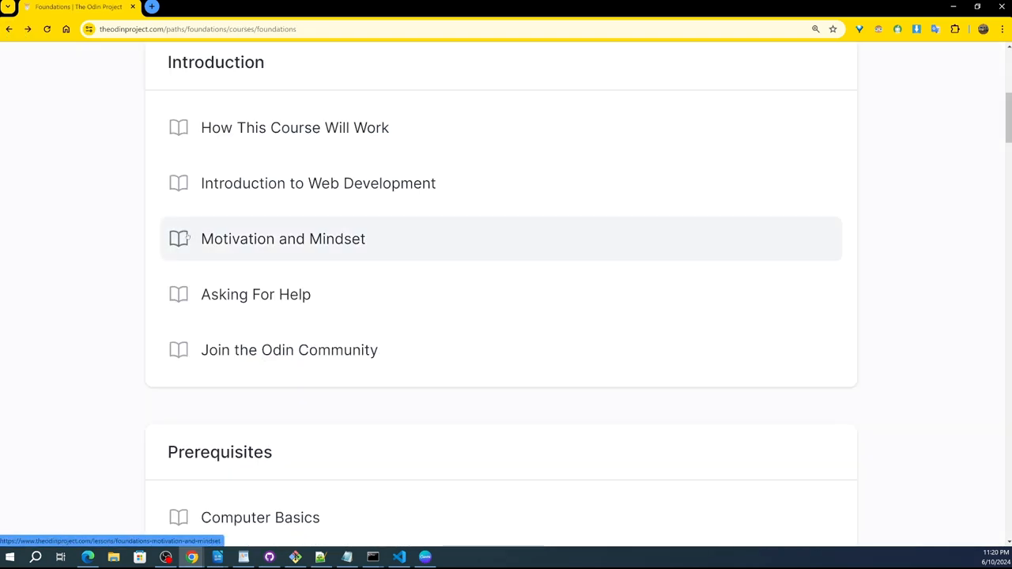
# - Scroll the Foundations outline past Prerequisites and Git Basics, then back up to the top heading
pyautogui.scroll(-3)
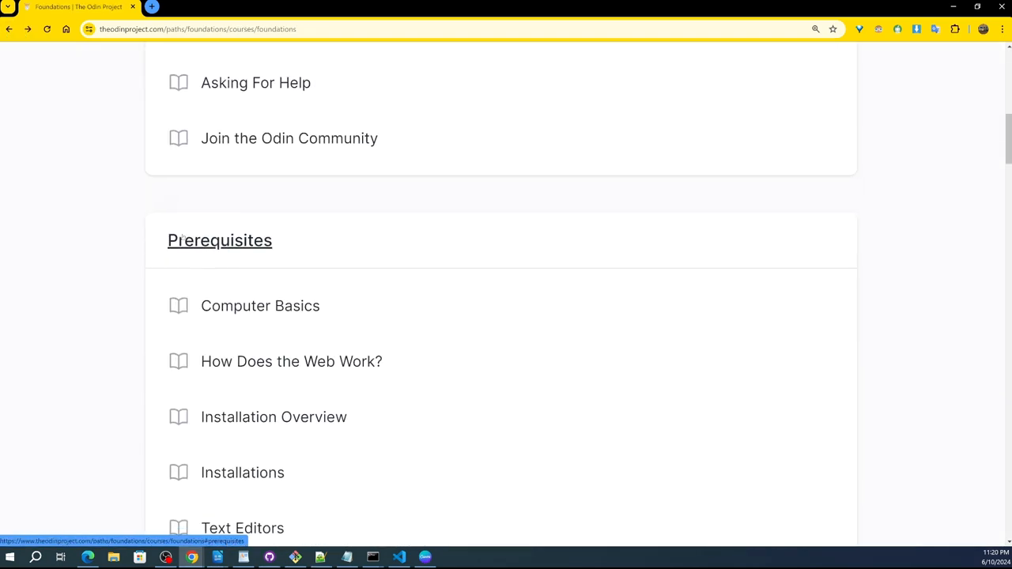
pyautogui.scroll(-3)
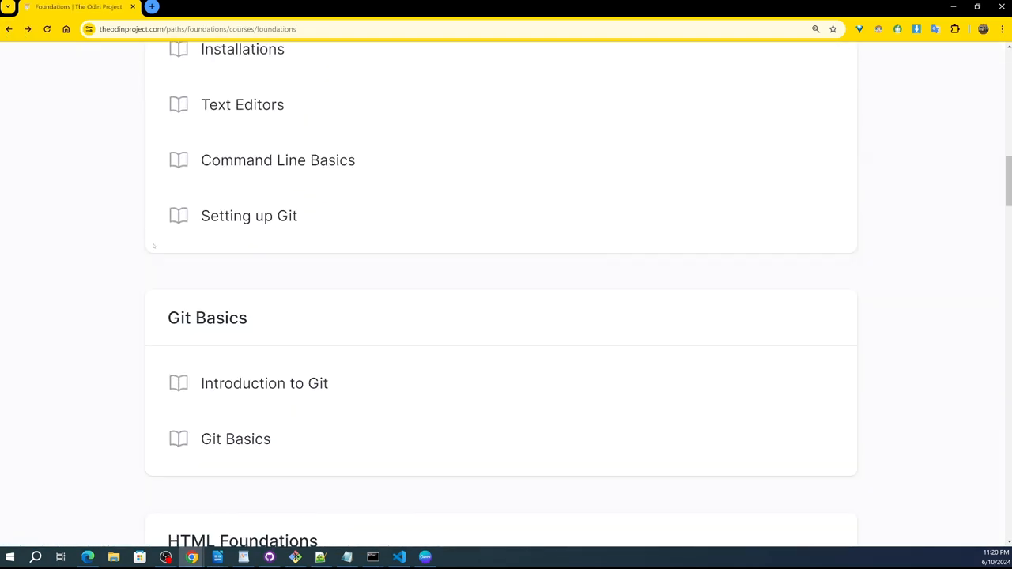
pyautogui.scroll(3)
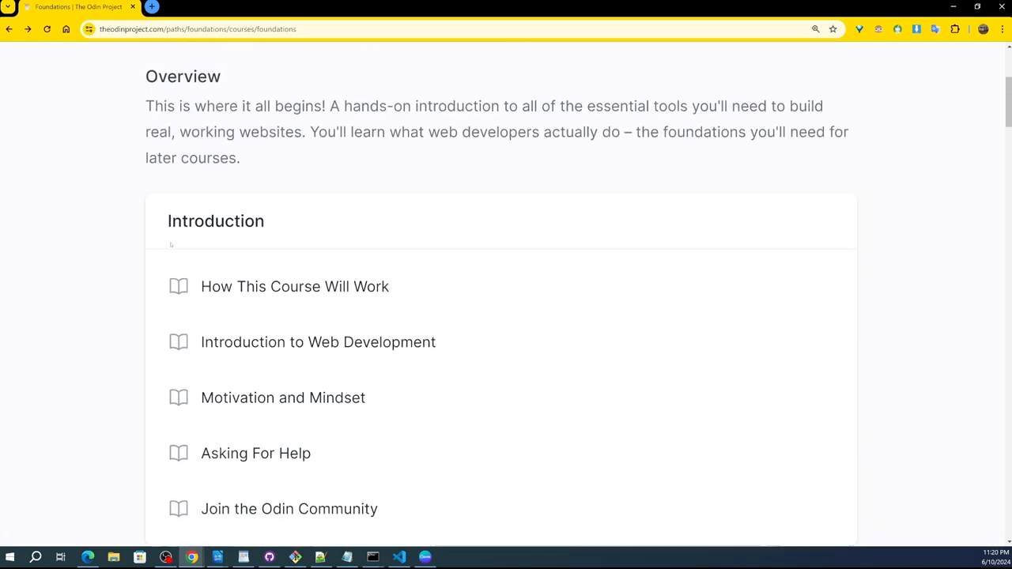
pyautogui.scroll(3)
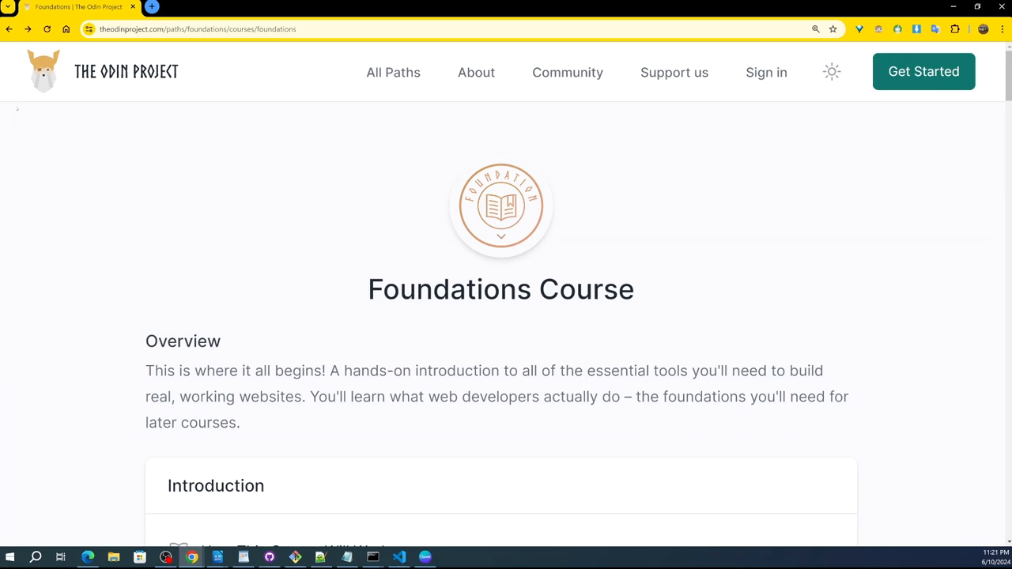
pyautogui.moveTo(65, 248)
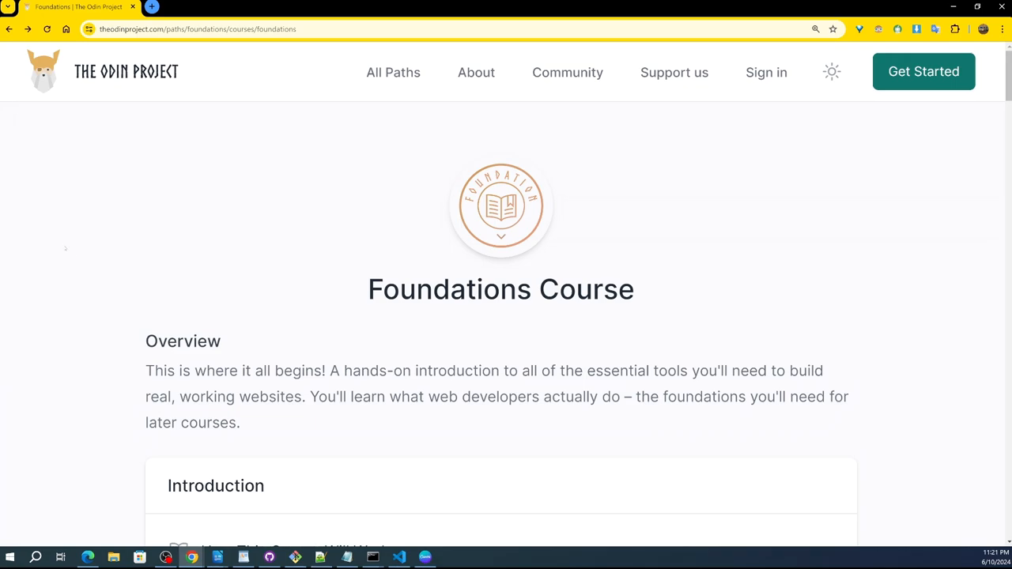